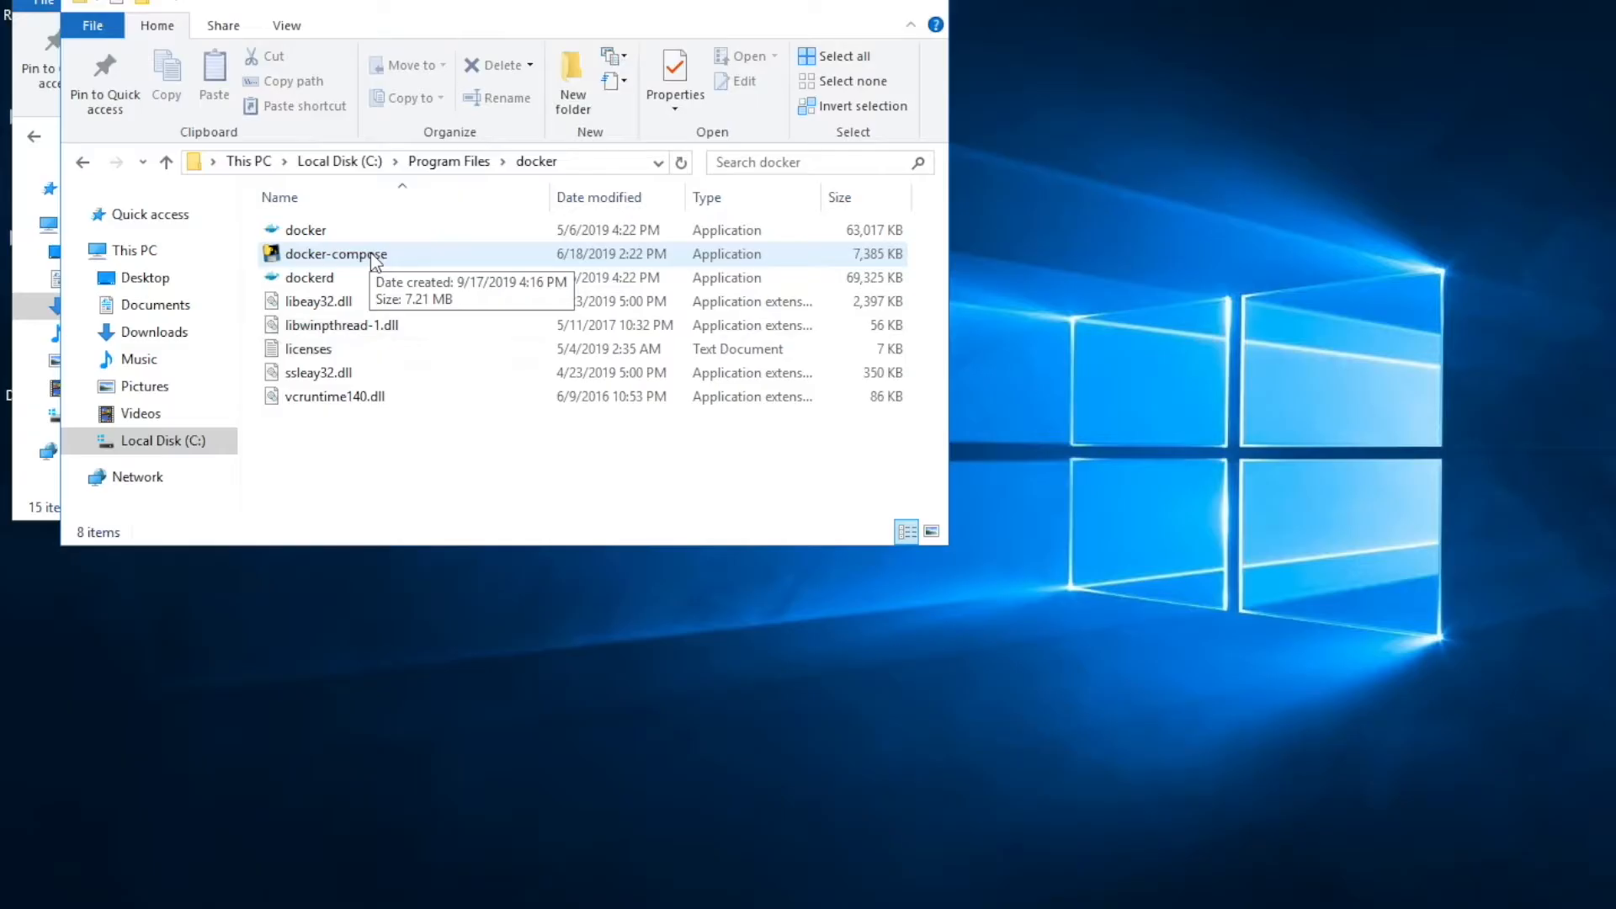
{"action": "mouse_move", "coordinate": [390, 229]}
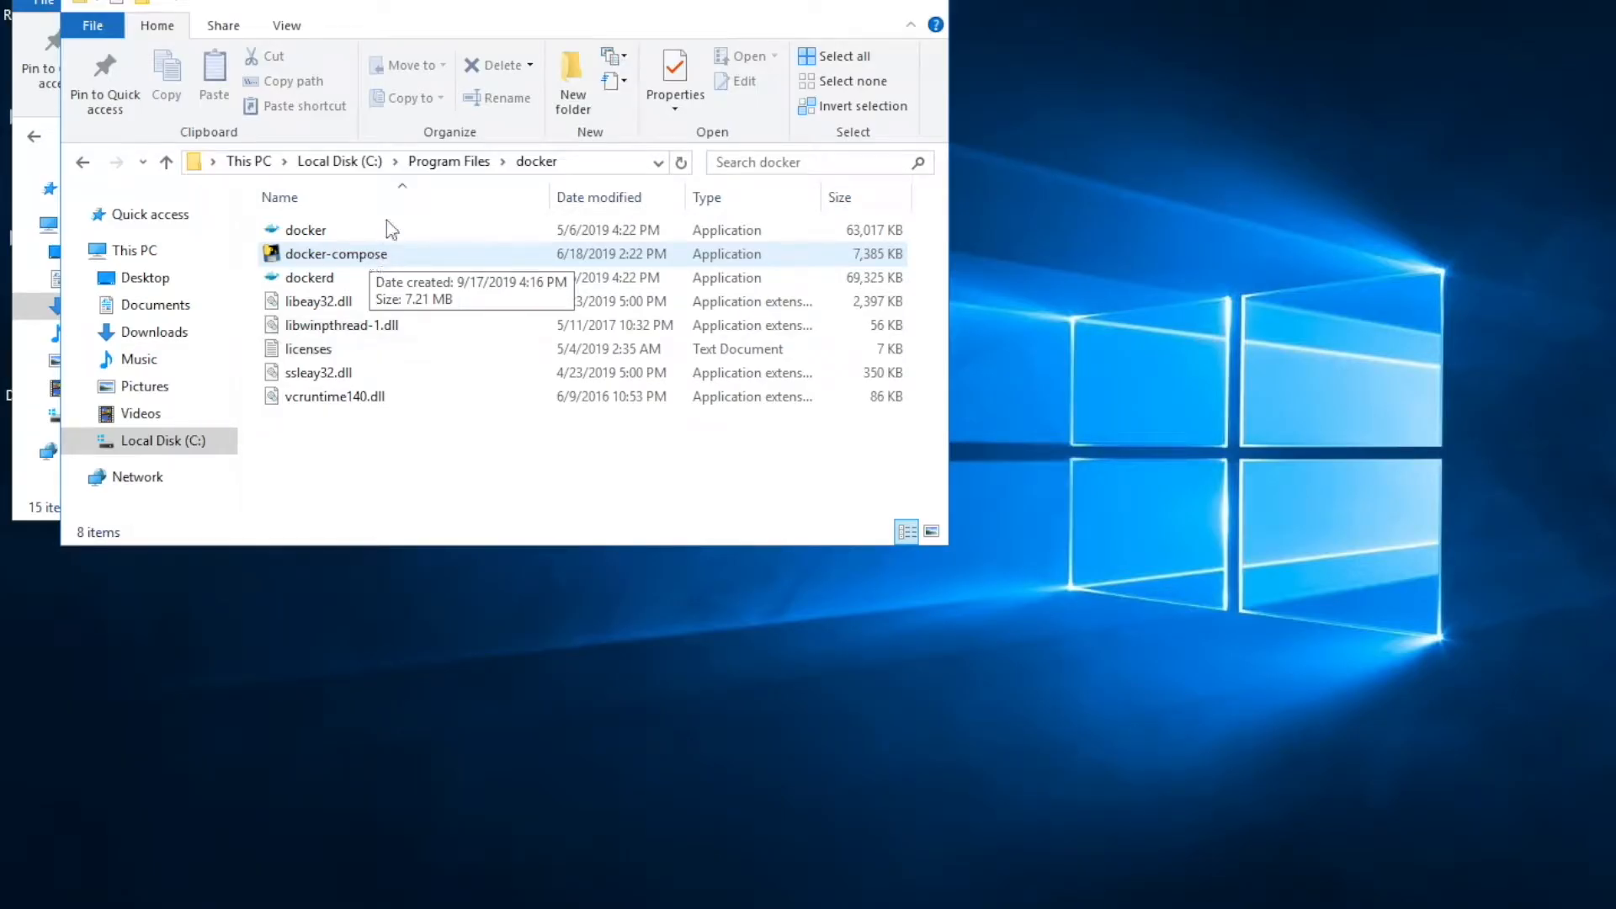
Browse File Explorer from C: into ProgramData\docker to view its subfolders.
{"action": "left_click", "coordinate": [339, 160]}
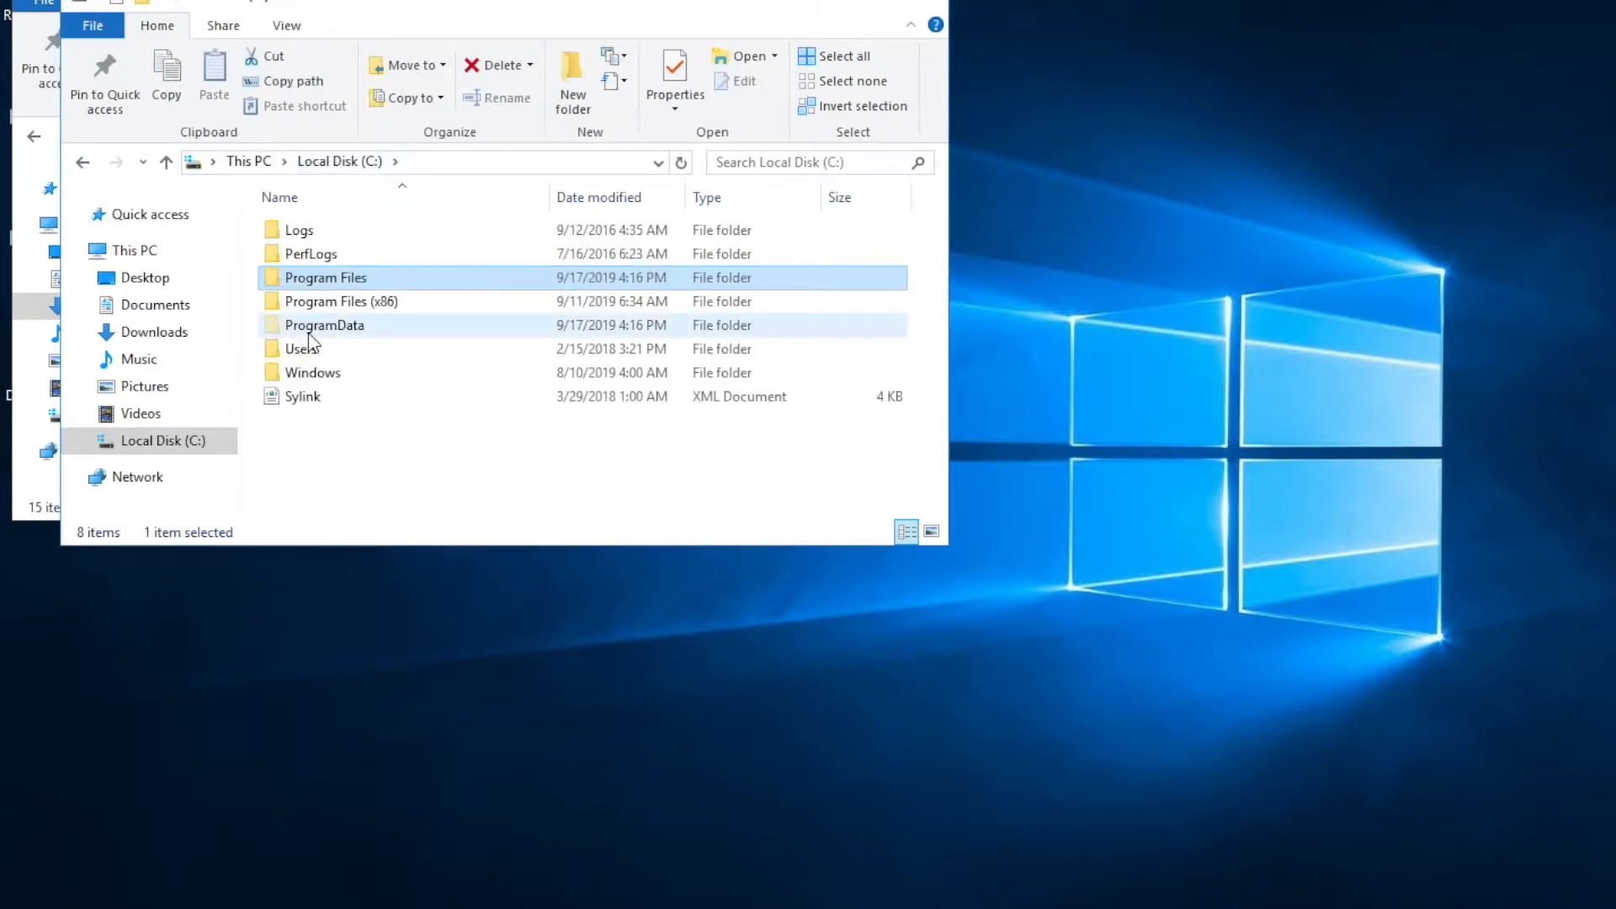
{"action": "double_click", "coordinate": [323, 325]}
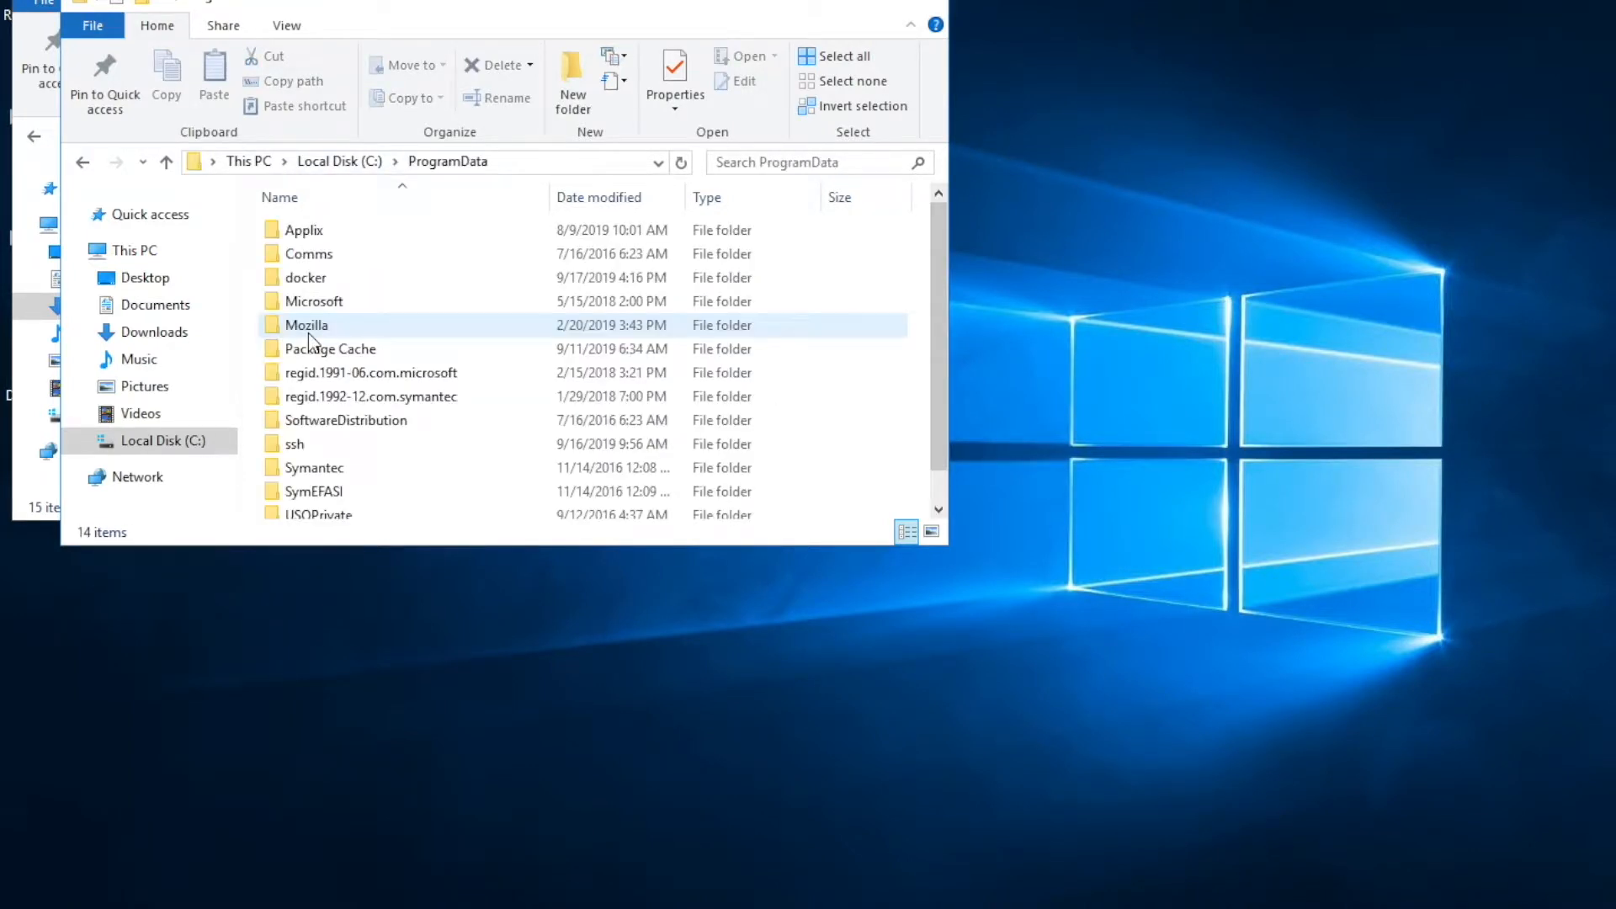
{"action": "left_click", "coordinate": [305, 277]}
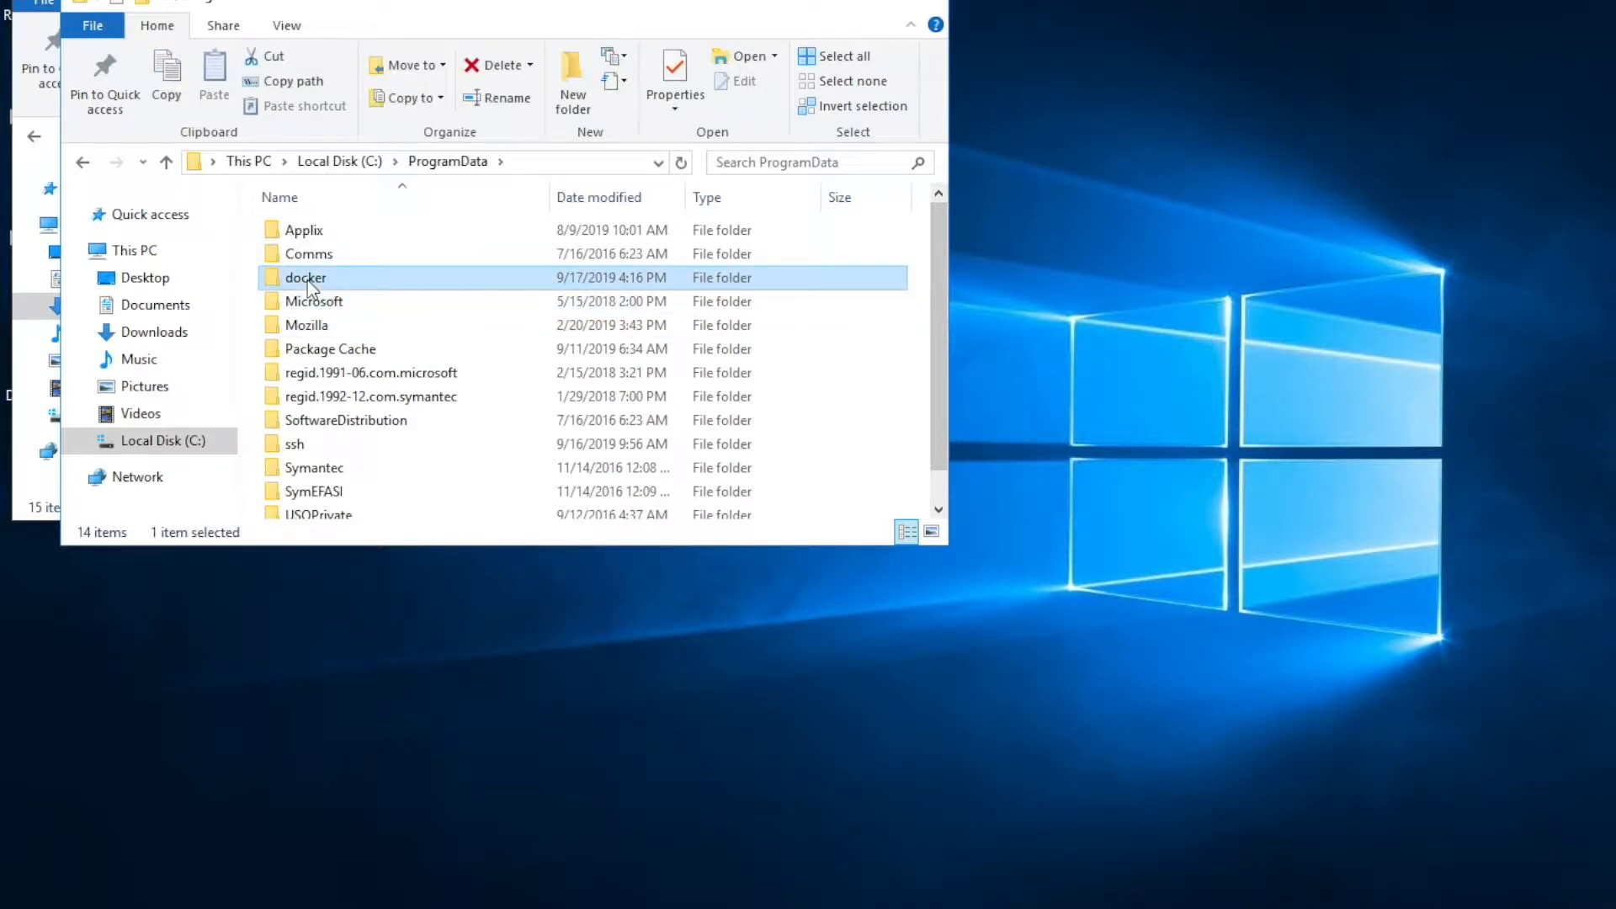
{"action": "double_click", "coordinate": [305, 277]}
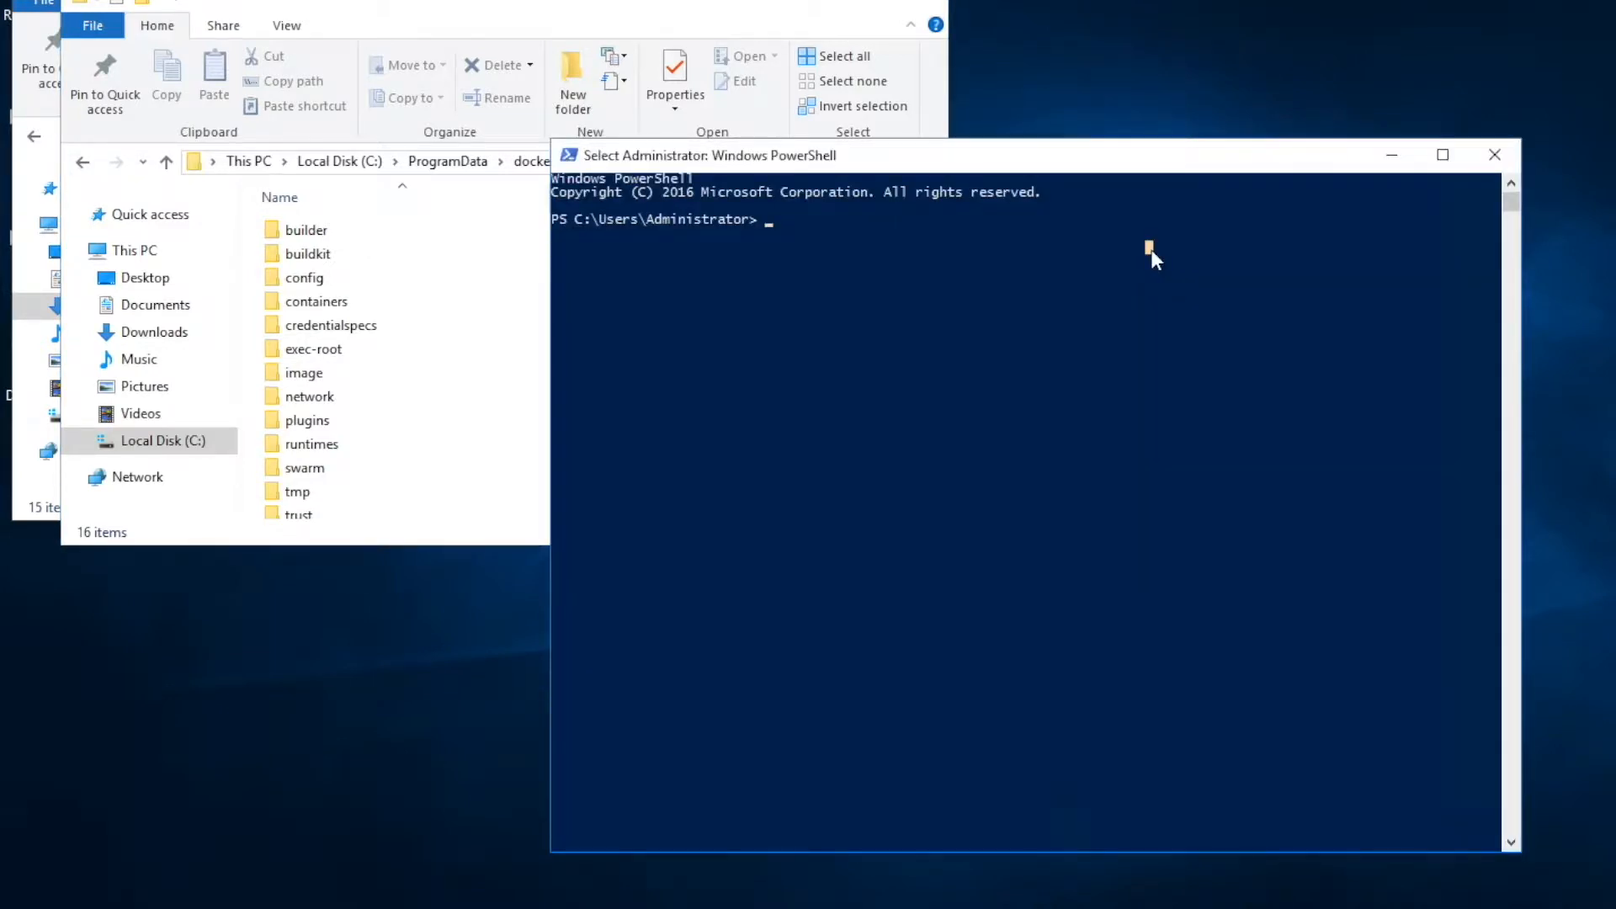
List running Planning Analytics containers with docker ps, then open docker's containers folder.
{"action": "type", "text": "docker ps"}
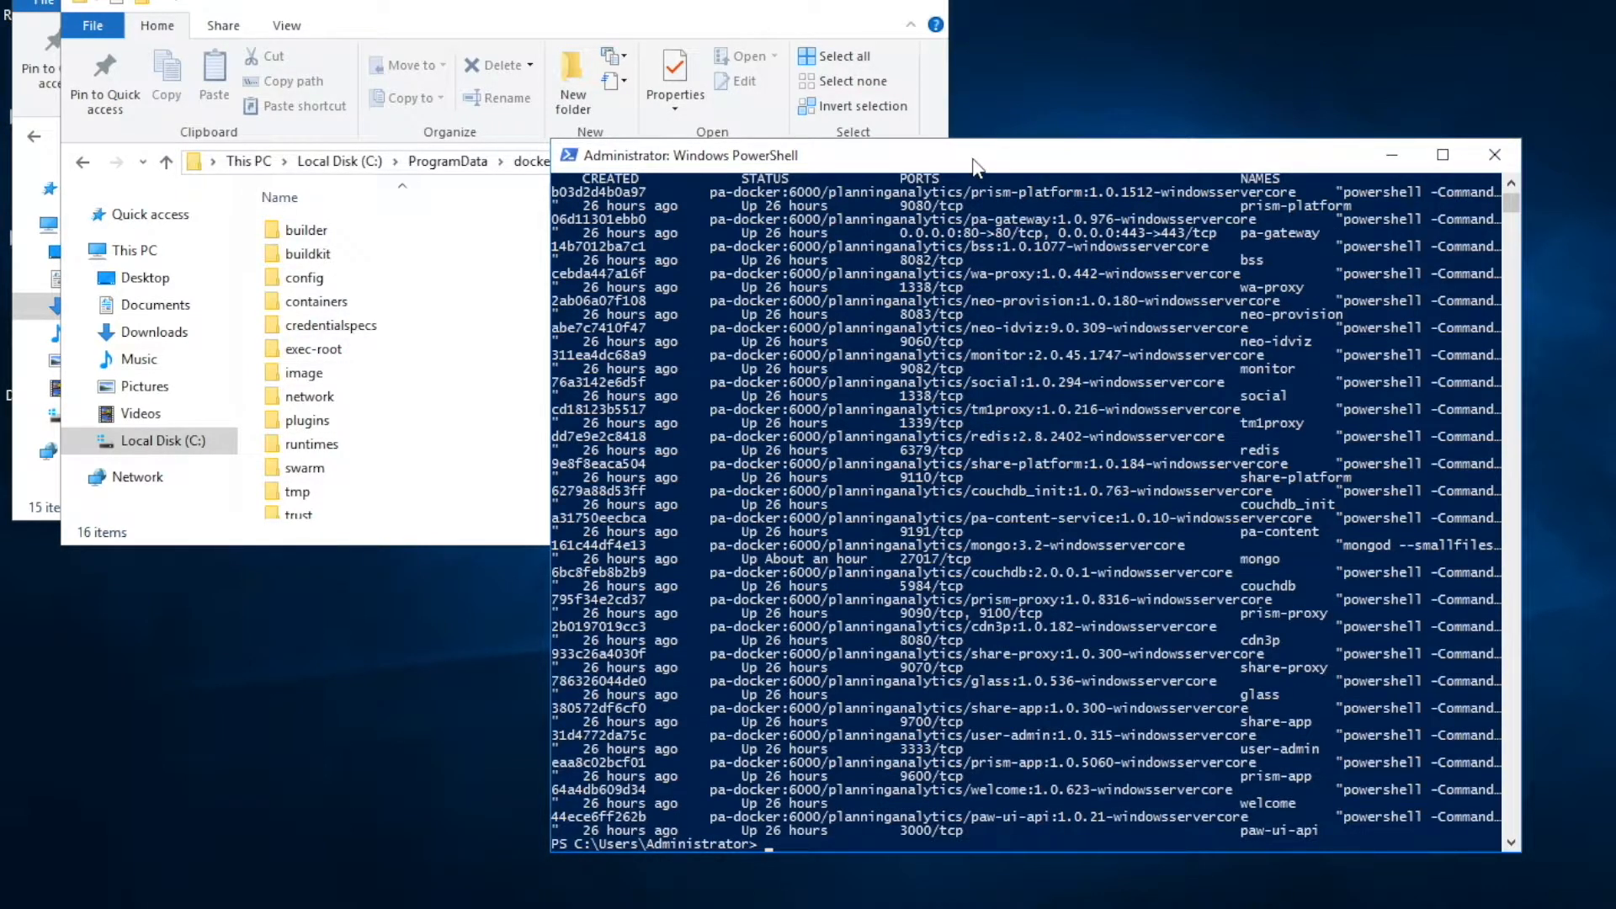
{"action": "mouse_move", "coordinate": [885, 184]}
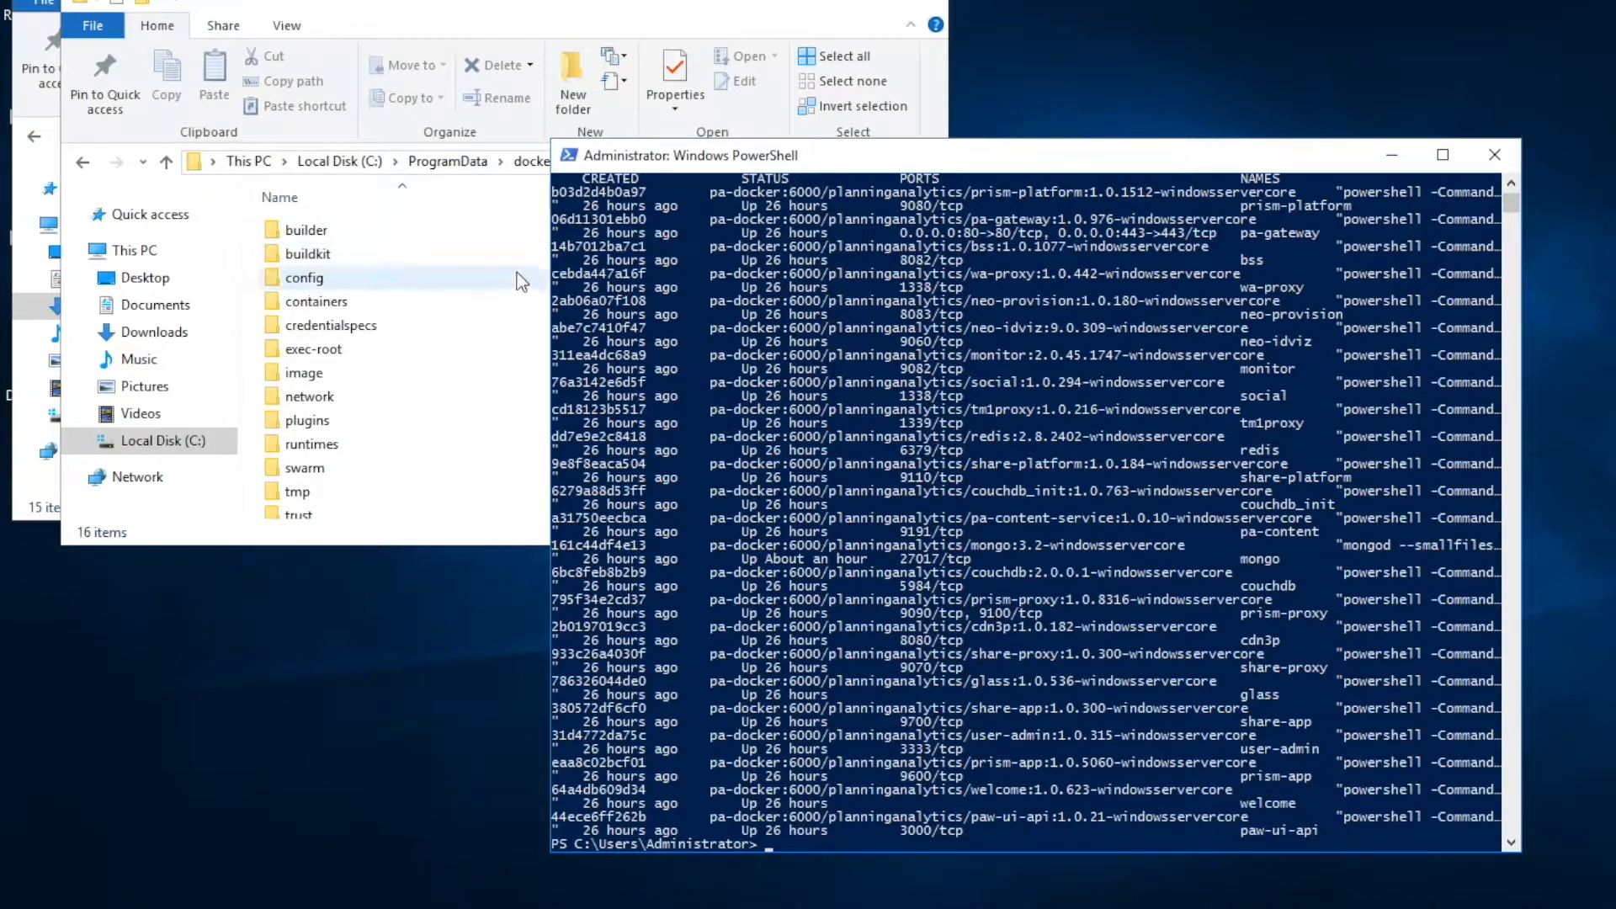
{"action": "left_click", "coordinate": [304, 277]}
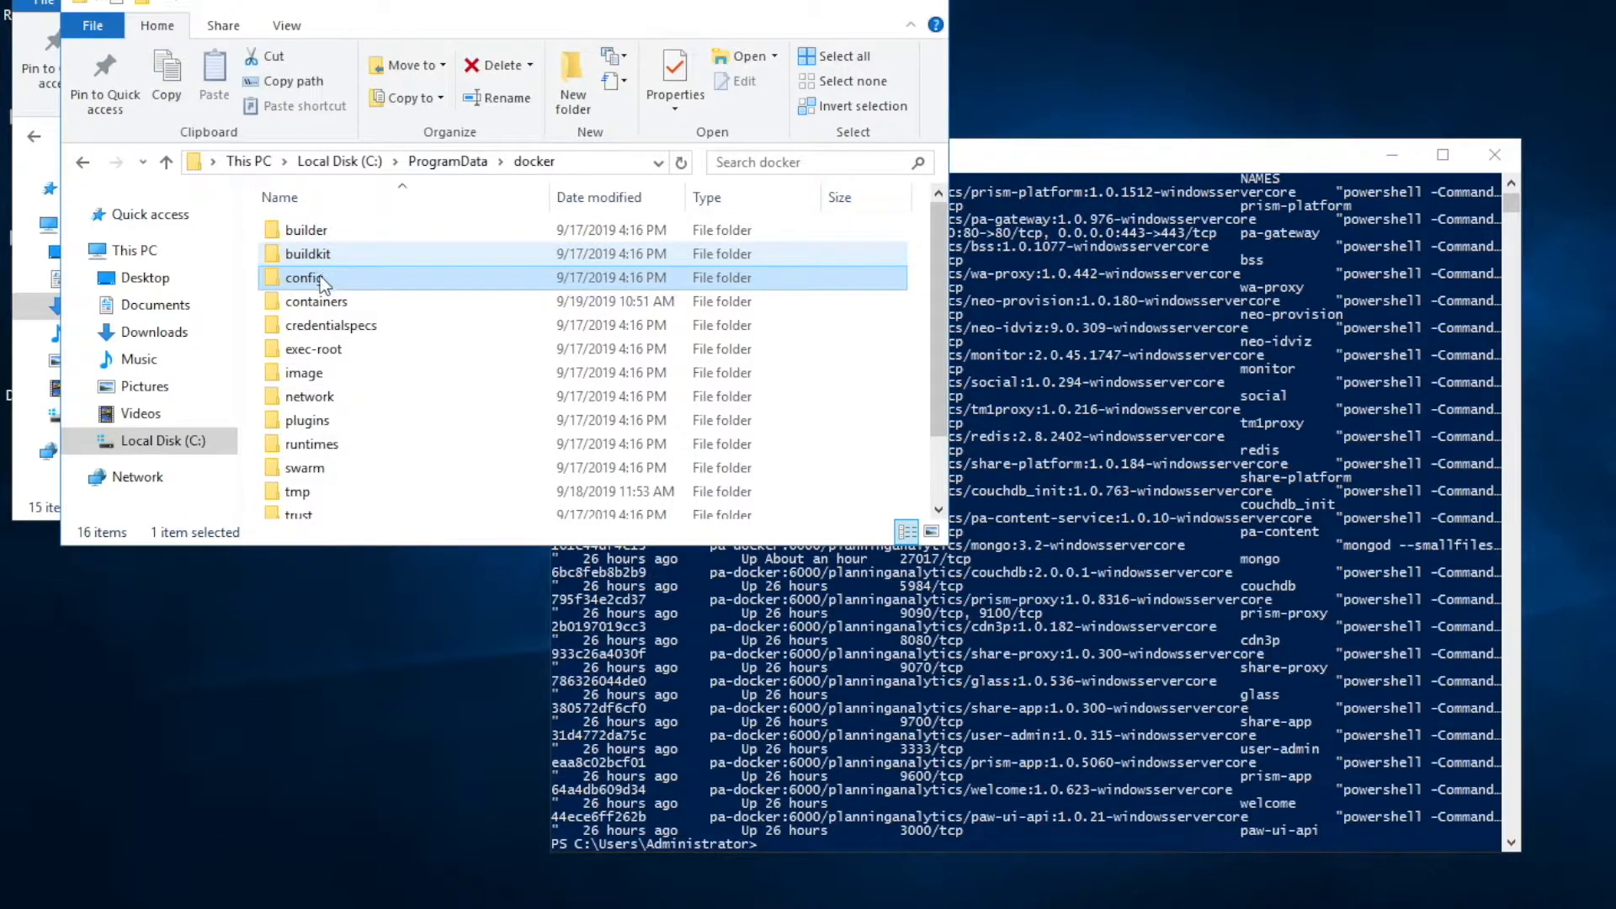
{"action": "double_click", "coordinate": [305, 277]}
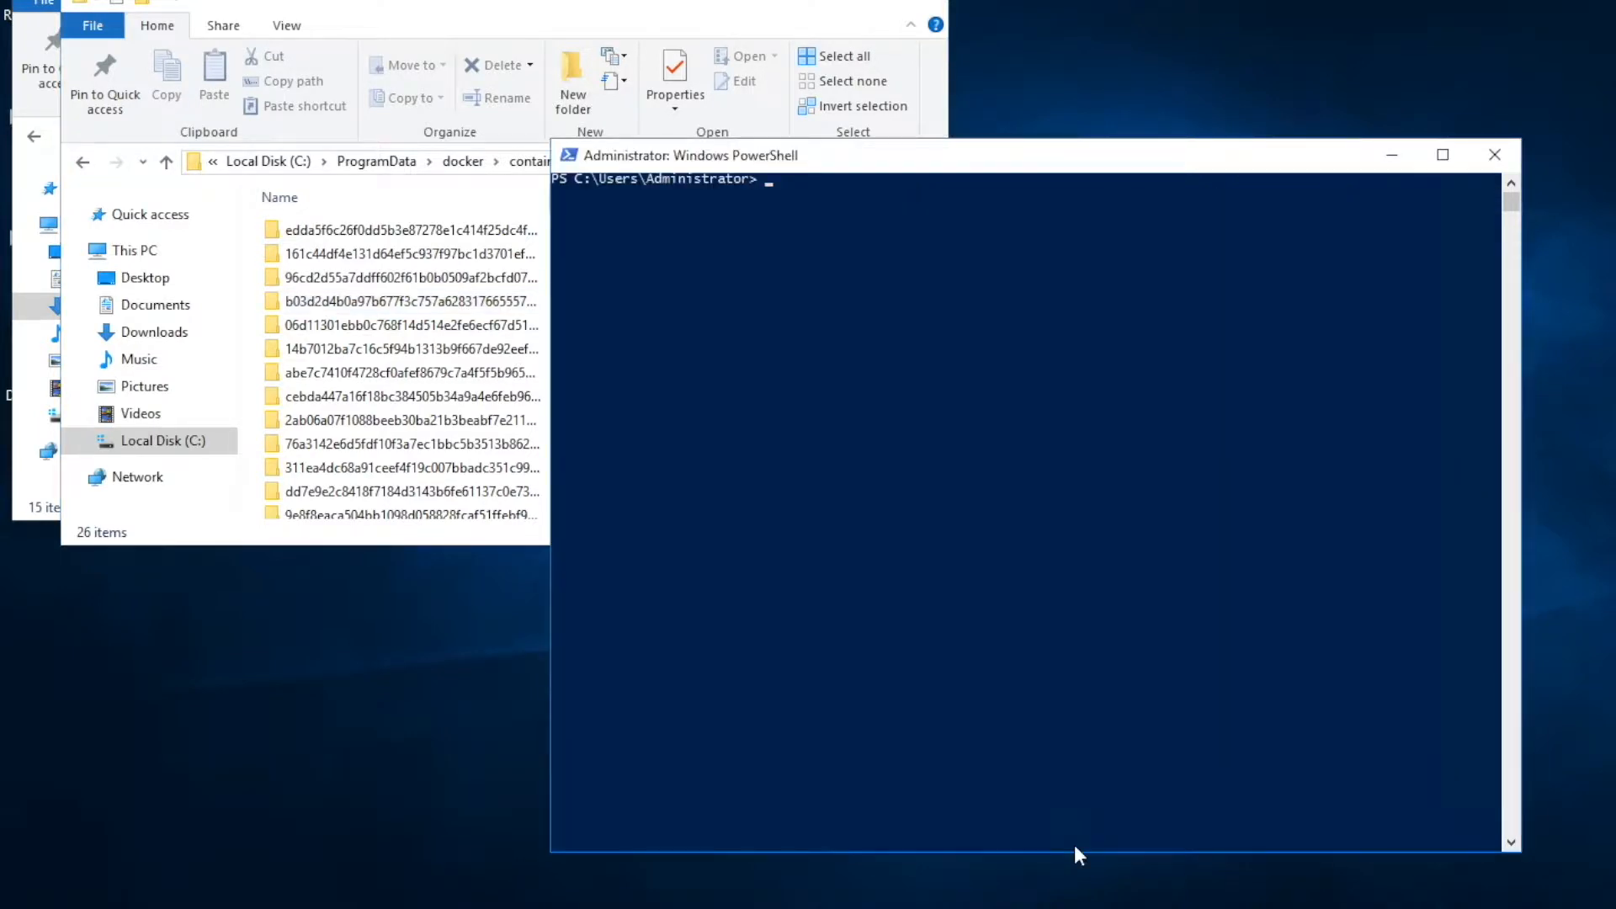
List Planning Analytics Workspace images with docker images and move into the ipa_workspace scripts folder.
{"action": "type", "text": "docker"}
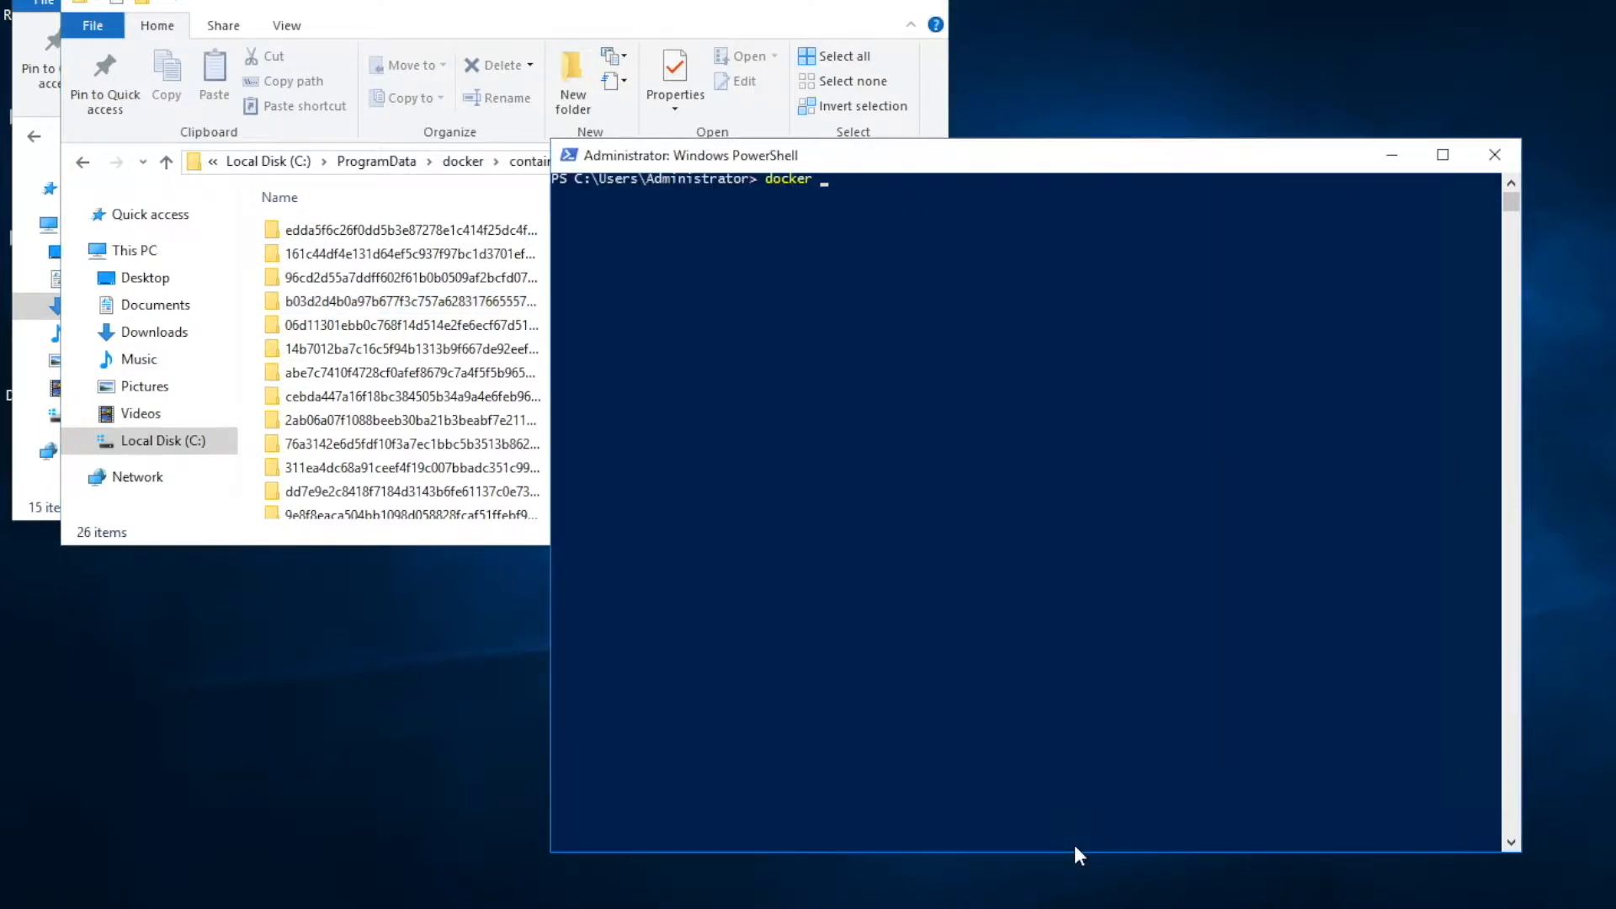
{"action": "type", "text": "images"}
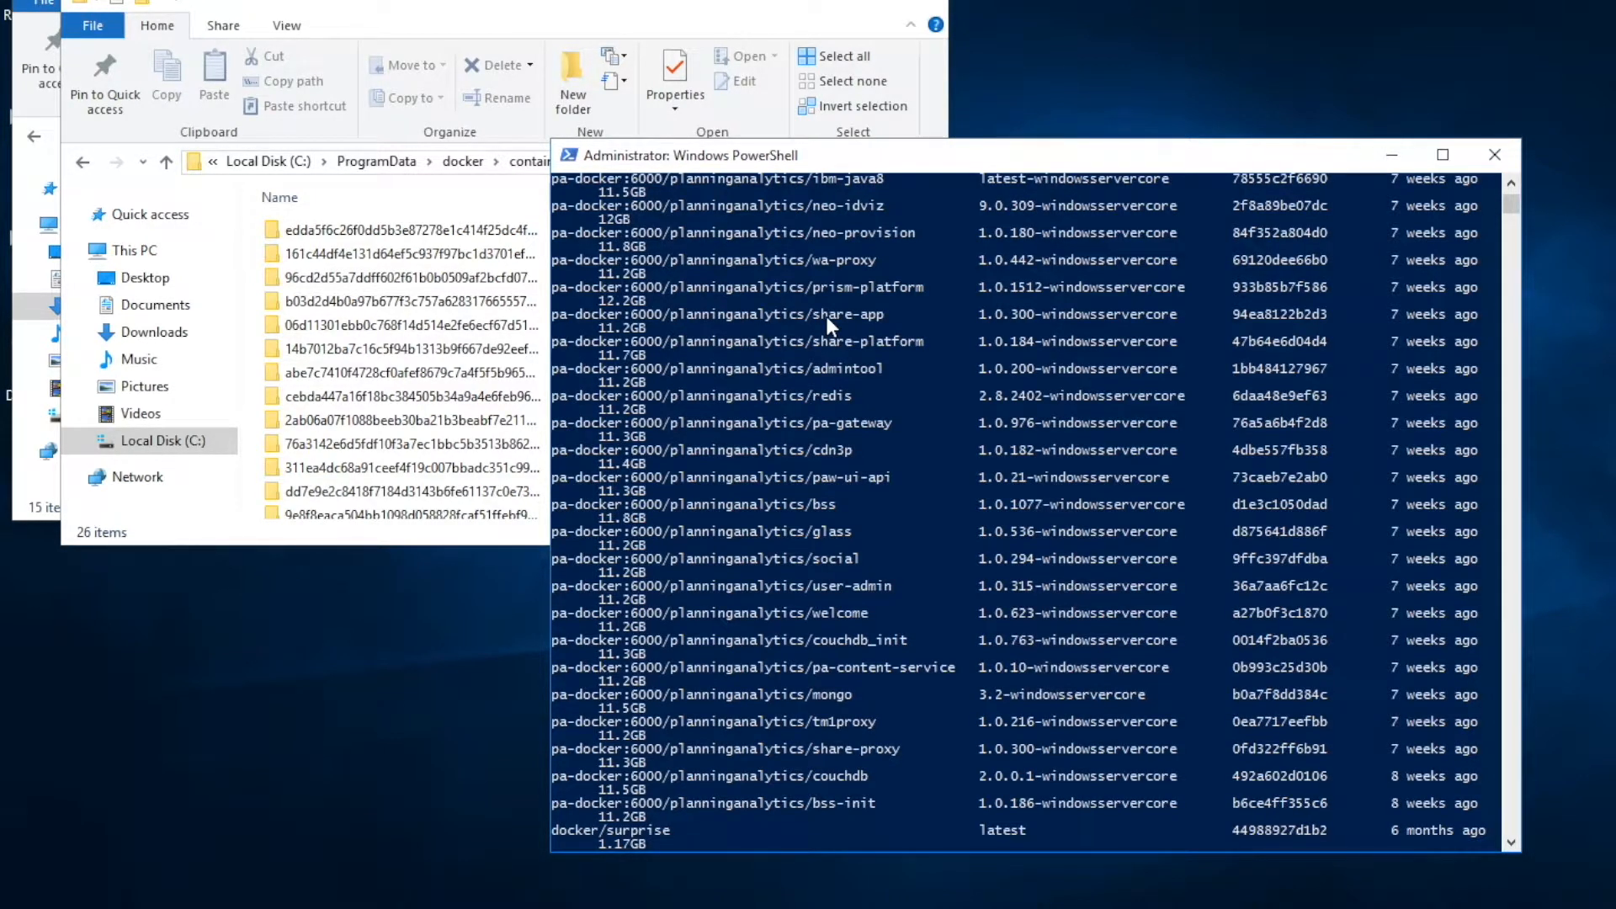
{"action": "mouse_move", "coordinate": [832, 344]}
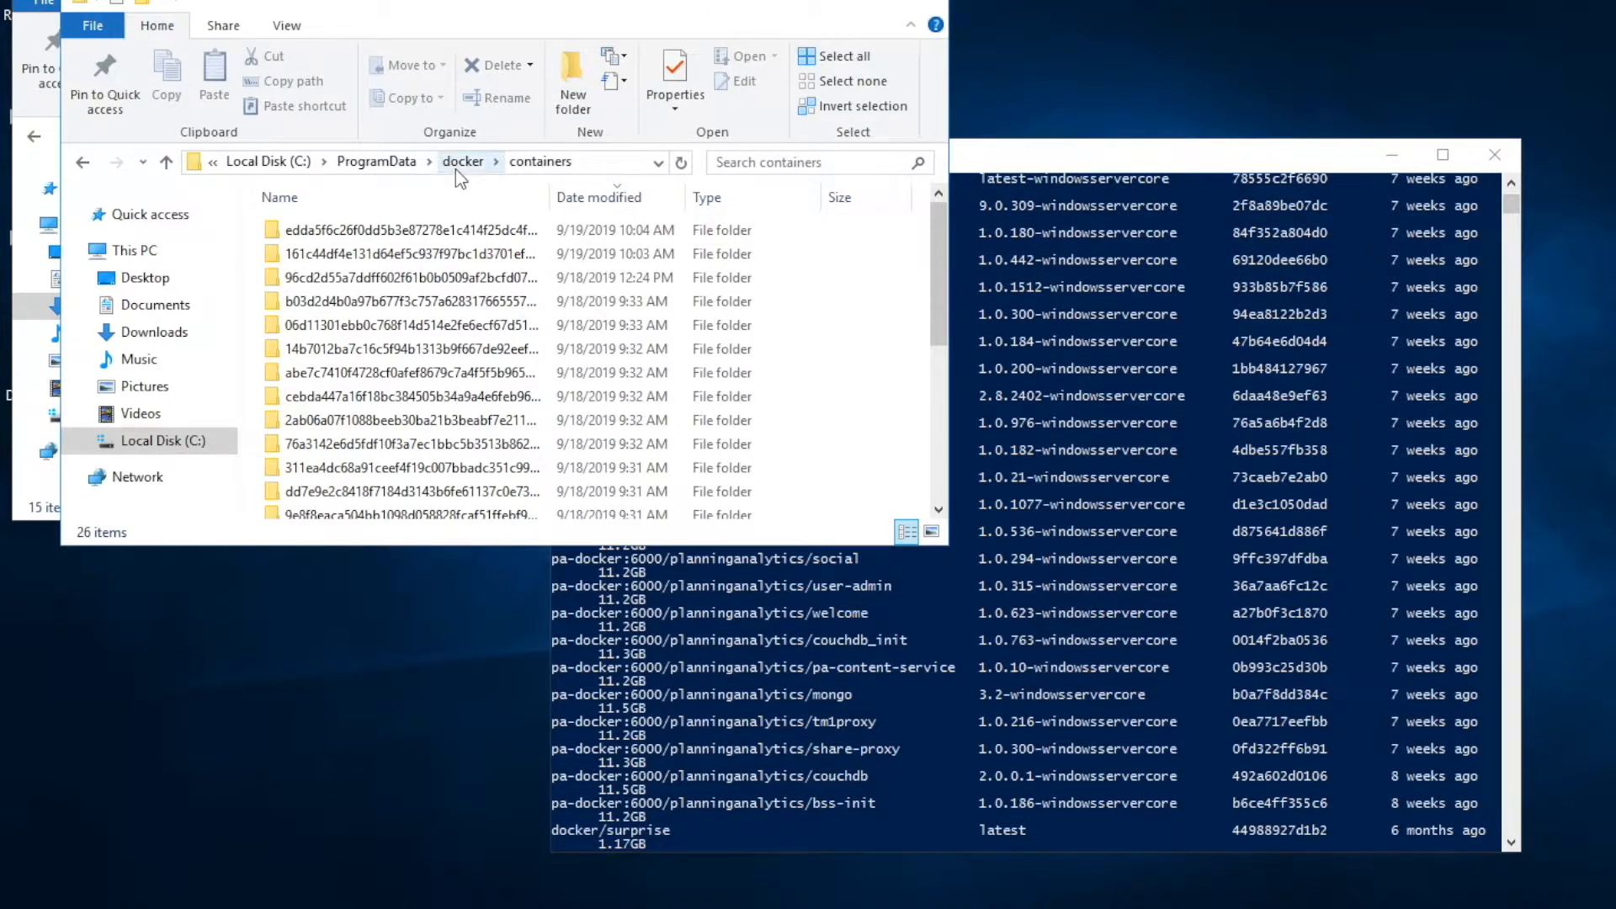
{"action": "left_click", "coordinate": [463, 162]}
{"action": "type", "text": "cd C:\\Users\\Administrator\\Downloads\\ipa_workspace_win_2.0.45.912.3\\scripts"}
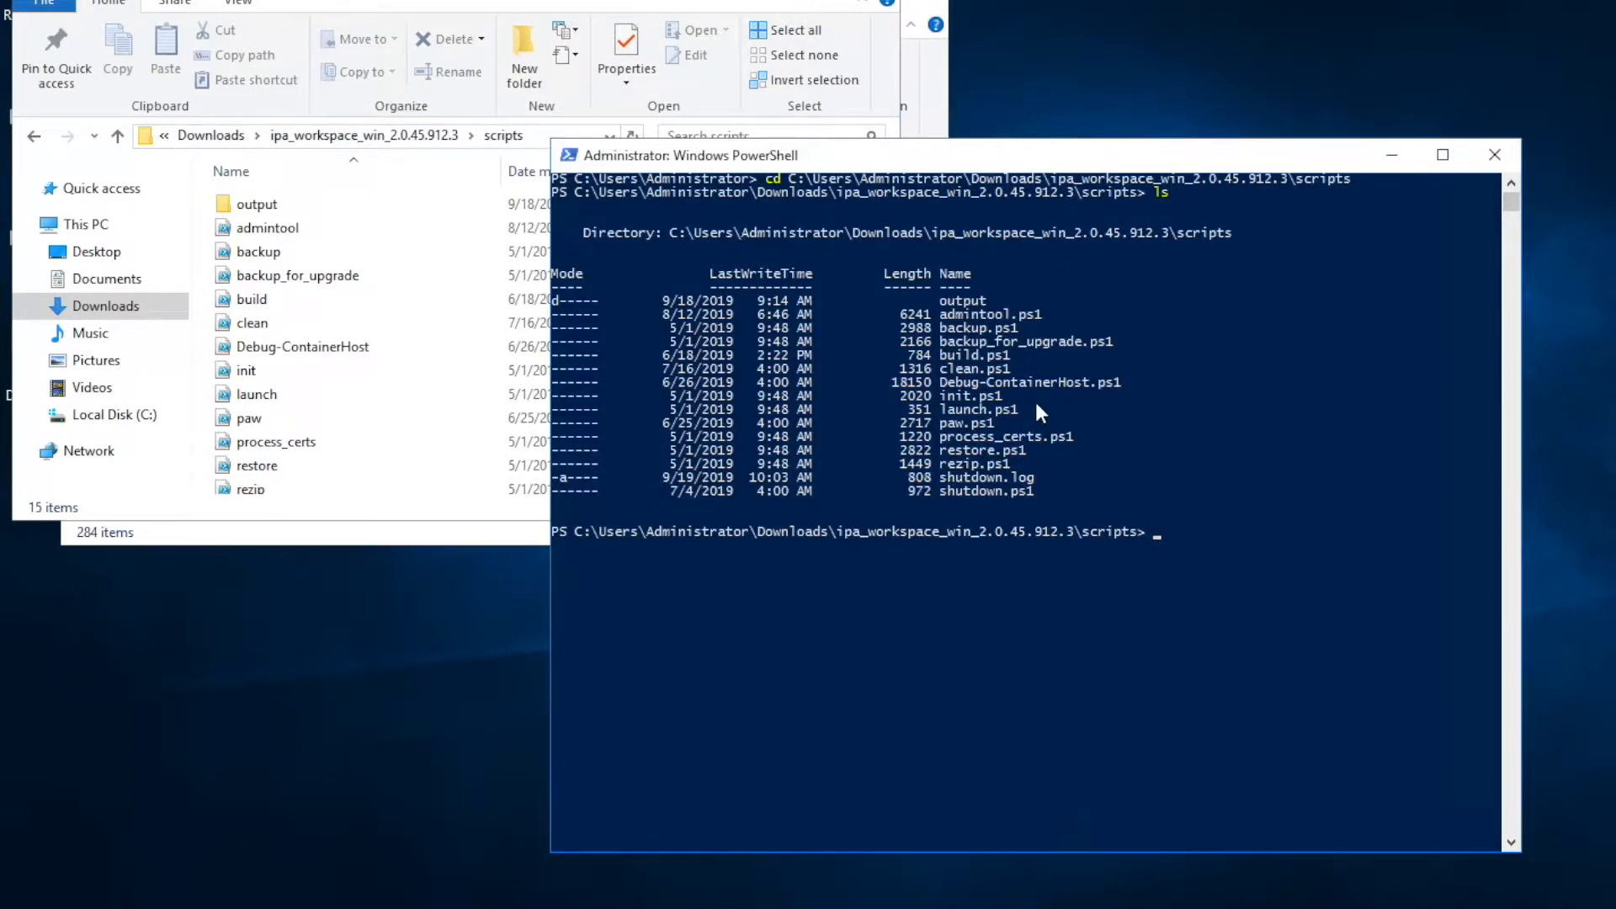
Run ./paw.ps1 down to stop and remove the Planning Analytics Workspace containers.
{"action": "type", "text": "./"}
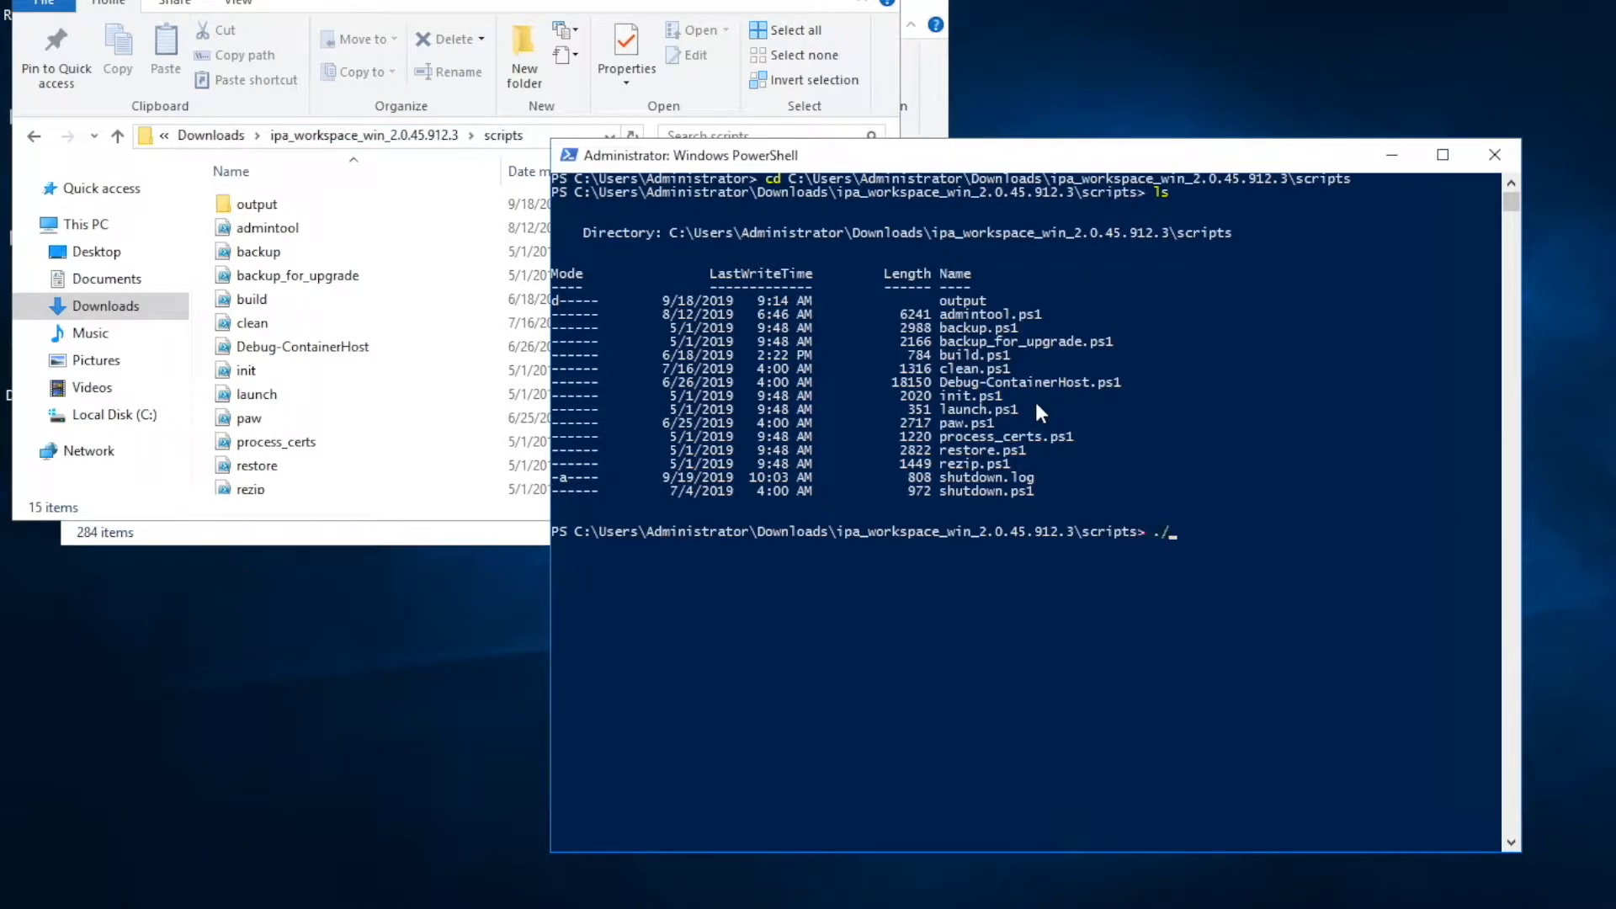
{"action": "type", "text": "paw.ps1"}
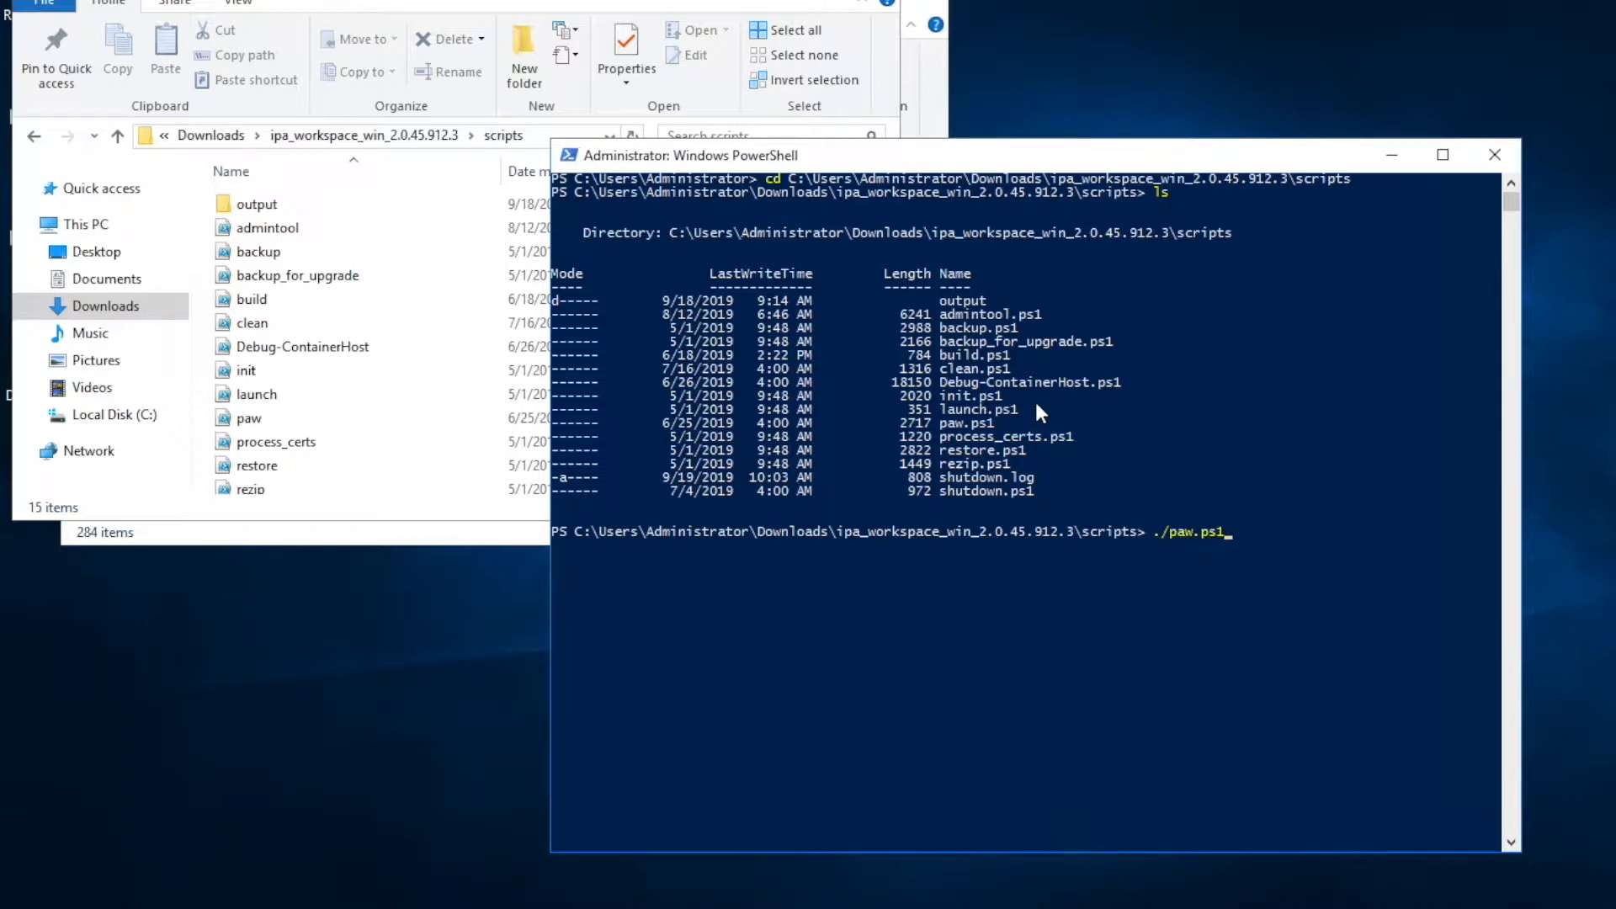
{"action": "type", "text": "down"}
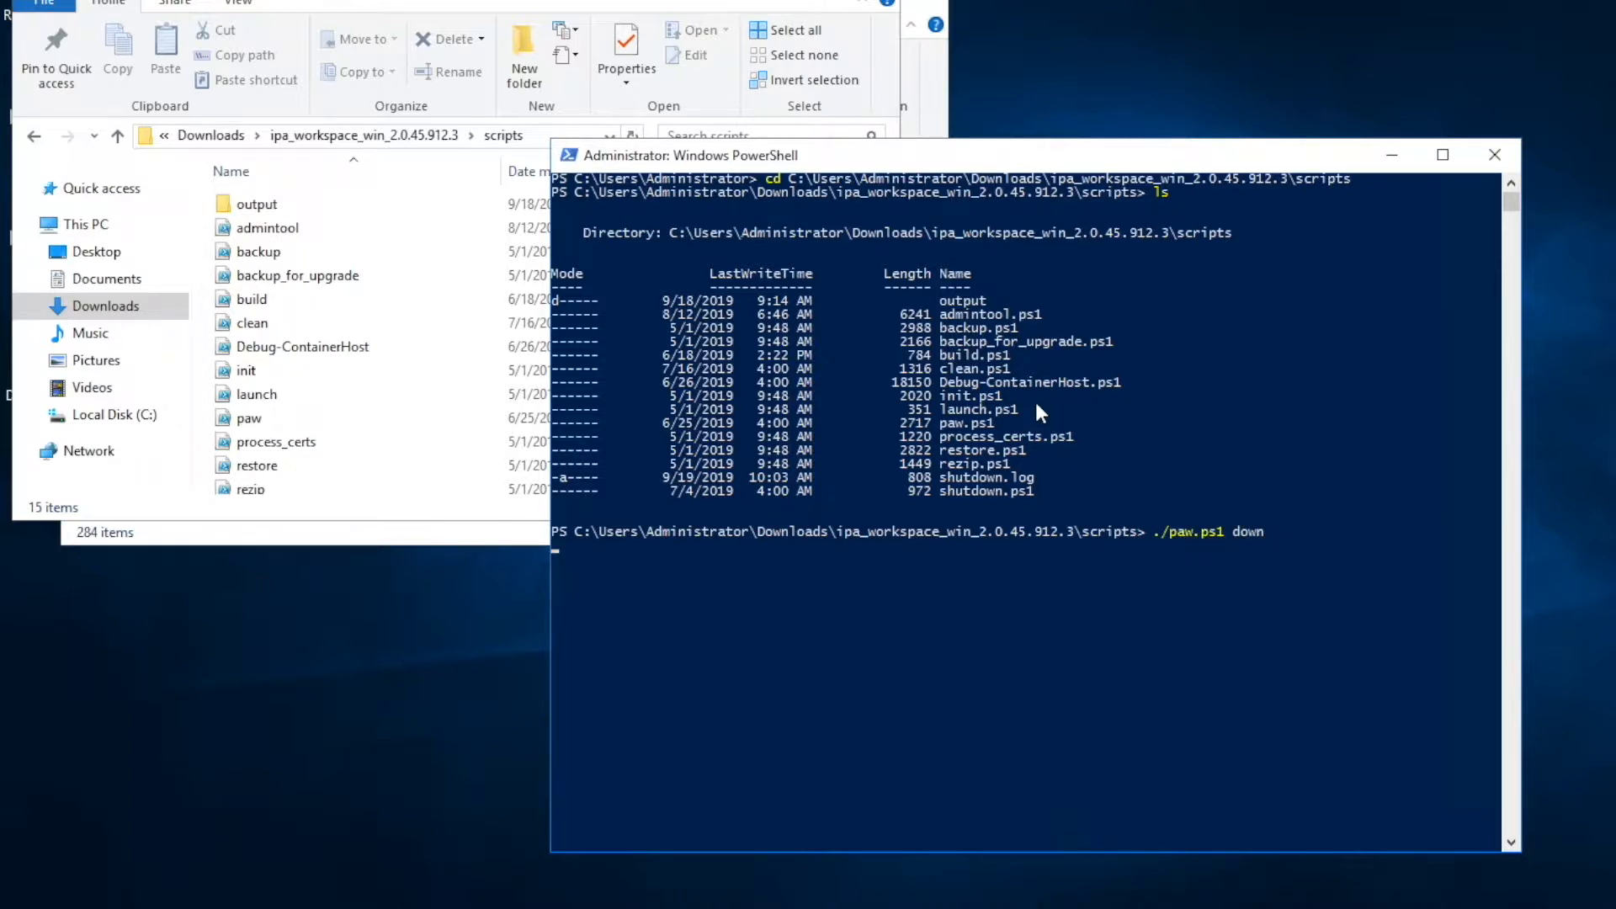
{"action": "key", "text": "enter"}
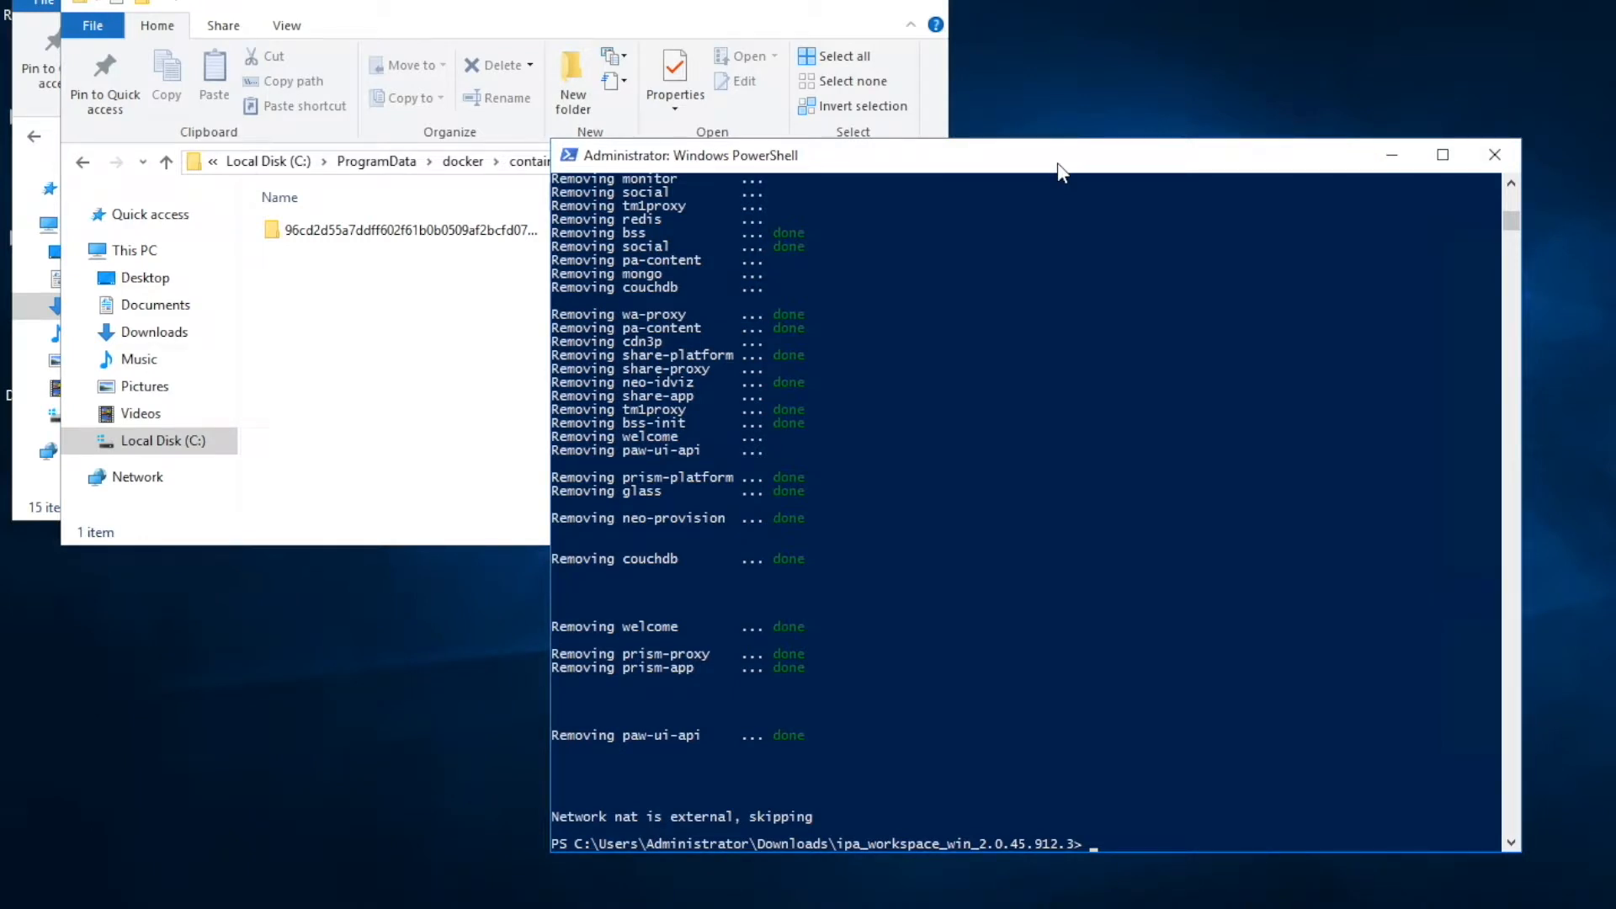
{"action": "mouse_move", "coordinate": [984, 341]}
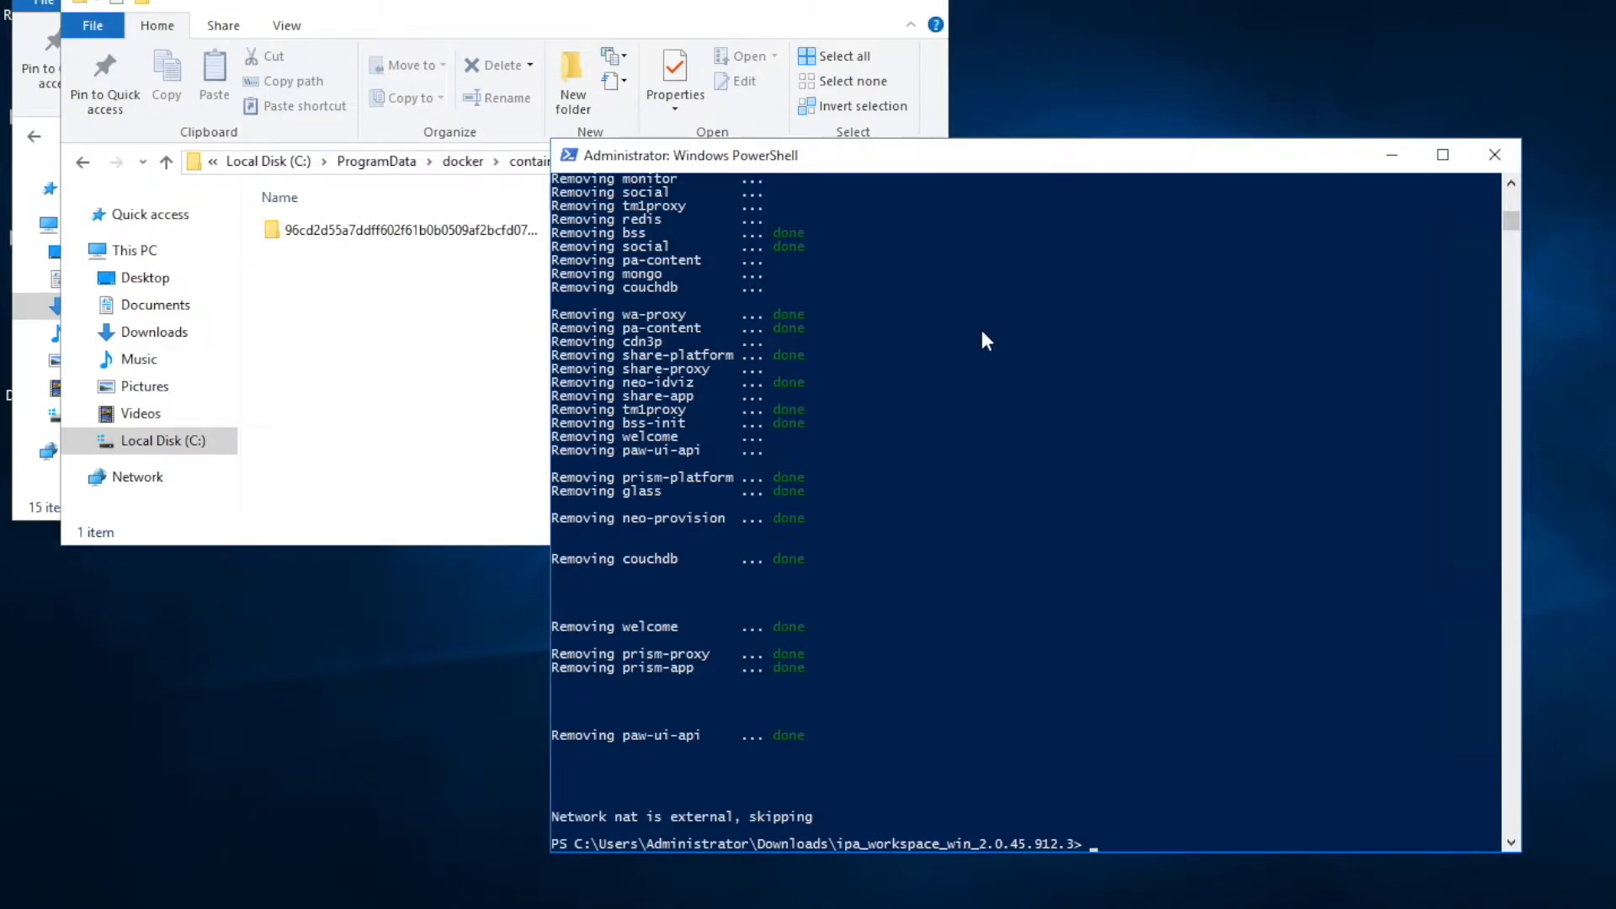
{"action": "mouse_move", "coordinate": [712, 354]}
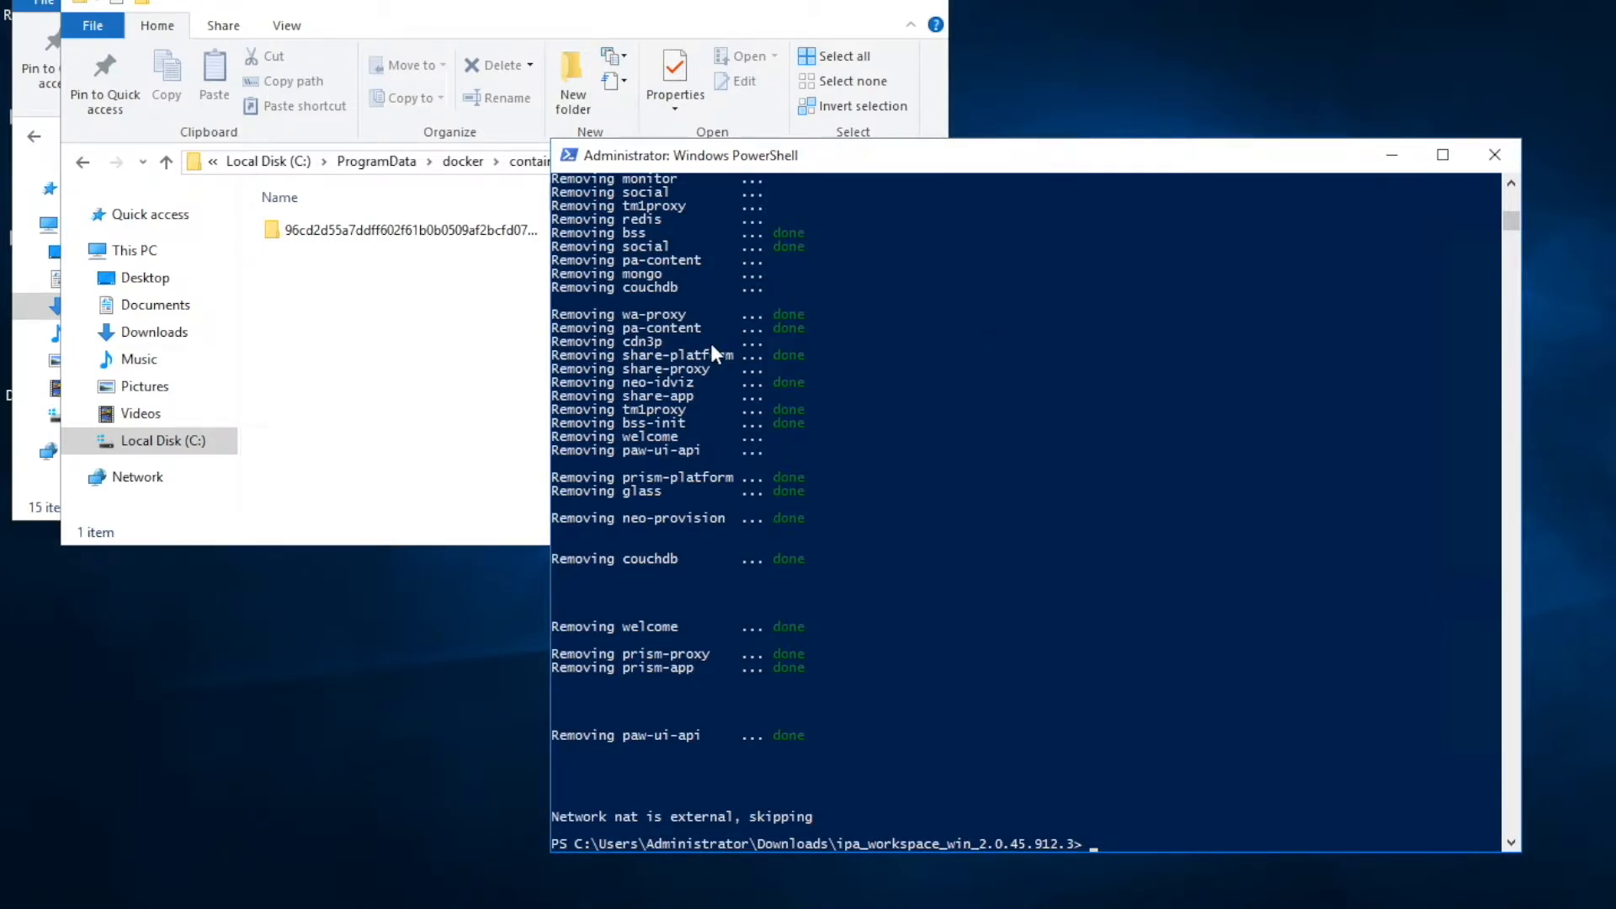
Run ./clean.ps1 to delete the Planning Analytics images, then inspect the windowsfilter folder.
{"action": "left_click", "coordinate": [408, 230]}
{"action": "type", "text": "cd scripts"}
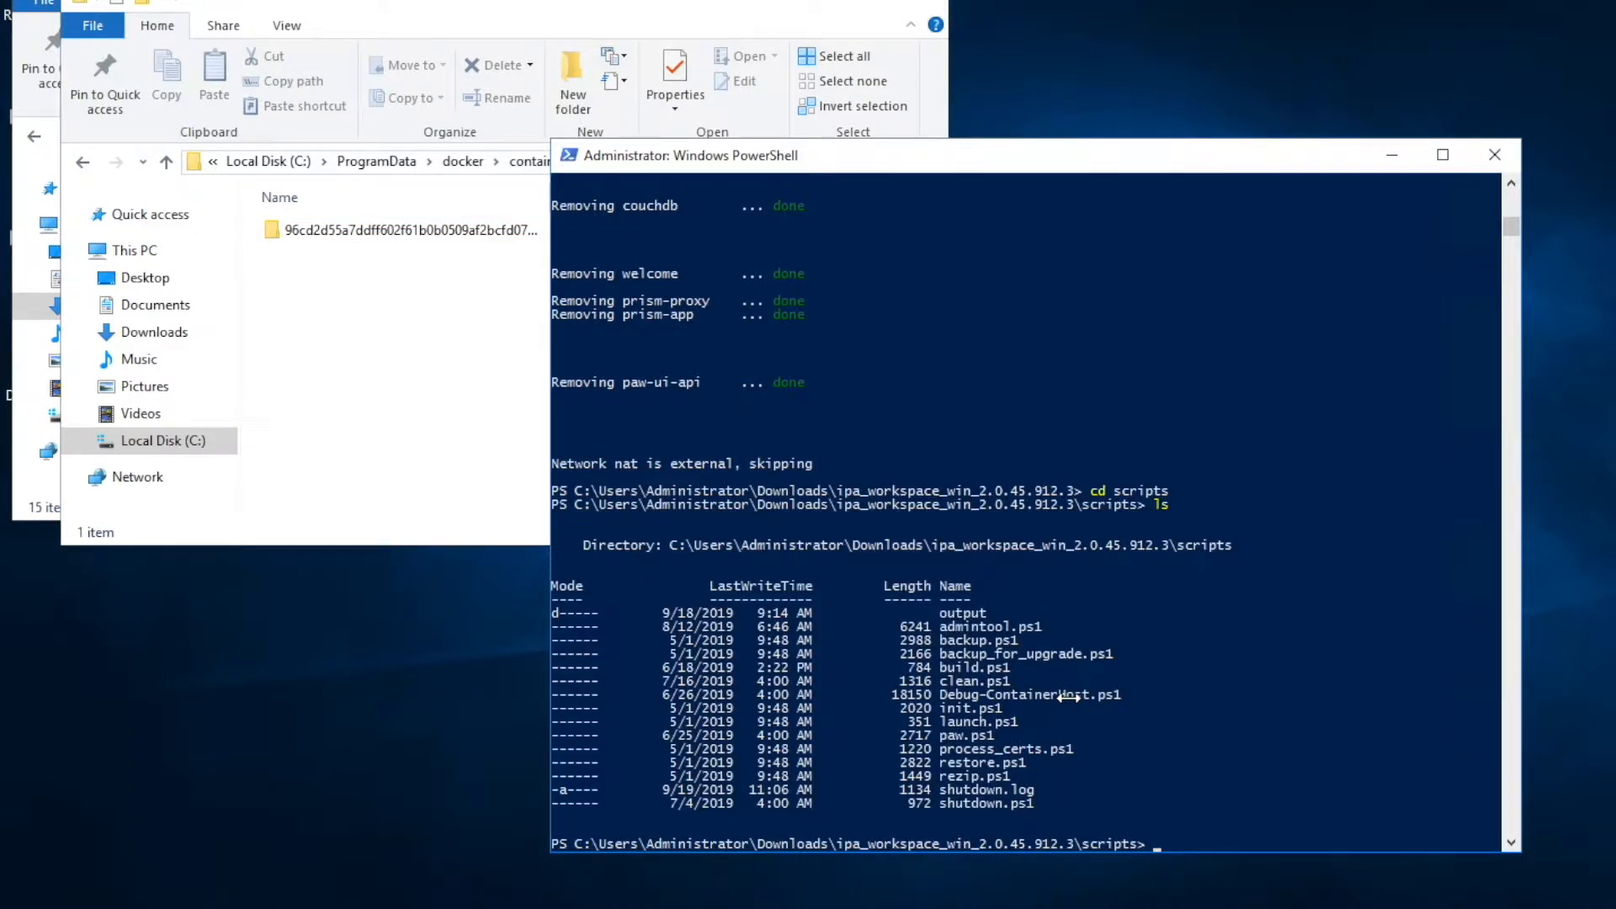
{"action": "type", "text": "./"}
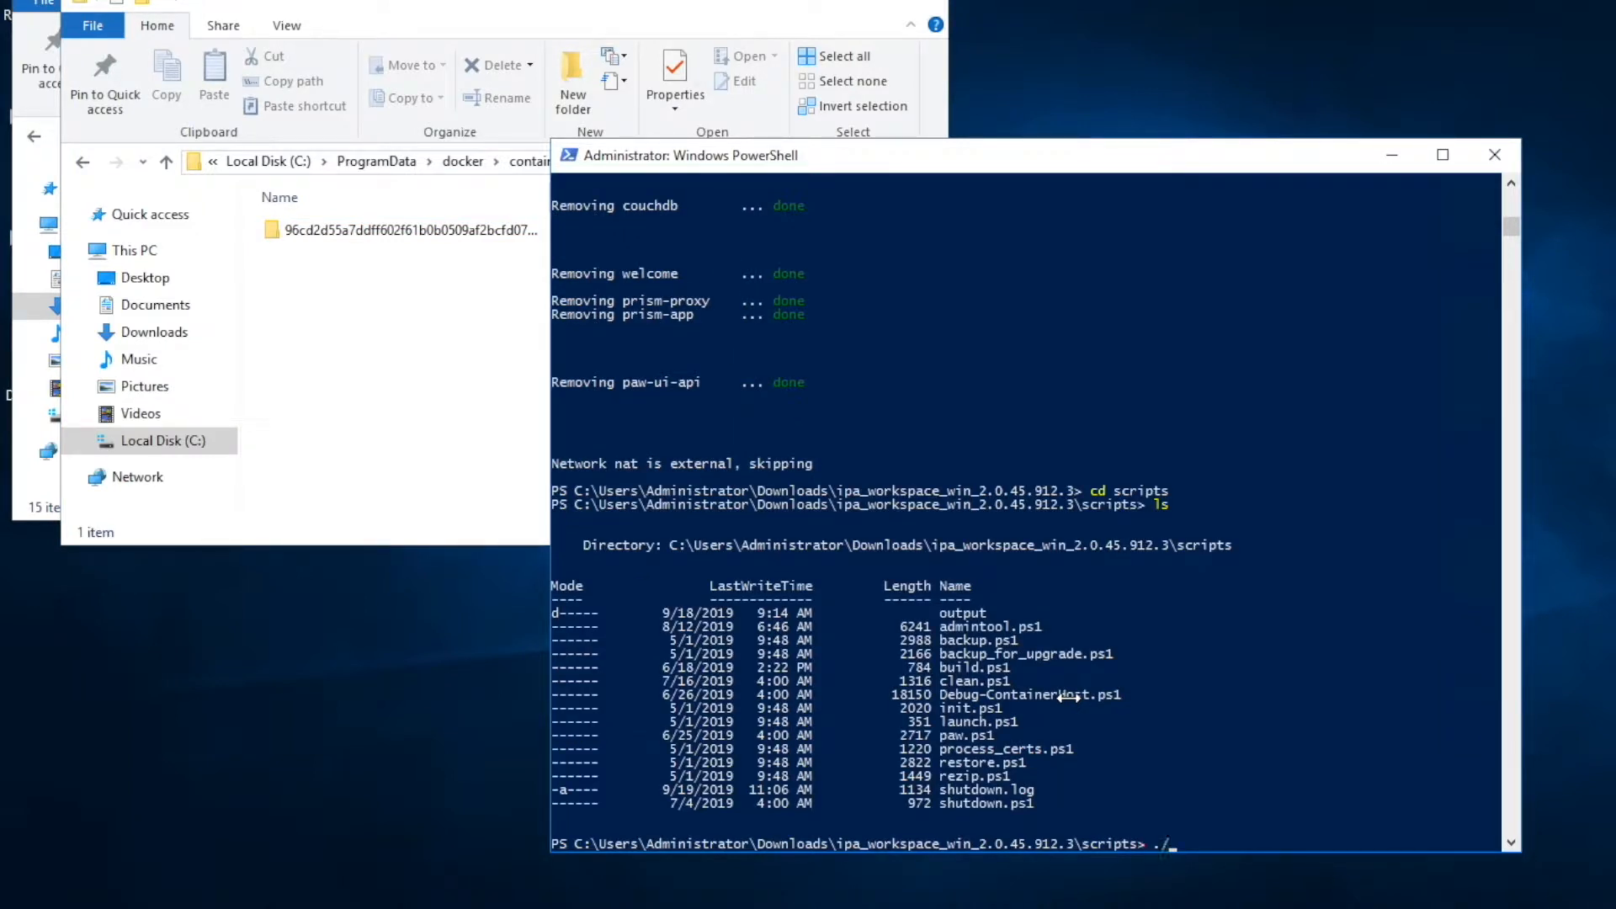
{"action": "type", "text": "clean."}
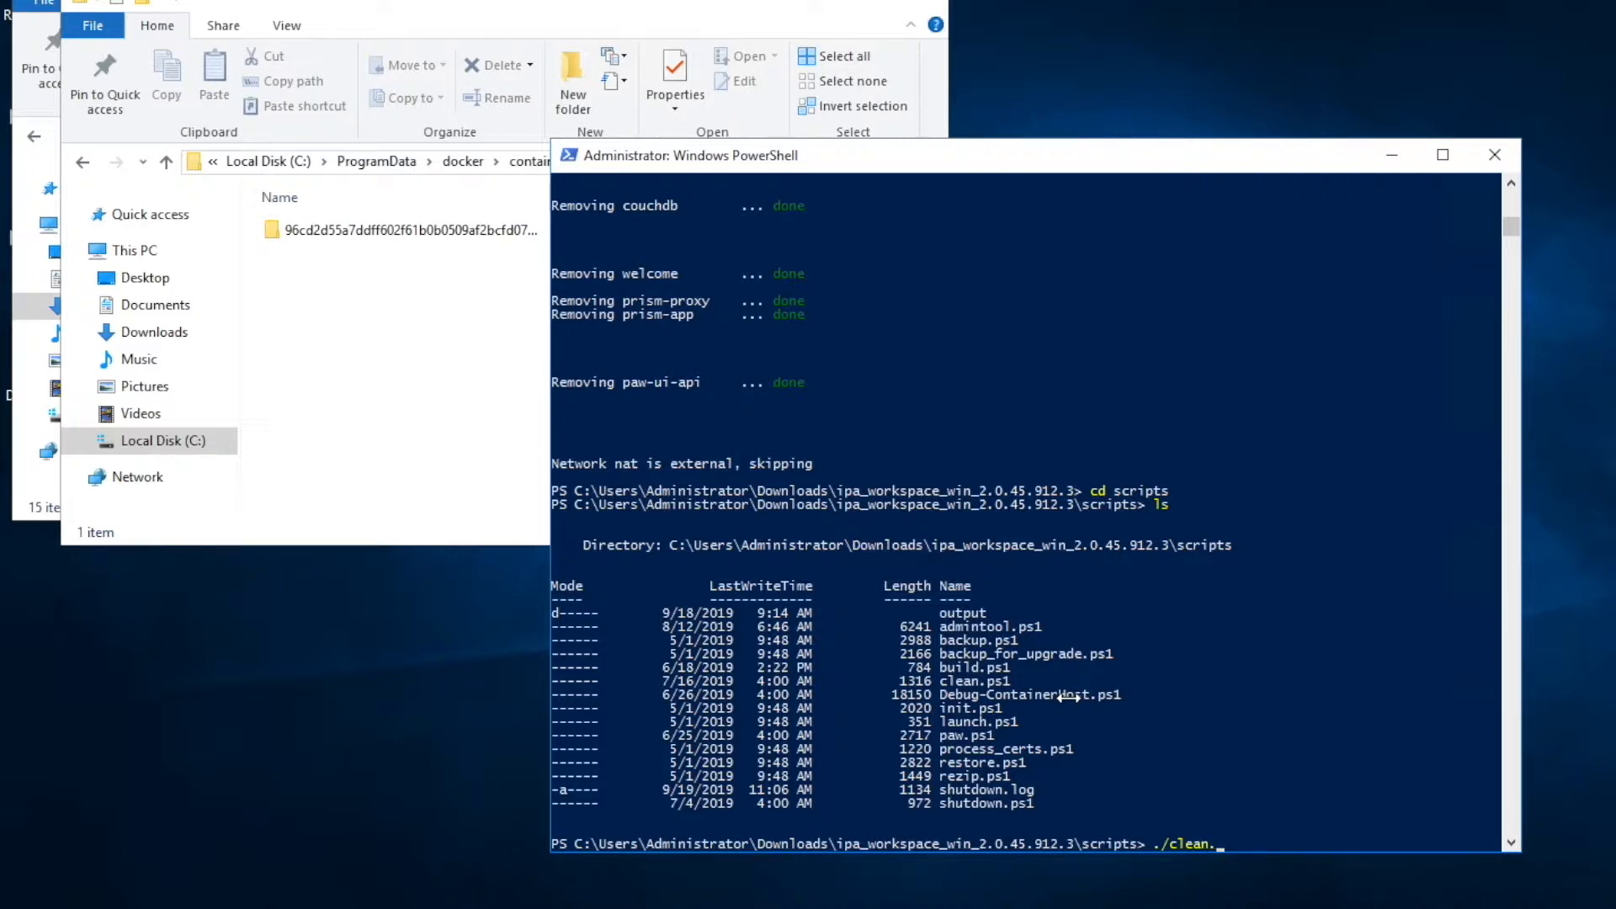
{"action": "key", "text": "enter"}
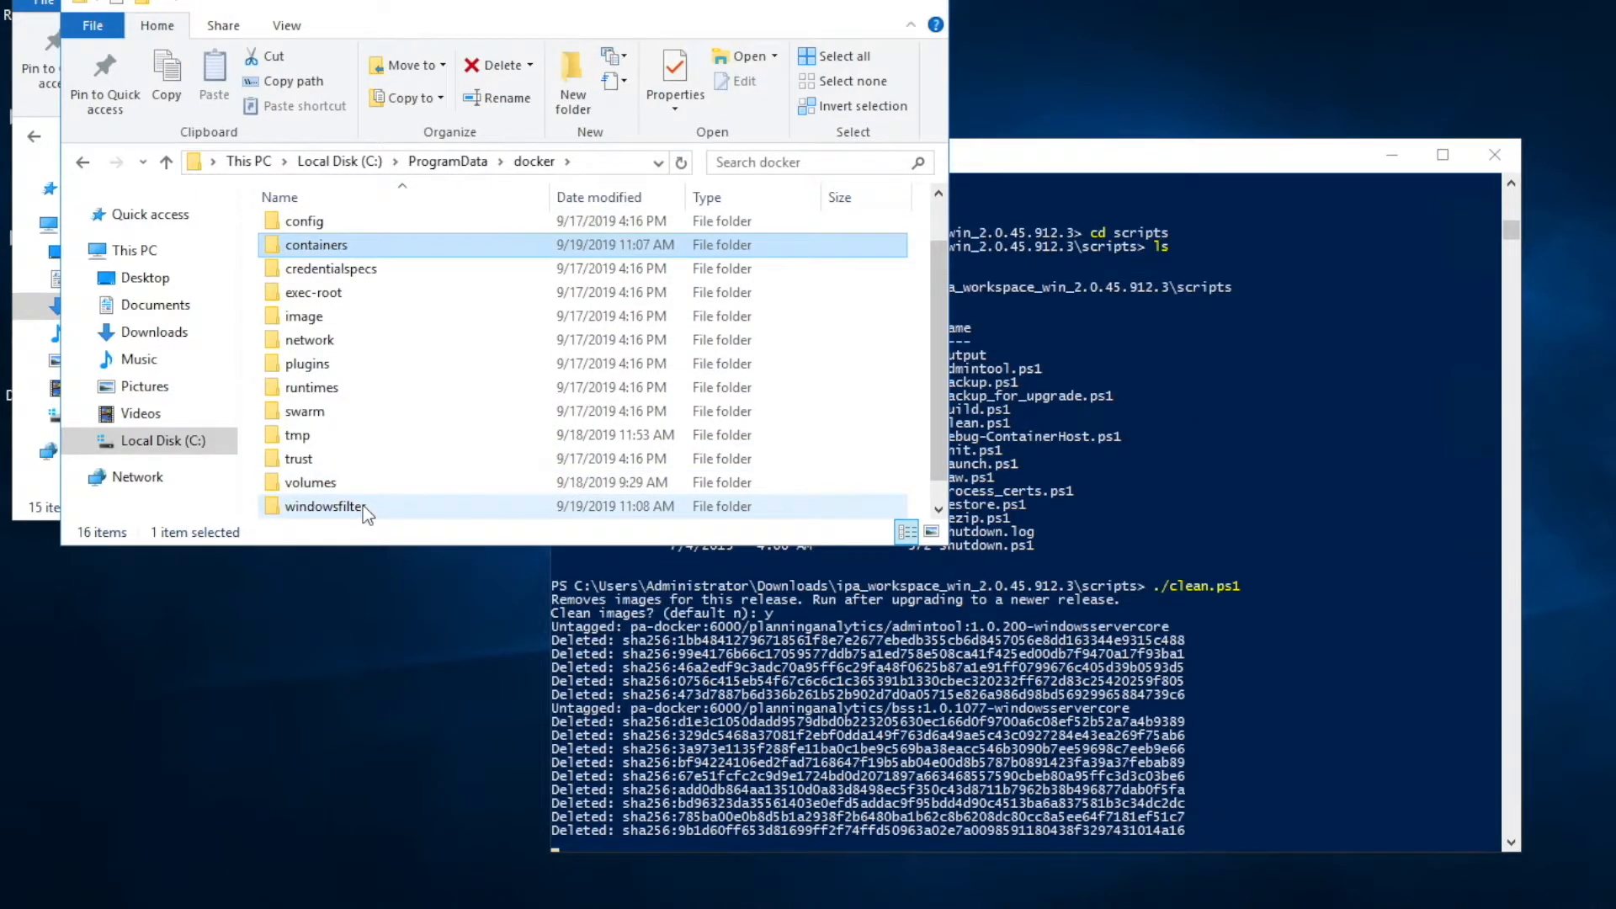
{"action": "double_click", "coordinate": [325, 506]}
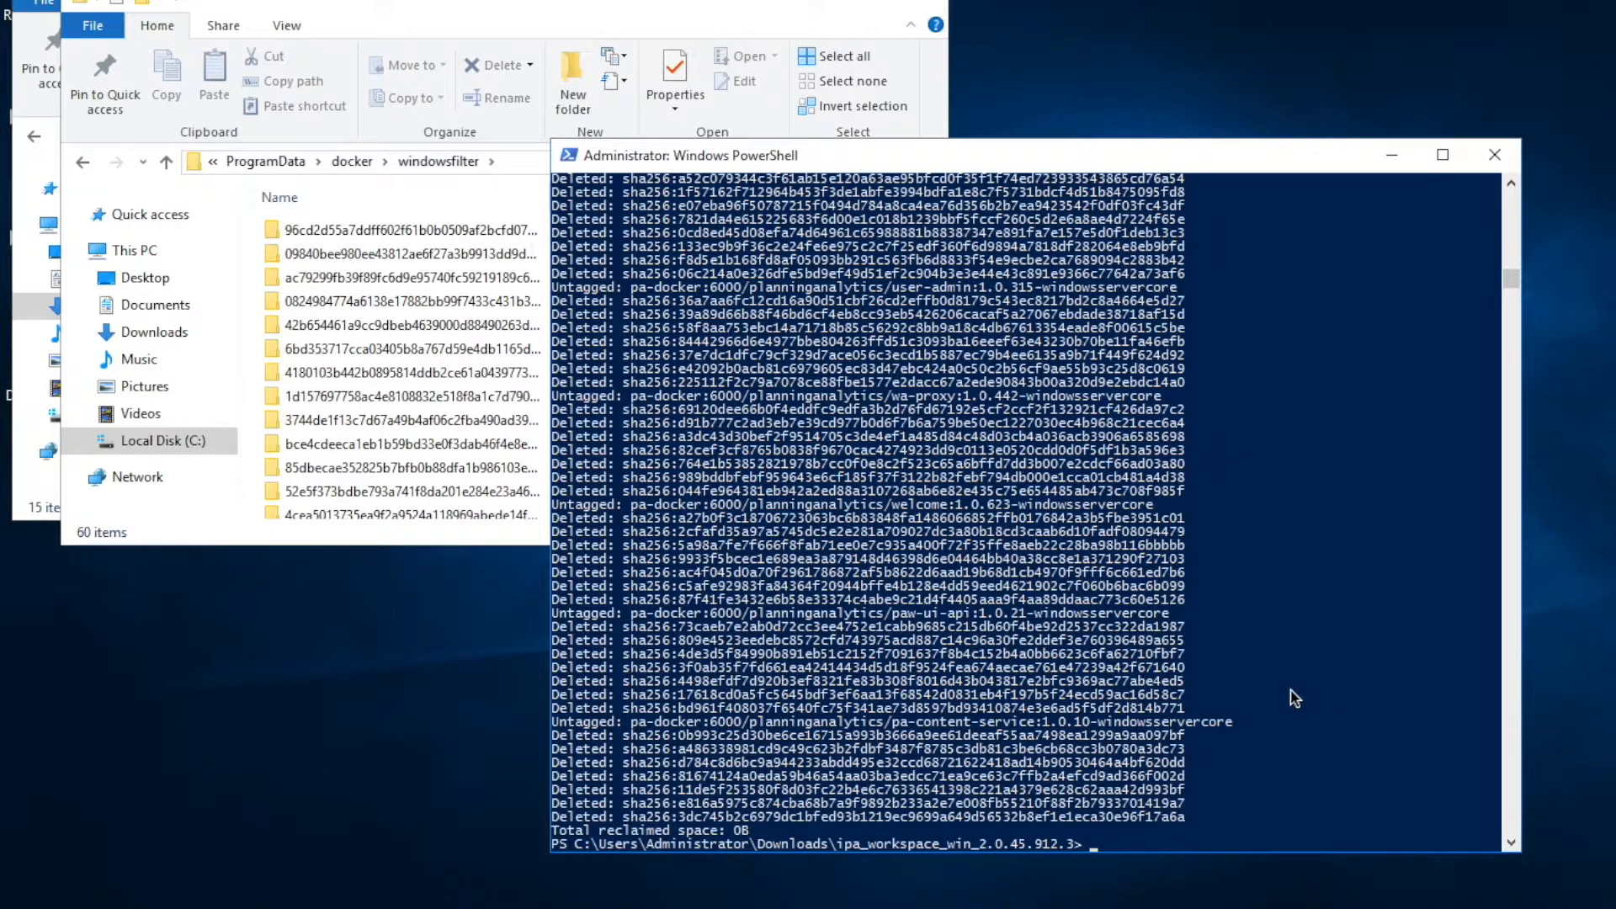
{"action": "mouse_move", "coordinate": [1285, 692]}
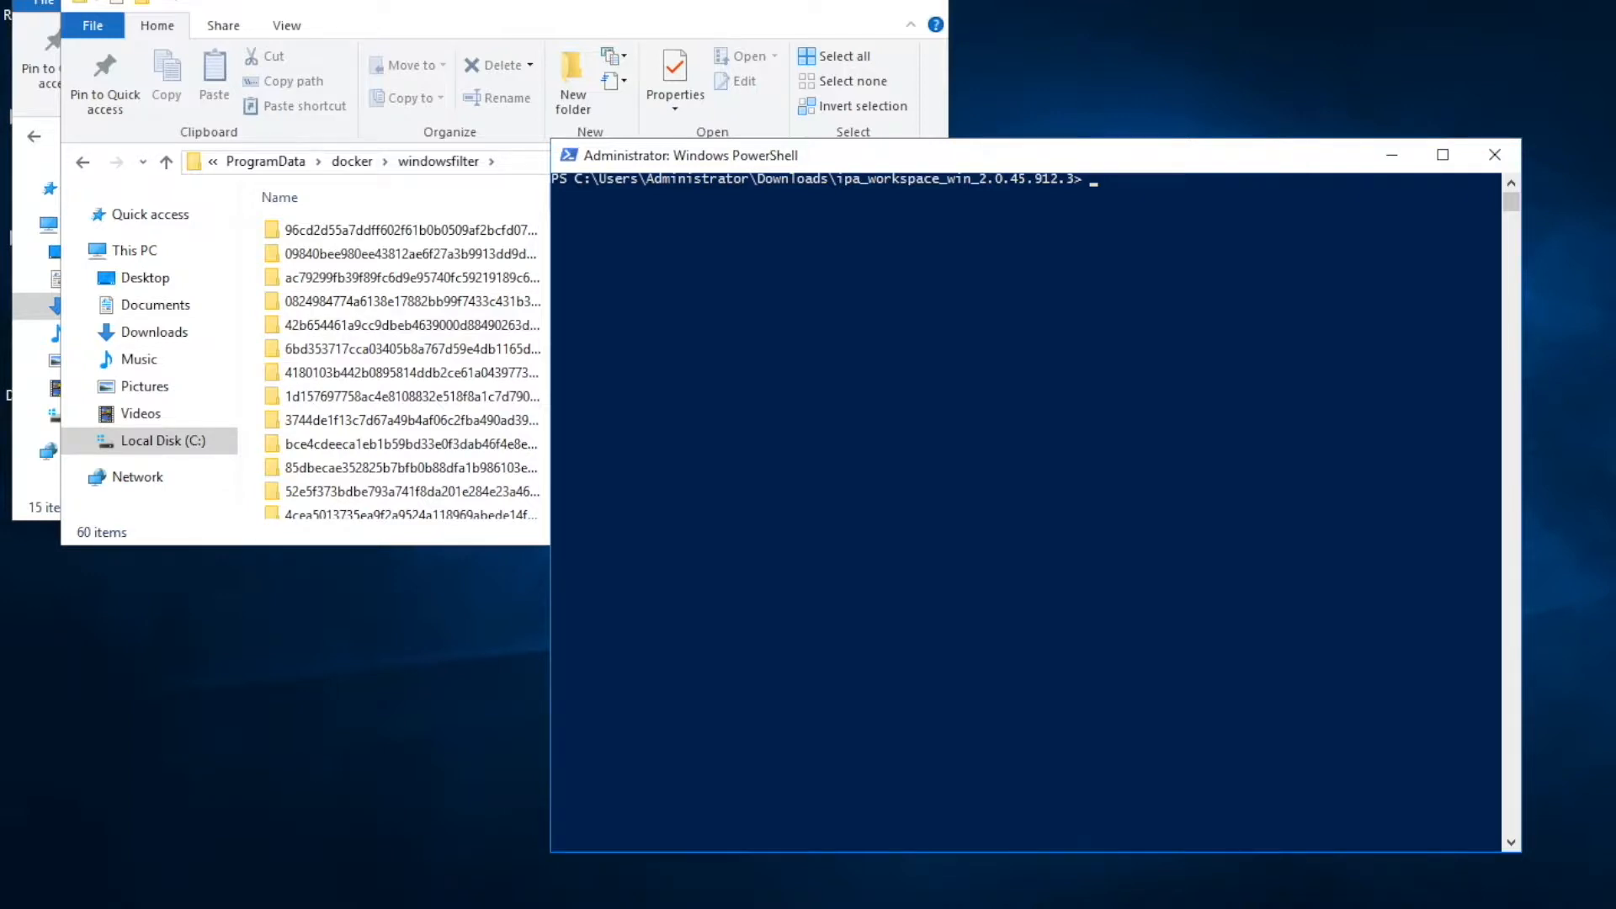
Run docker volume rm on the paw_bss, paw_couchdb, paw_mongo_configdb, paw_mongo_db and paw_redis volumes.
{"action": "type", "text": "docker volume rm paw_bss paw_couchdb paw_mongo_configdb paw_mongo_db paw_redis"}
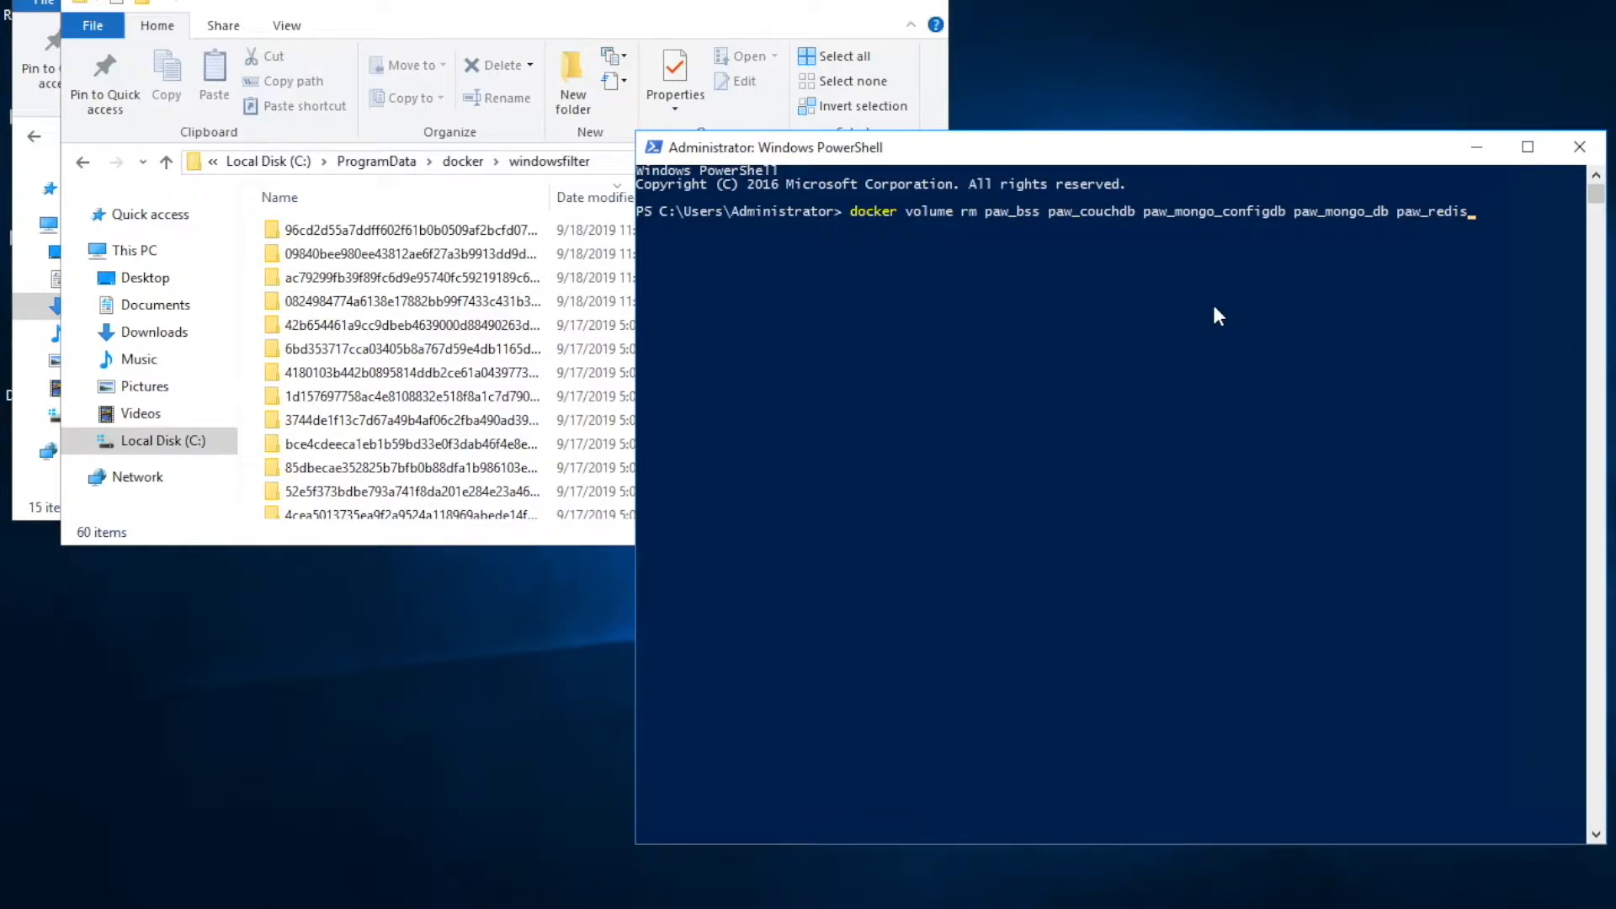
{"action": "mouse_move", "coordinate": [1234, 298]}
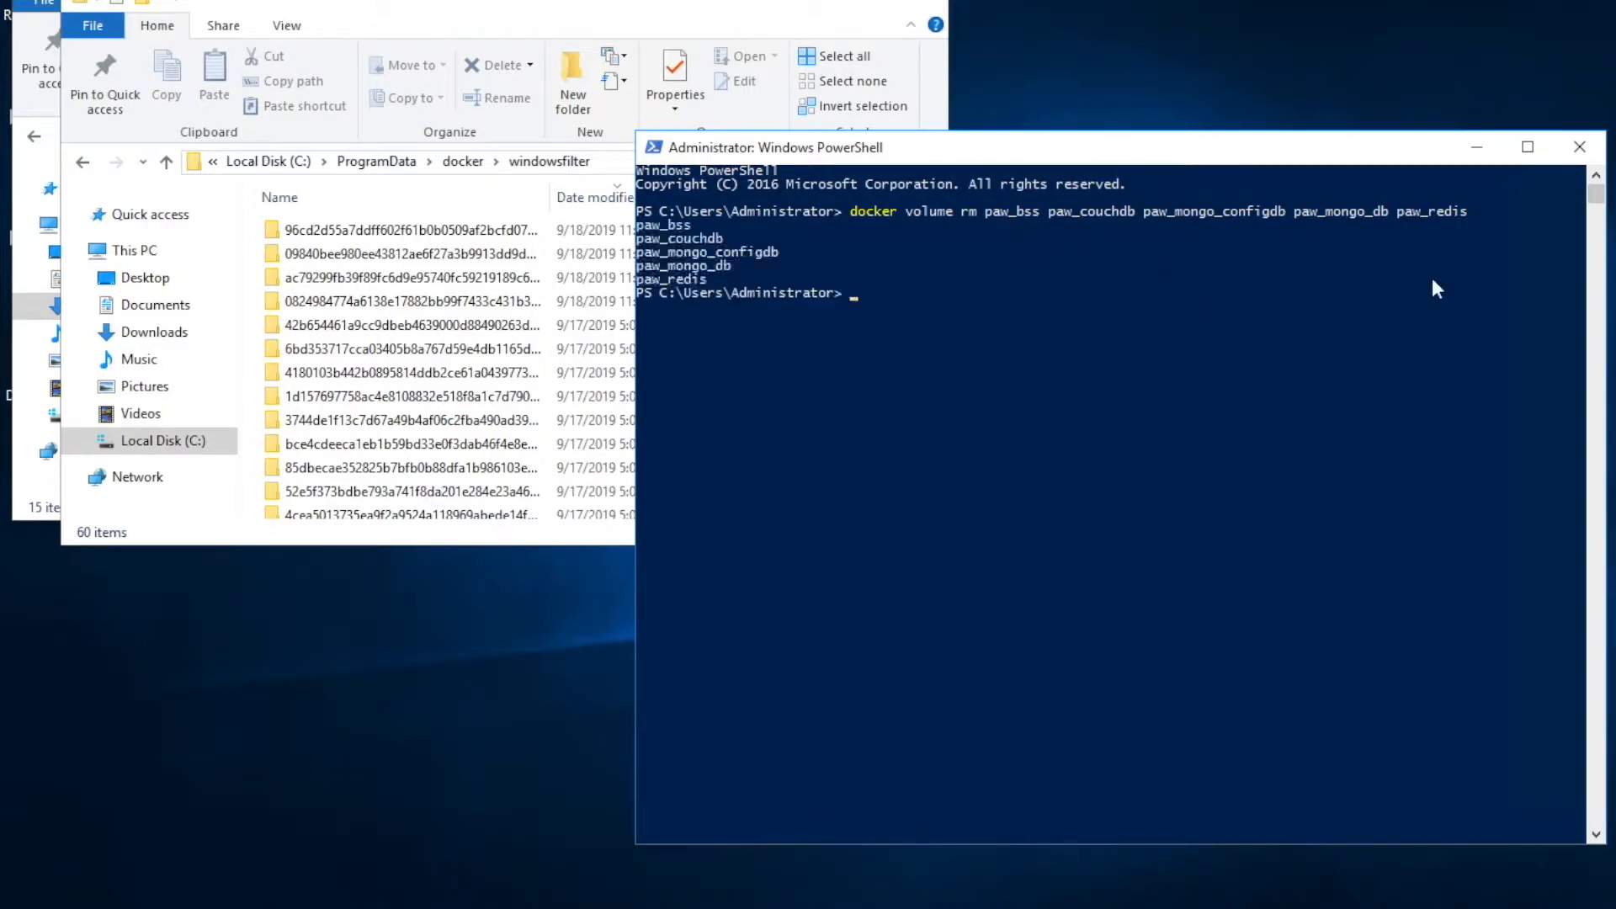
{"action": "left_click", "coordinate": [959, 325]}
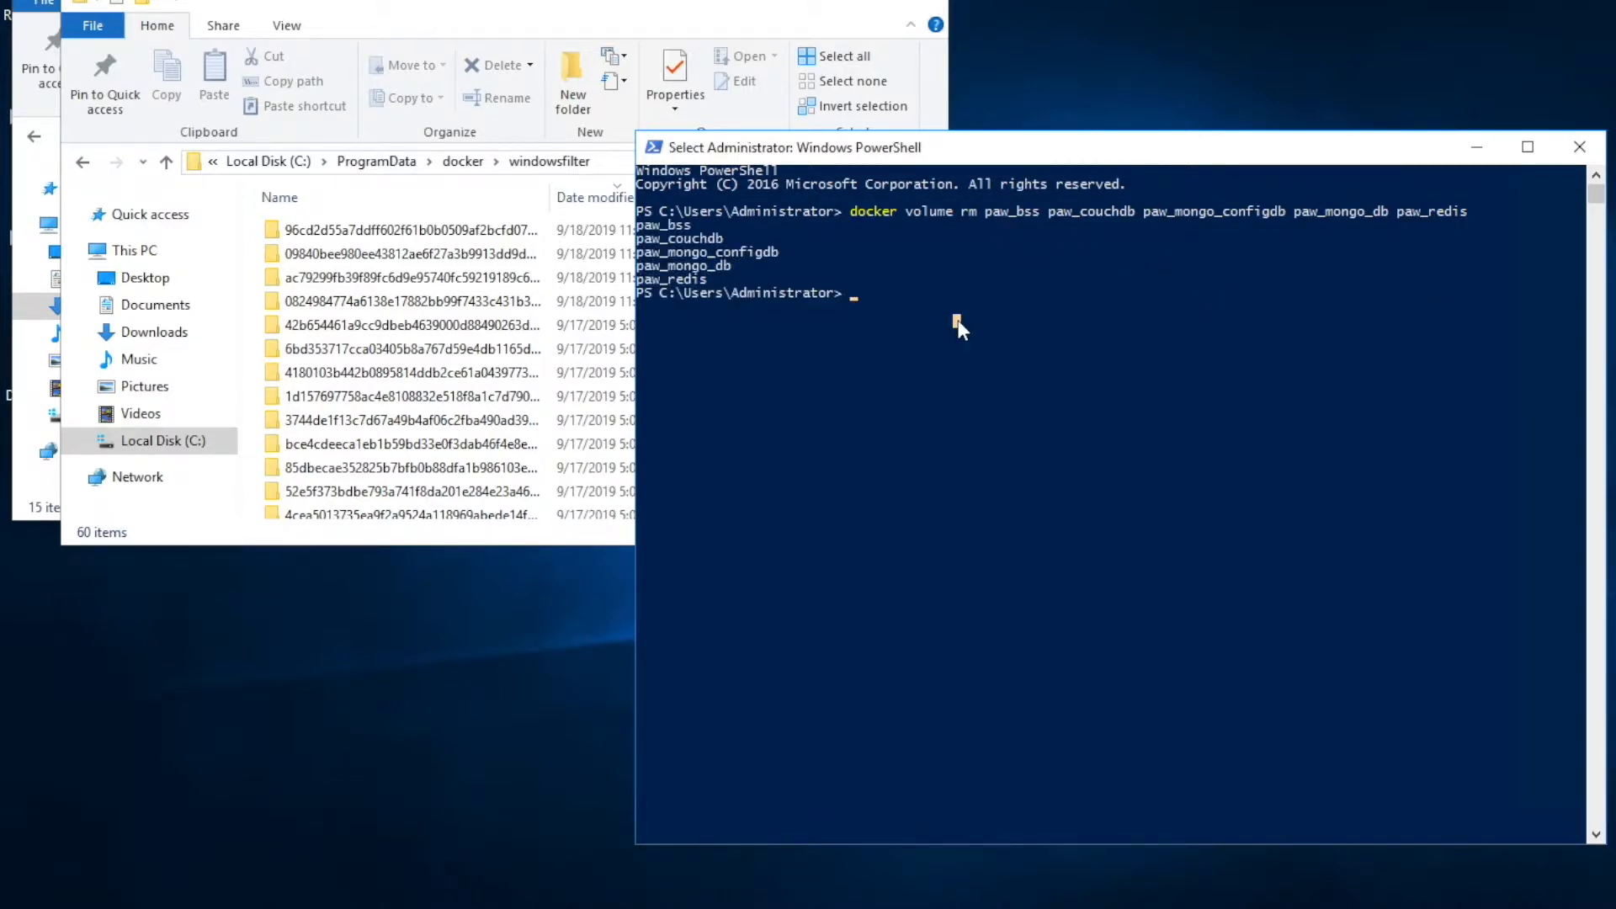
{"action": "mouse_move", "coordinate": [825, 268]}
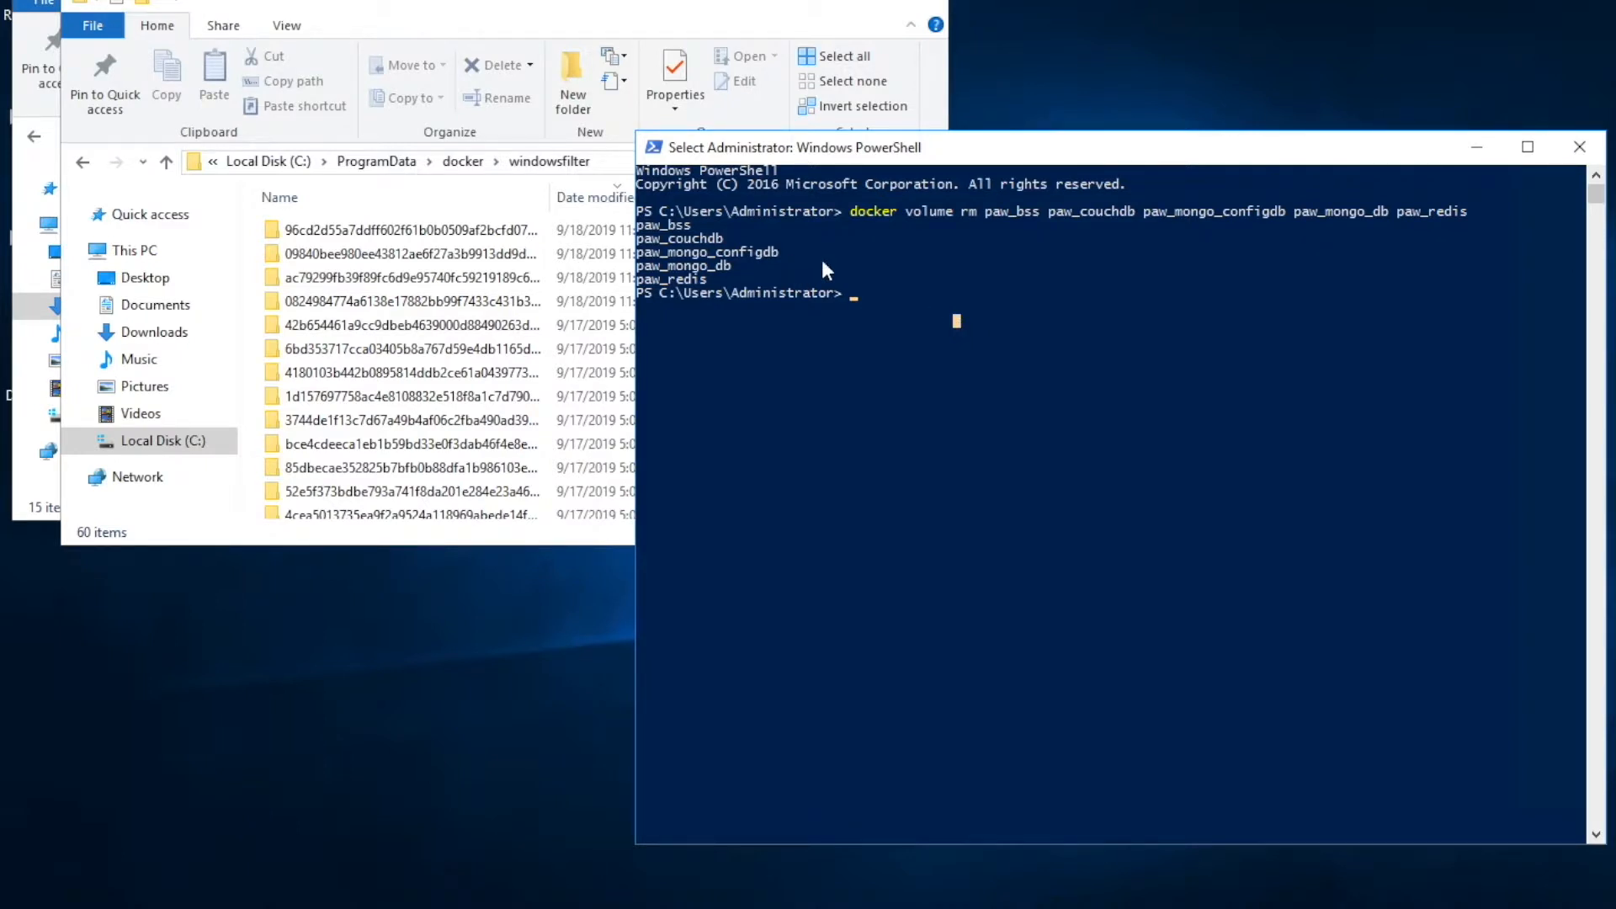
{"action": "mouse_move", "coordinate": [882, 279]}
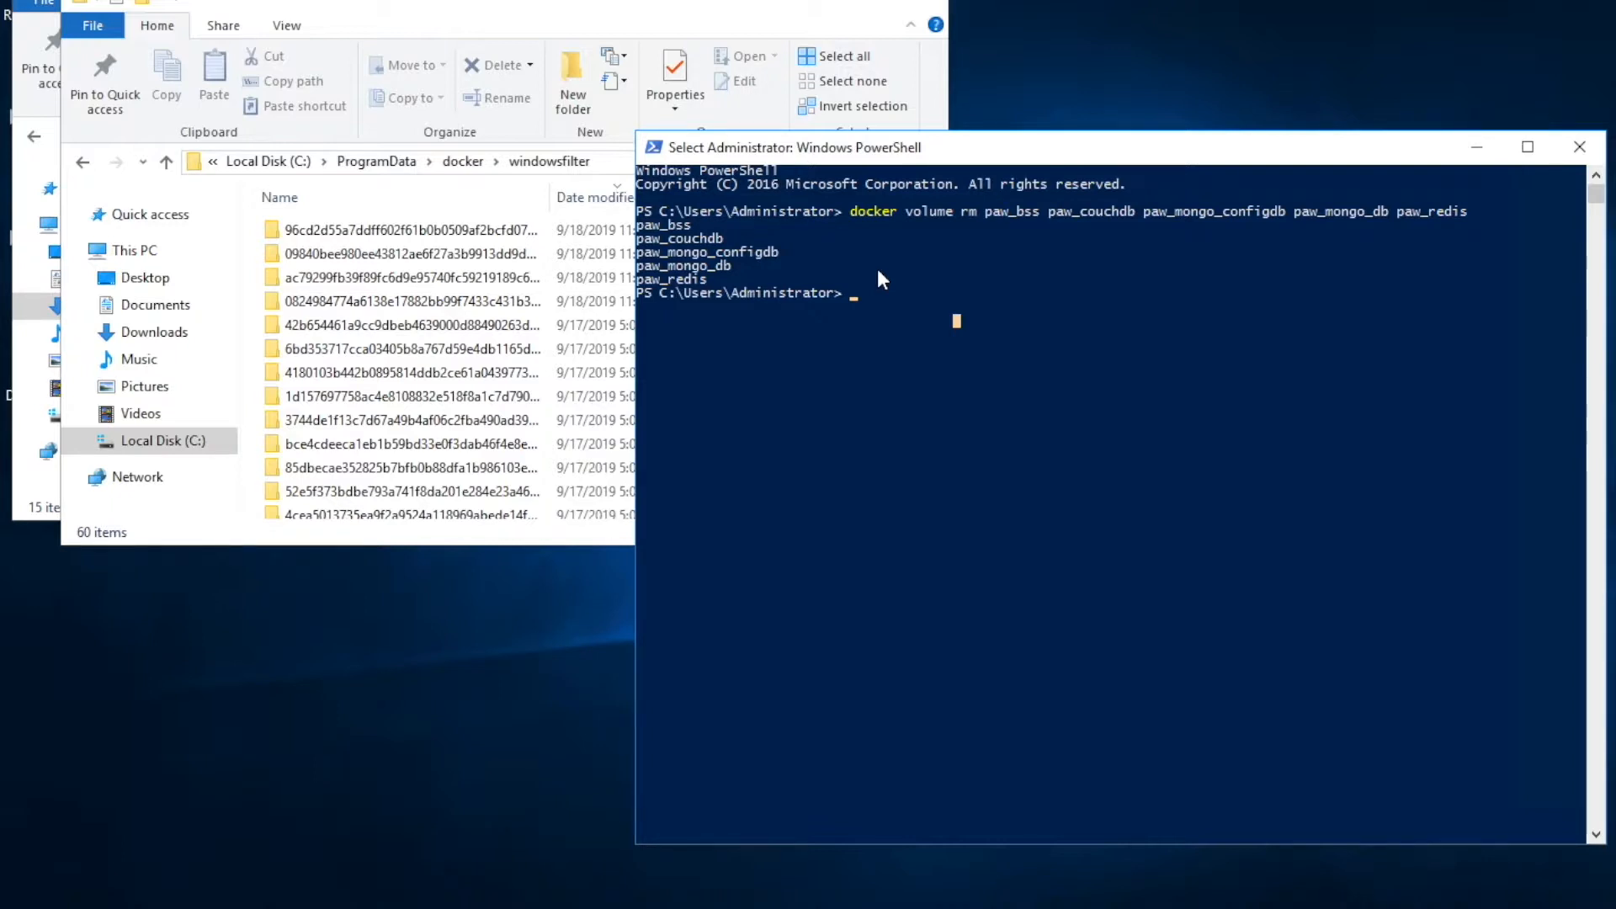
{"action": "mouse_move", "coordinate": [872, 301]}
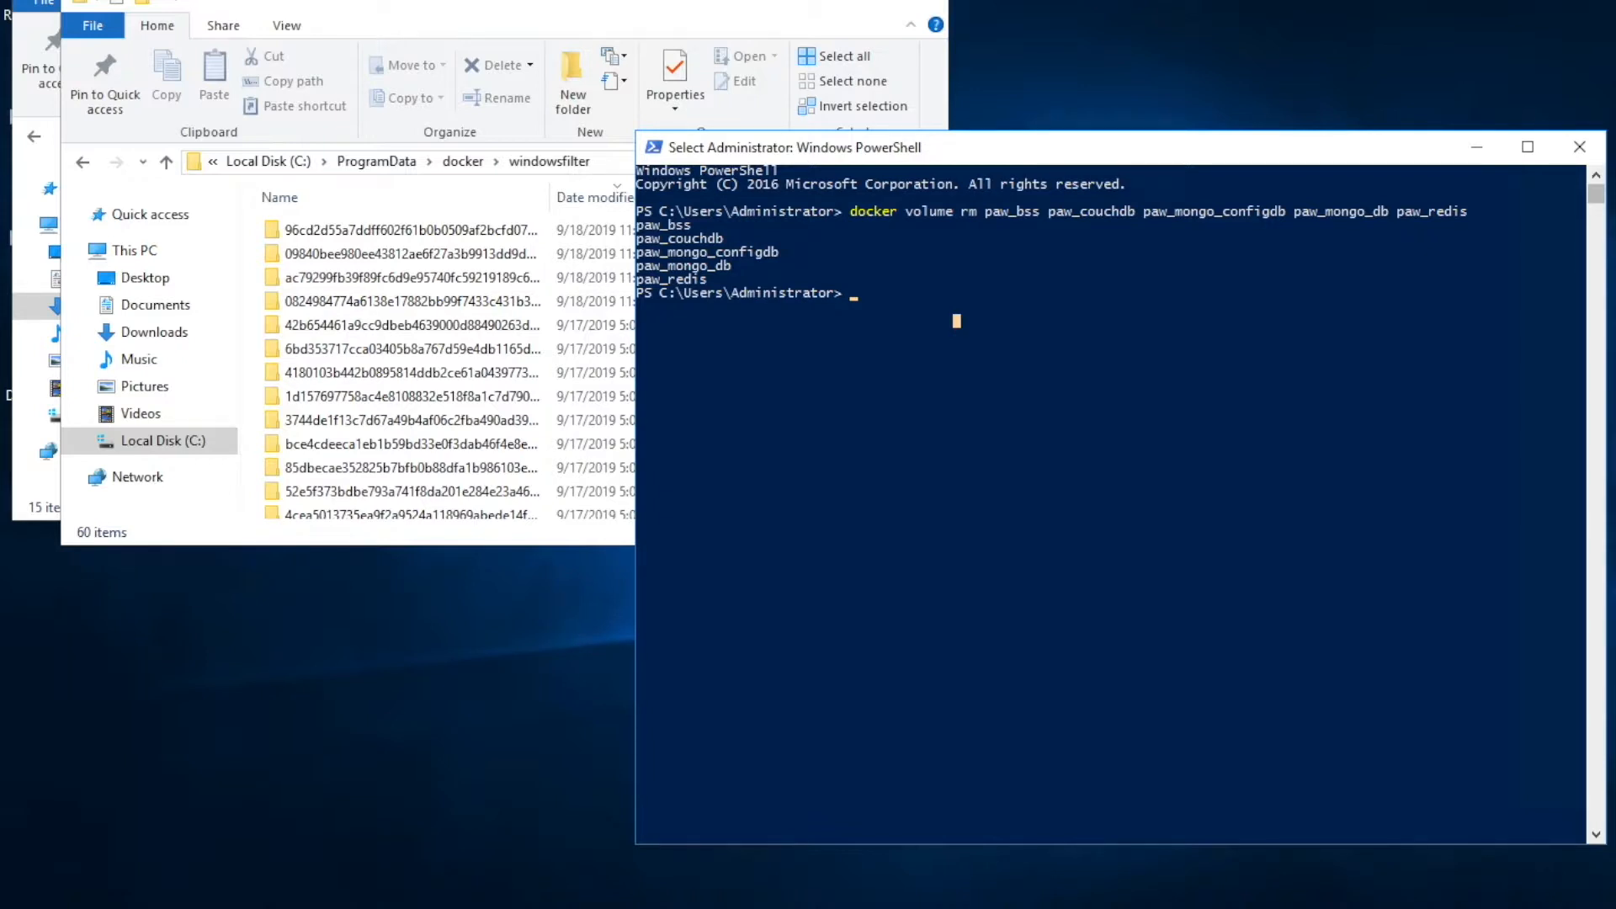
Run docker system prune -a, confirming removal of all unused containers, networks and images.
{"action": "type", "text": "docker system prune -a"}
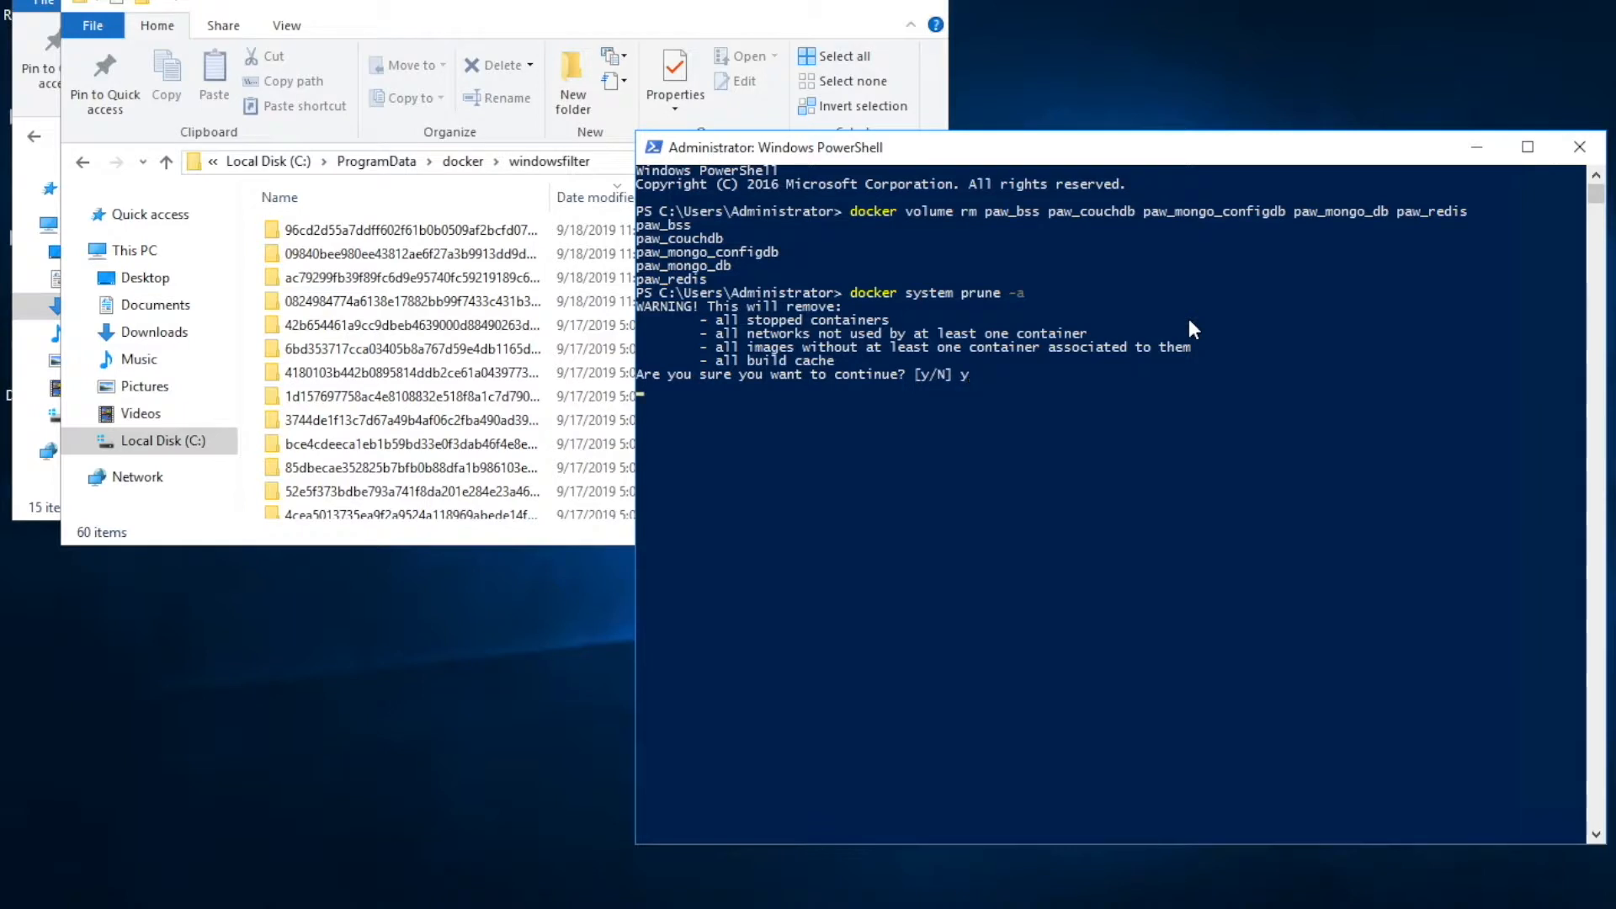
{"action": "key", "text": "Enter"}
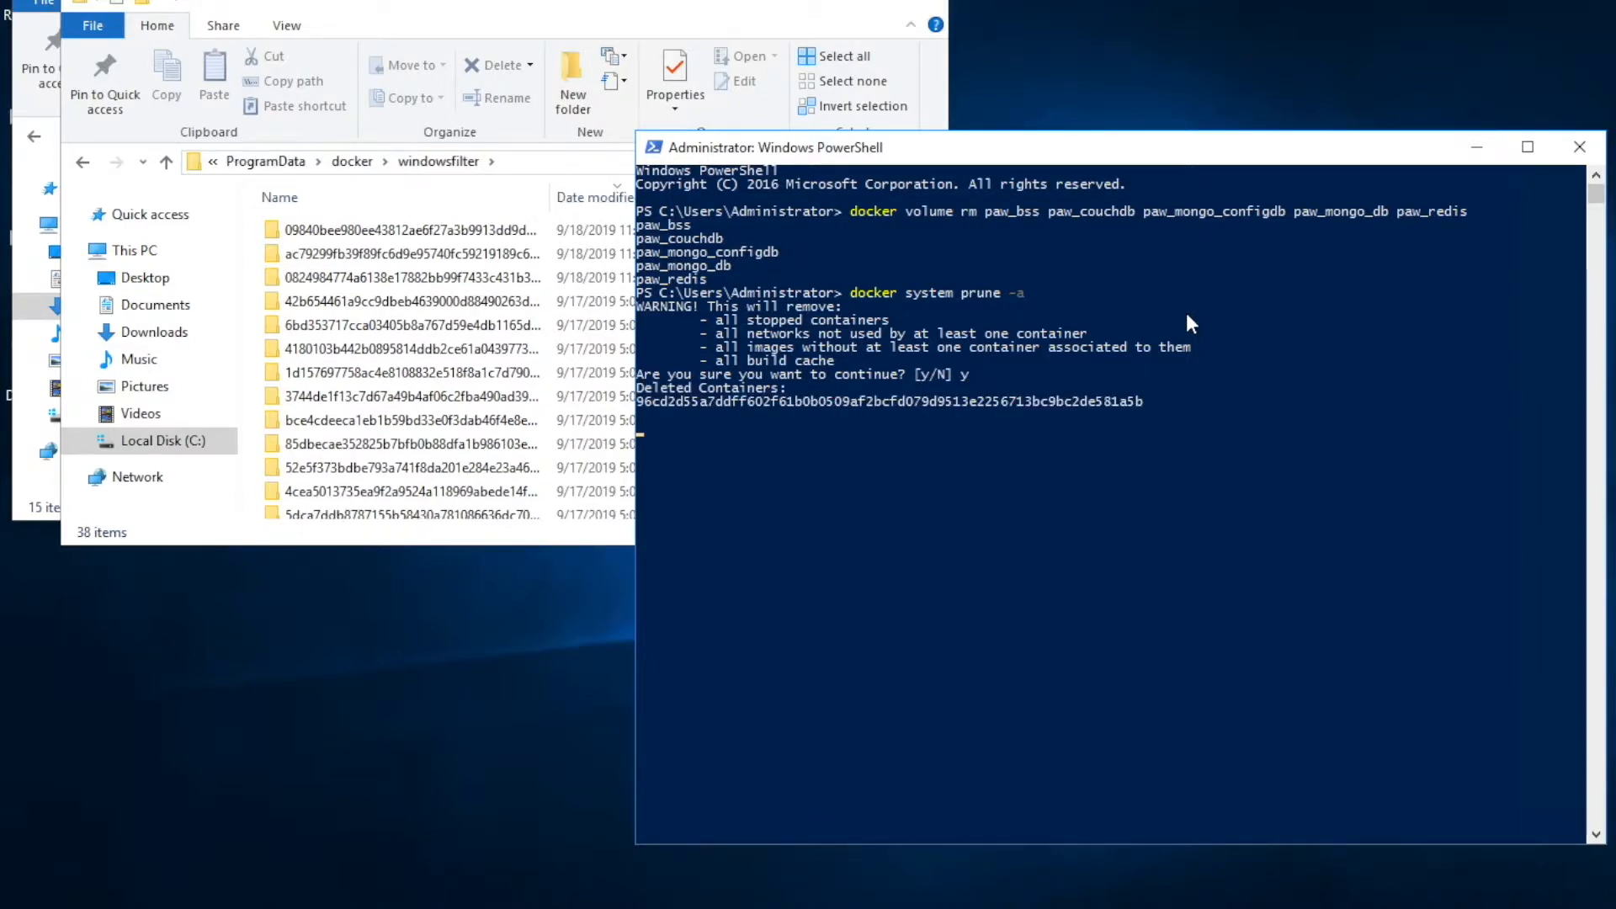
{"action": "mouse_move", "coordinate": [444, 202]}
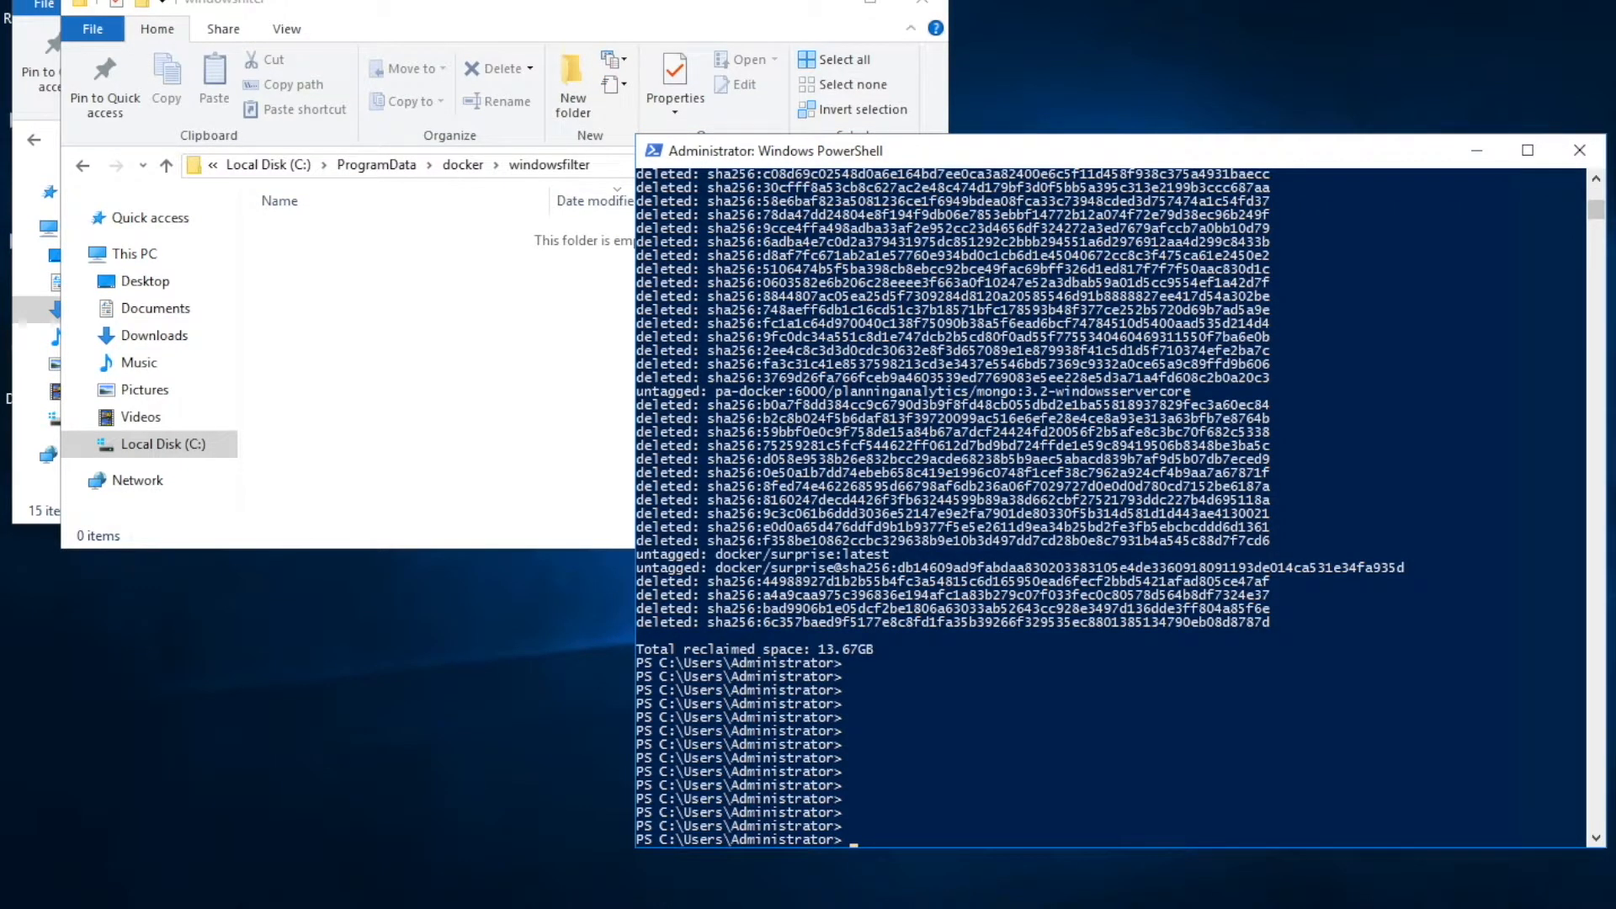
{"action": "mouse_move", "coordinate": [1509, 473]}
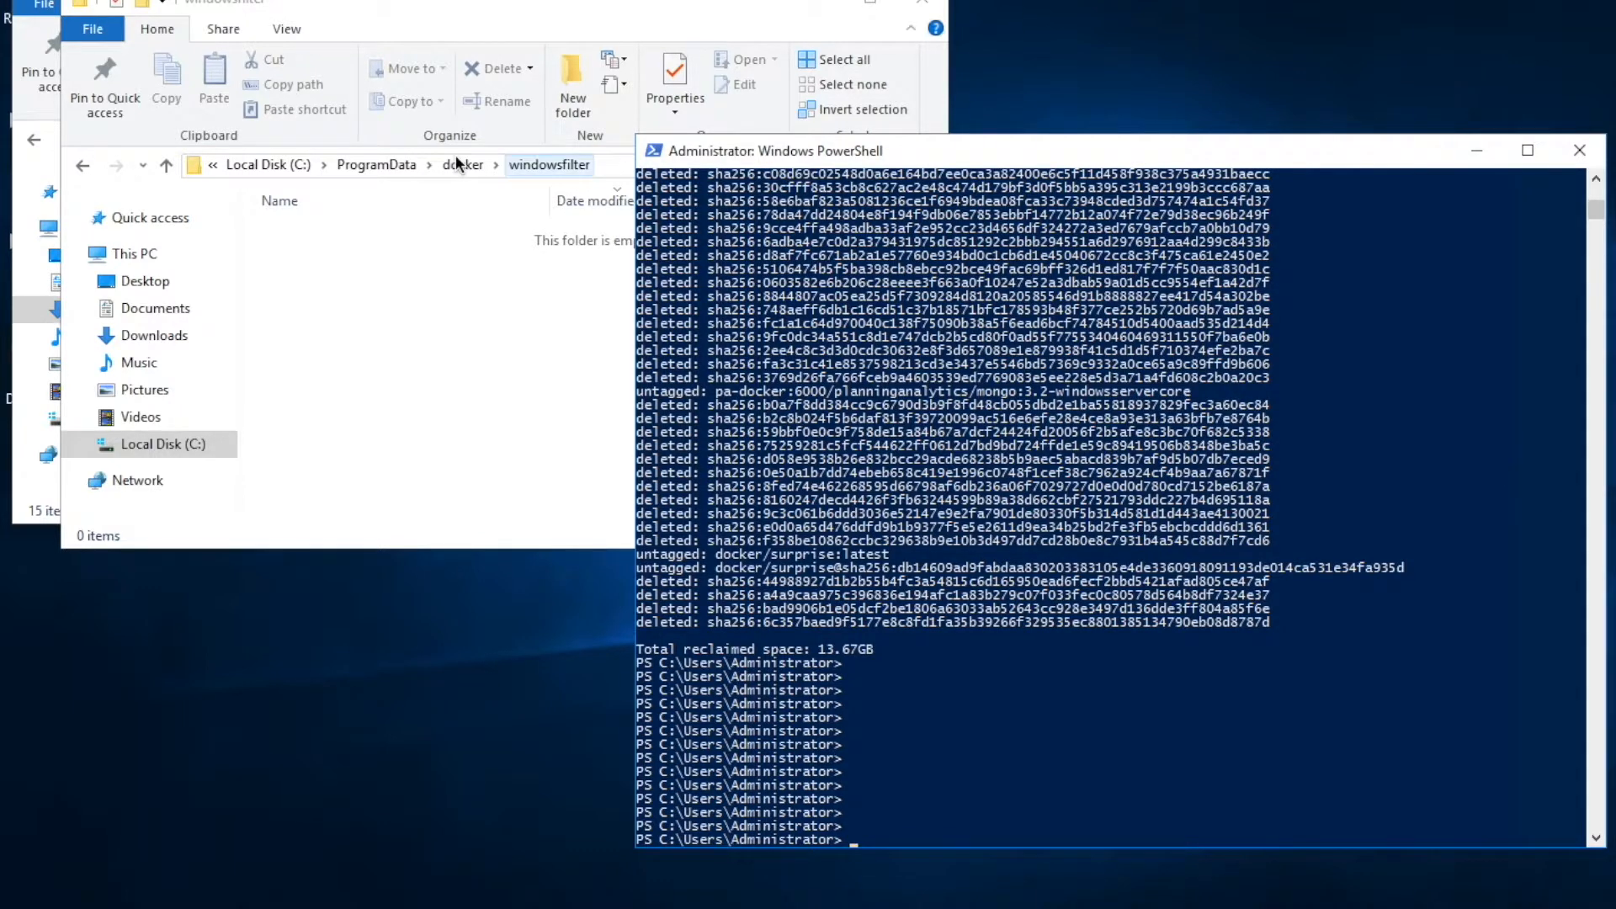
{"action": "left_click", "coordinate": [464, 164]}
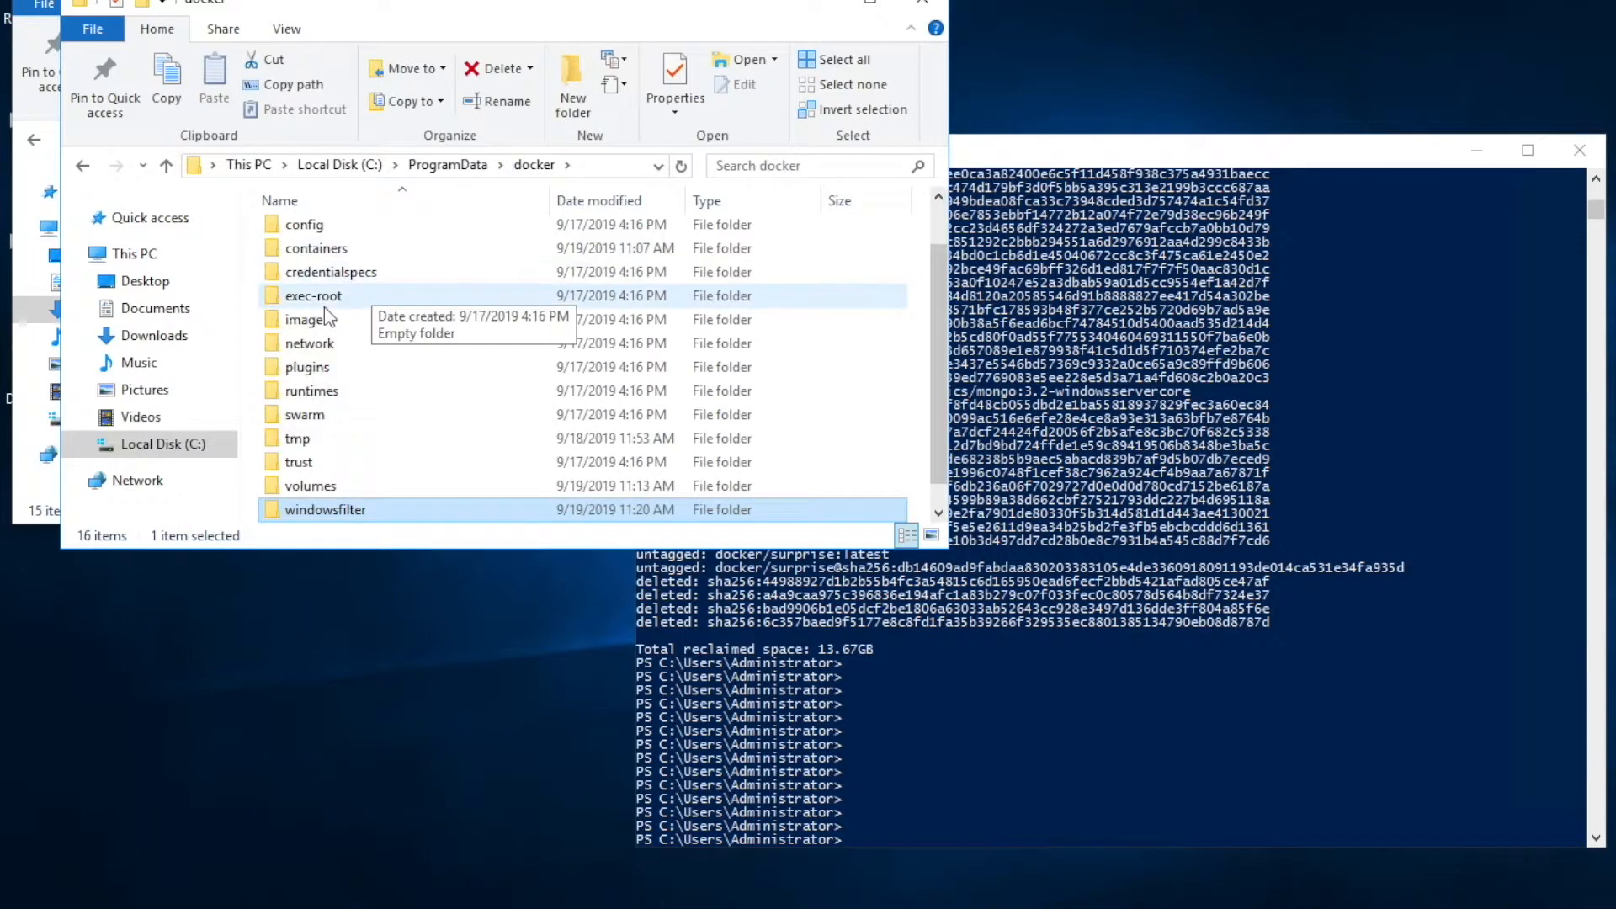
{"action": "double_click", "coordinate": [317, 247]}
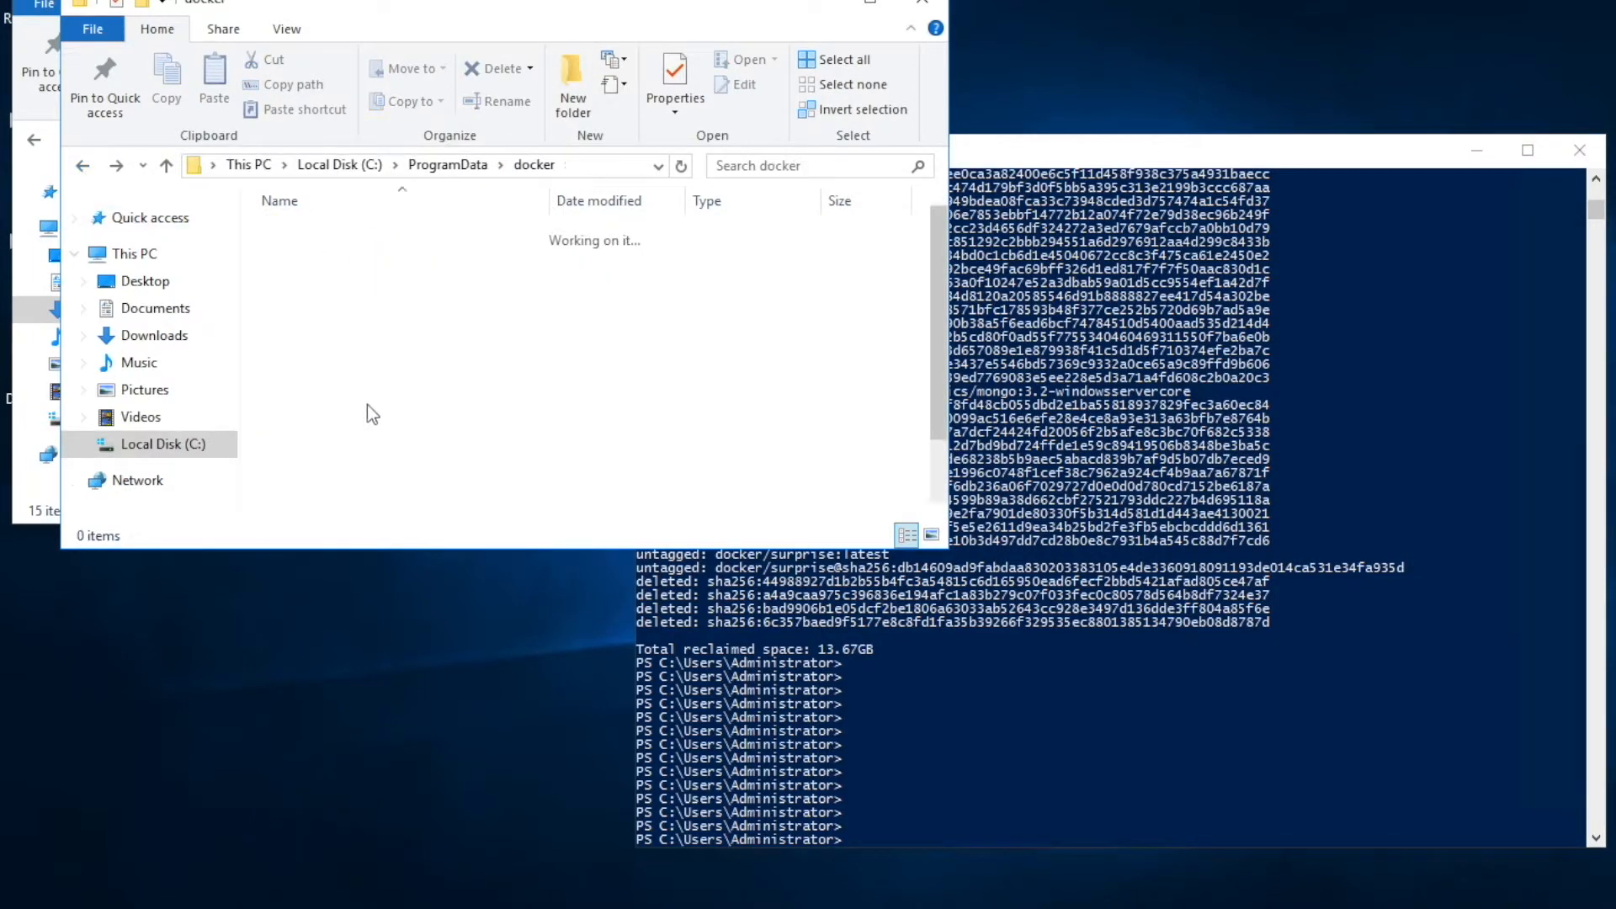
{"action": "left_click", "coordinate": [325, 486]}
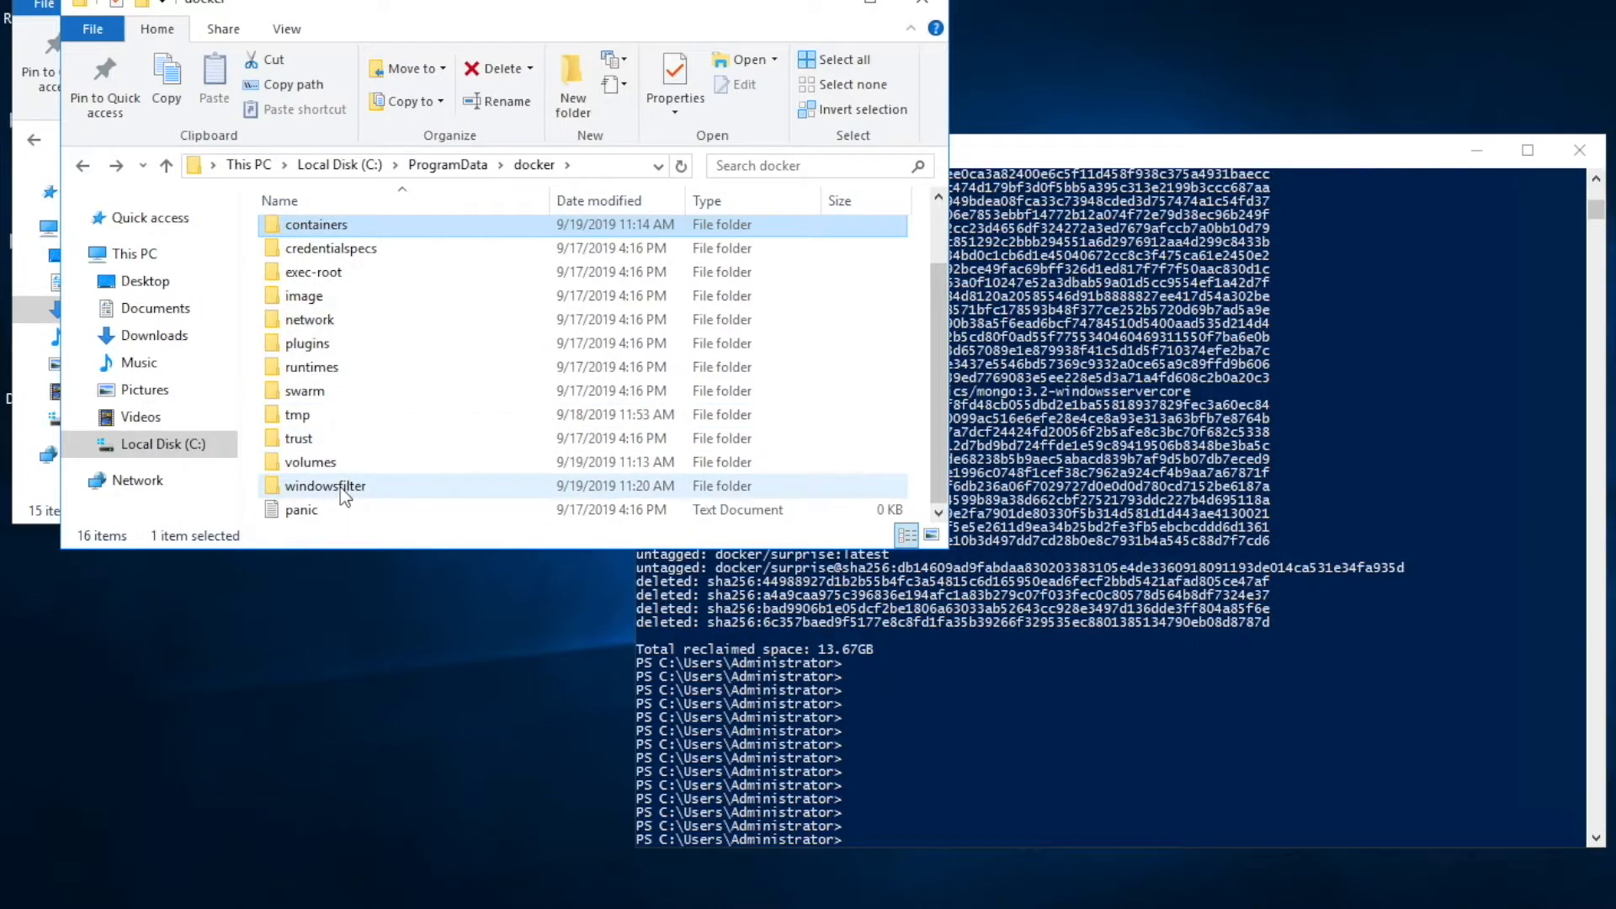
{"action": "double_click", "coordinate": [325, 485]}
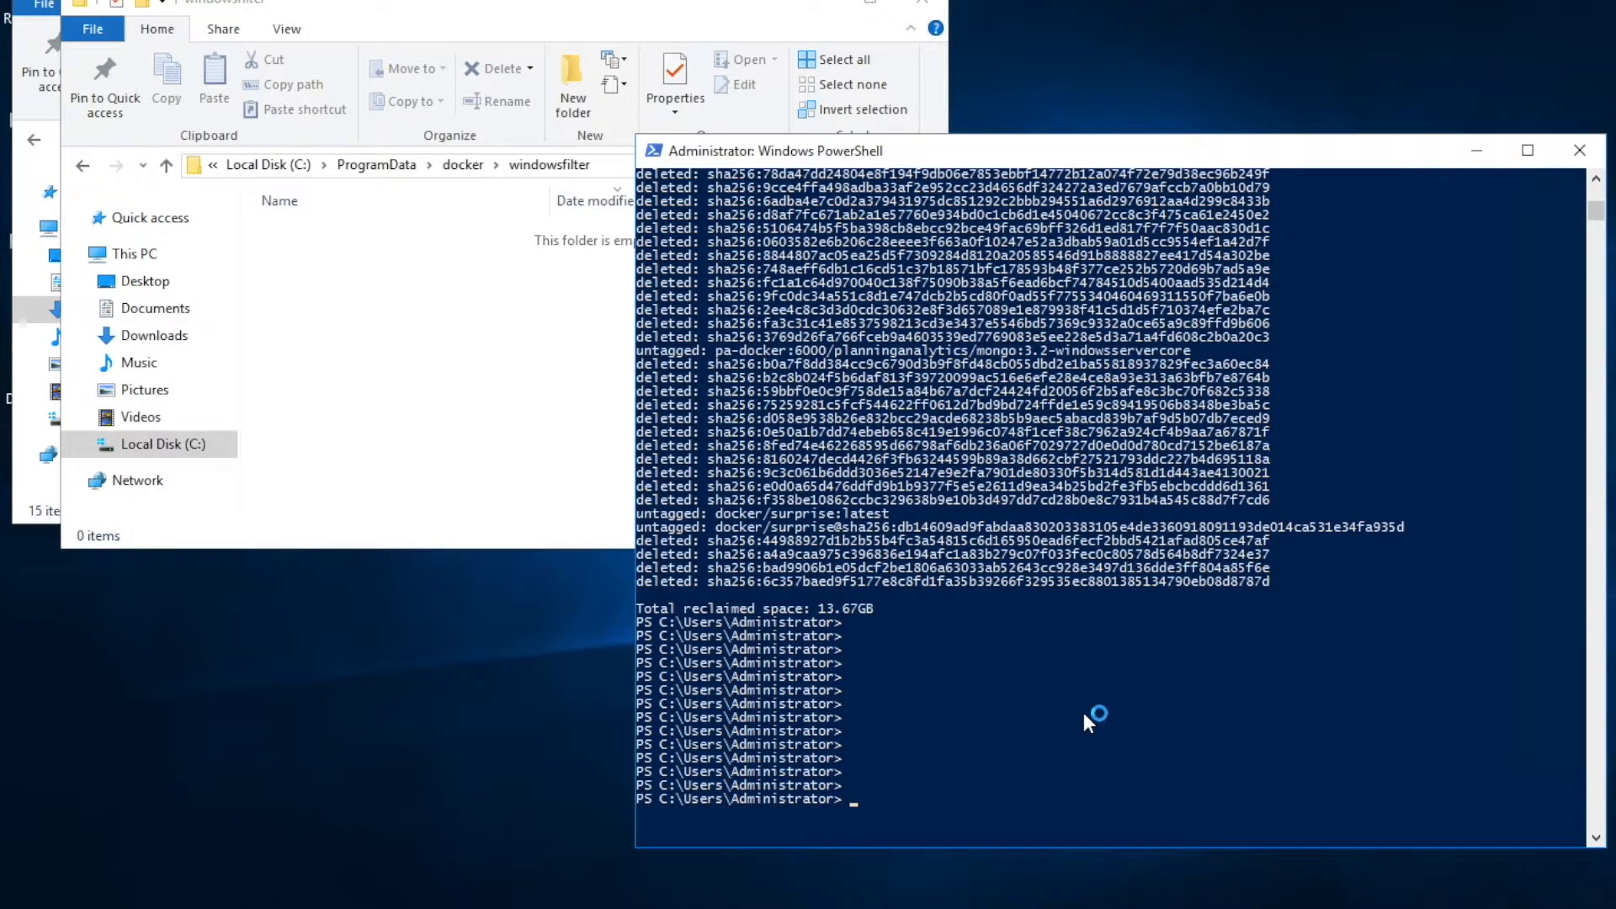
Stop the docker service with stop-service, then enter get-containernetwork | remove-containernetwork.
{"action": "type", "text": "stop-"}
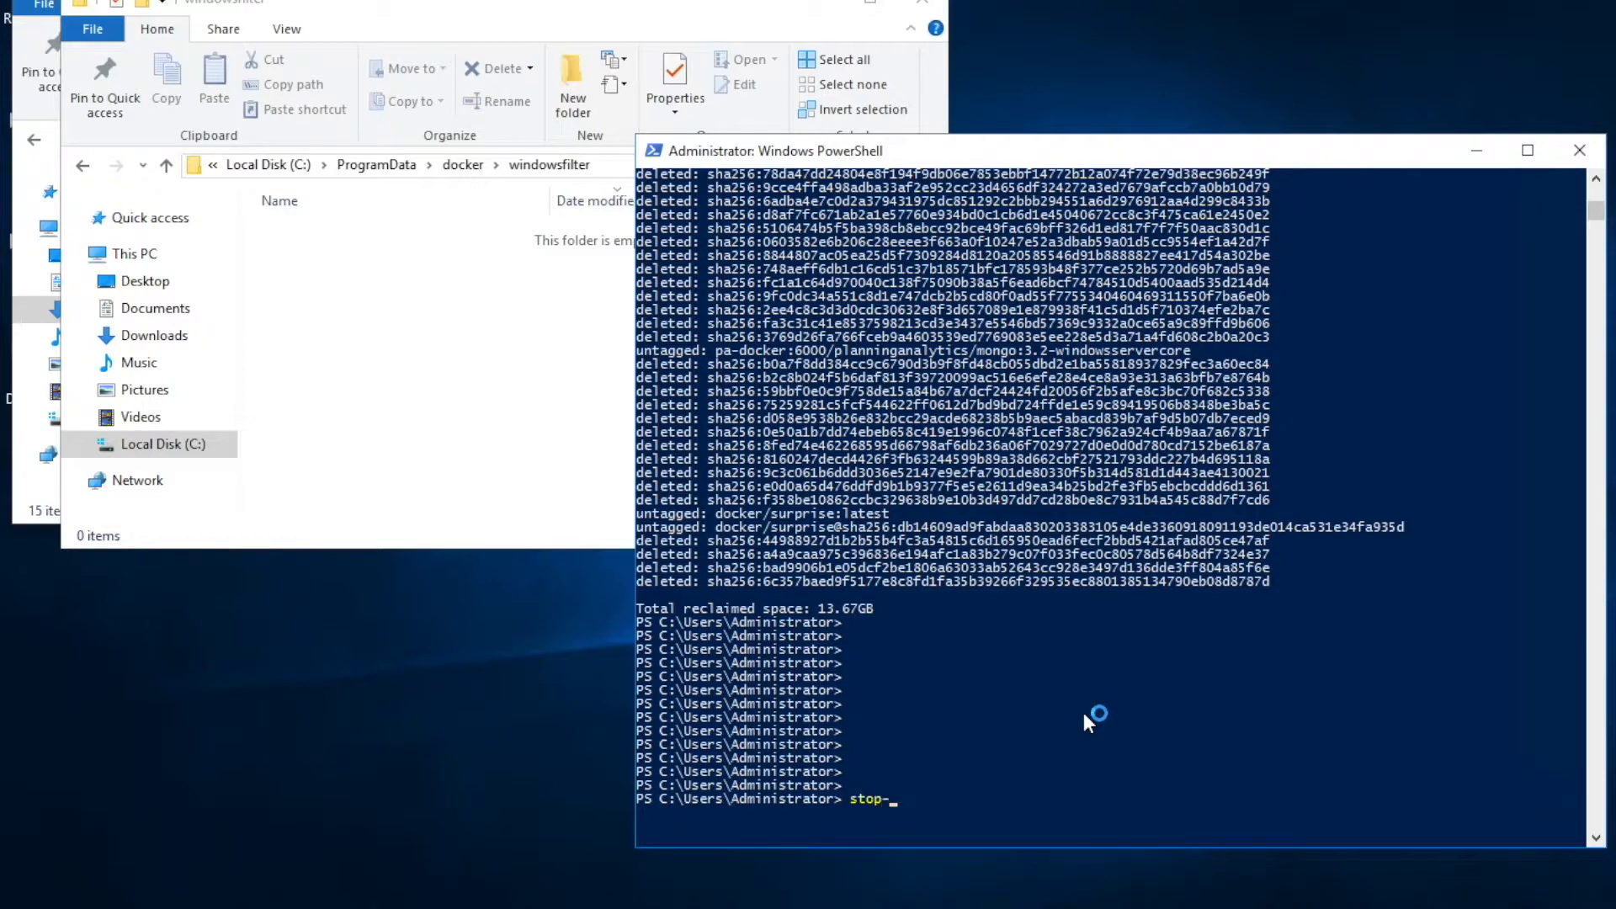
{"action": "type", "text": "service docker"}
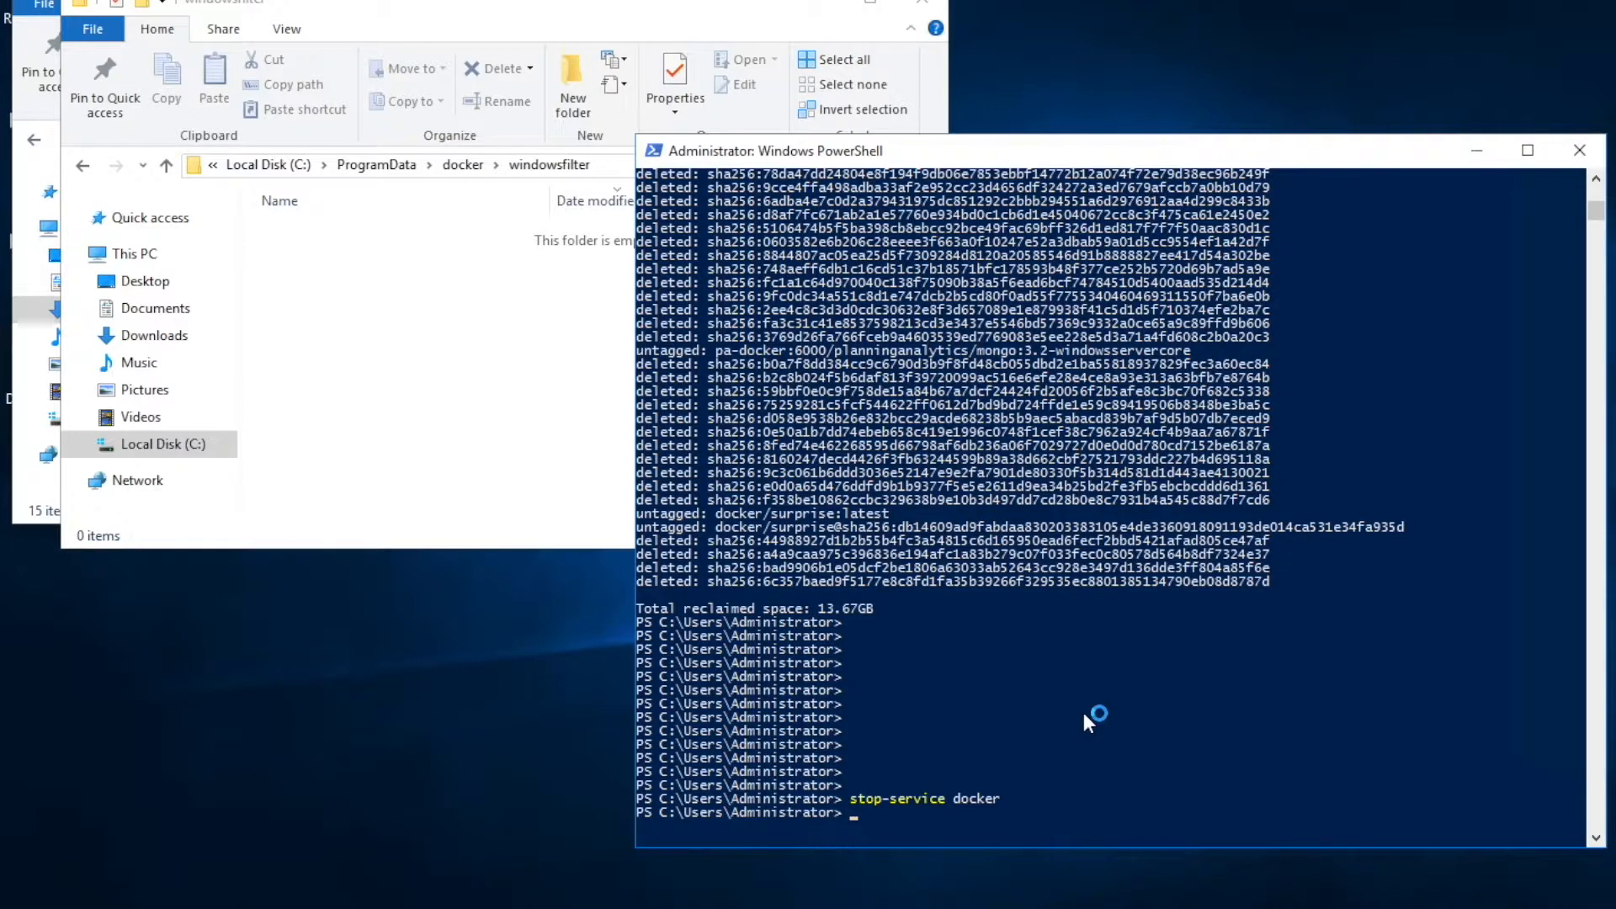
{"action": "type", "text": "get-containernetwork | remove-containernetwork"}
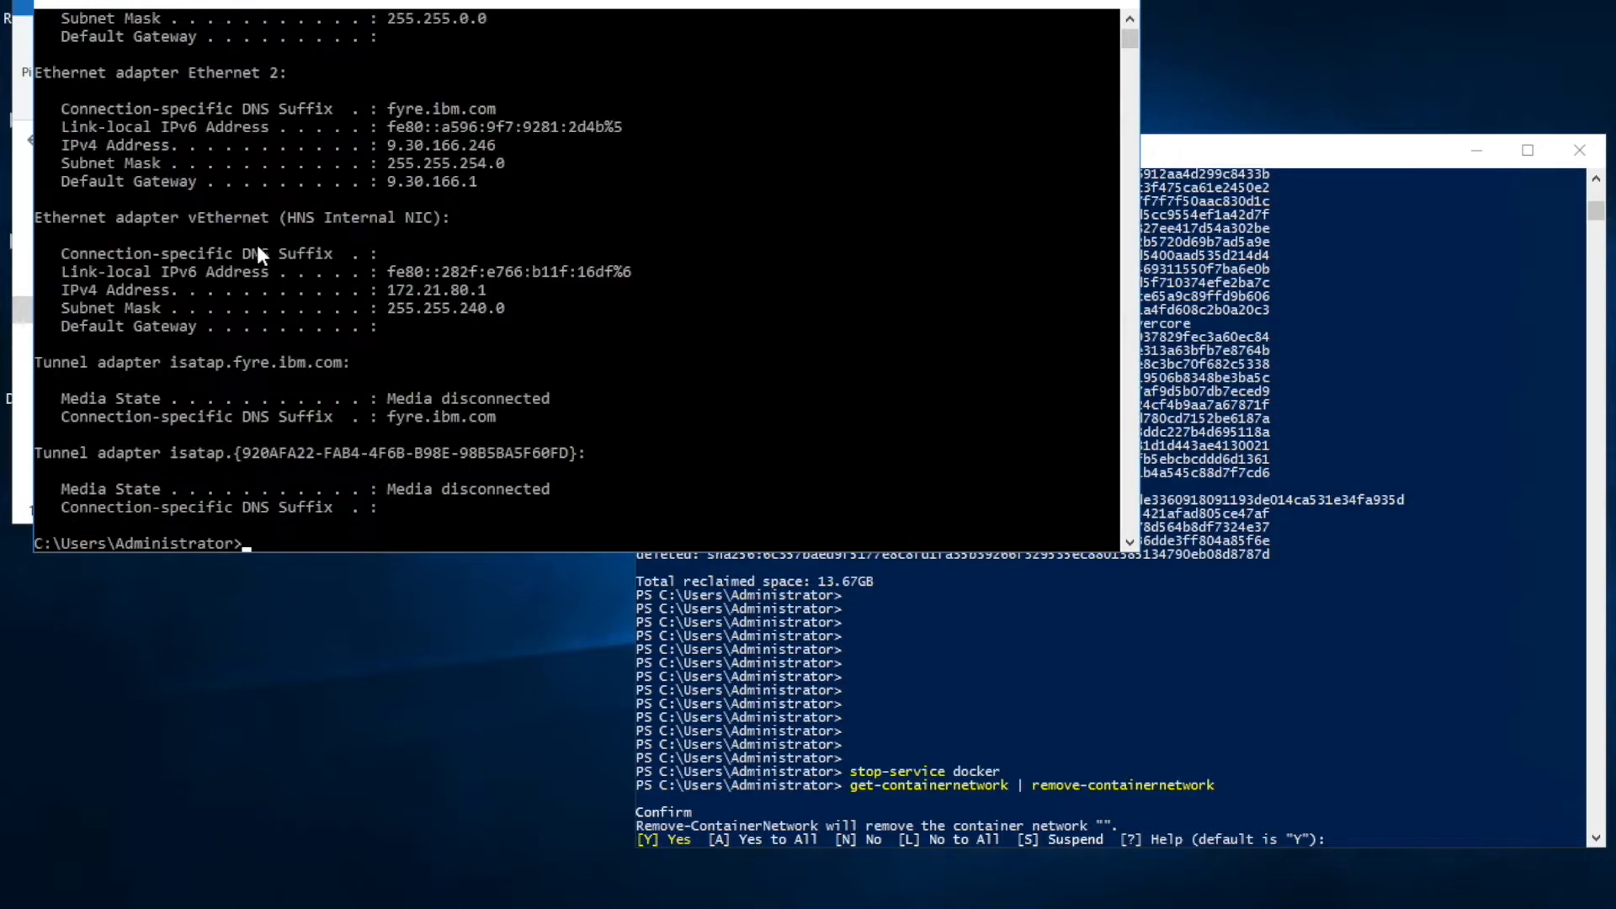
{"action": "mouse_move", "coordinate": [356, 554]}
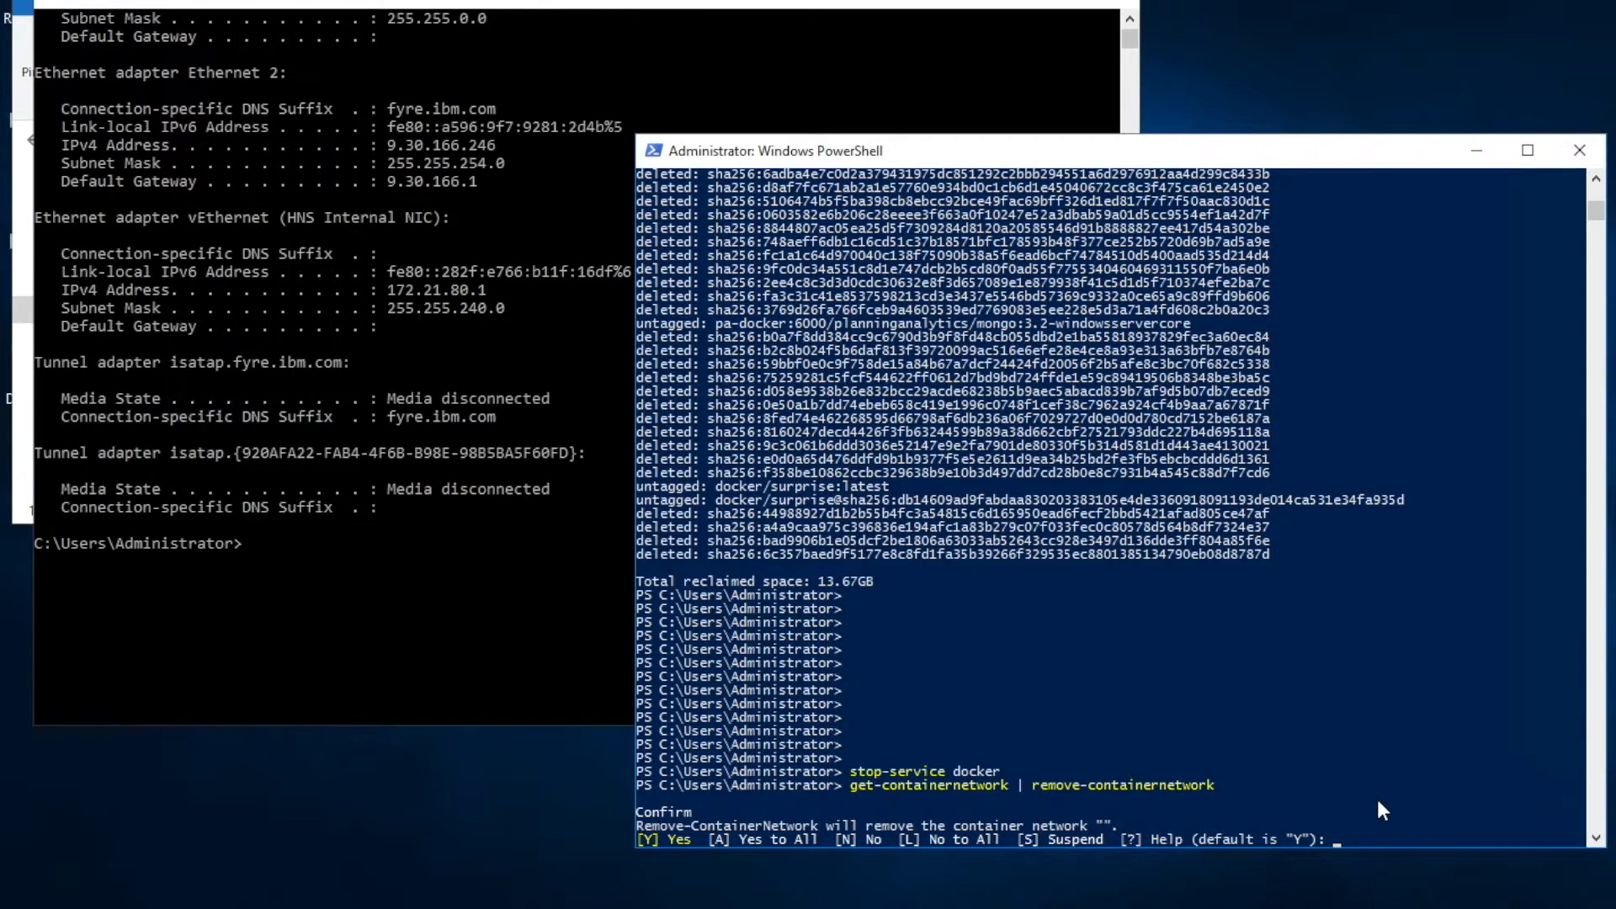
Confirm the container network removal with y and check adapters with ipconfig.
{"action": "type", "text": "y"}
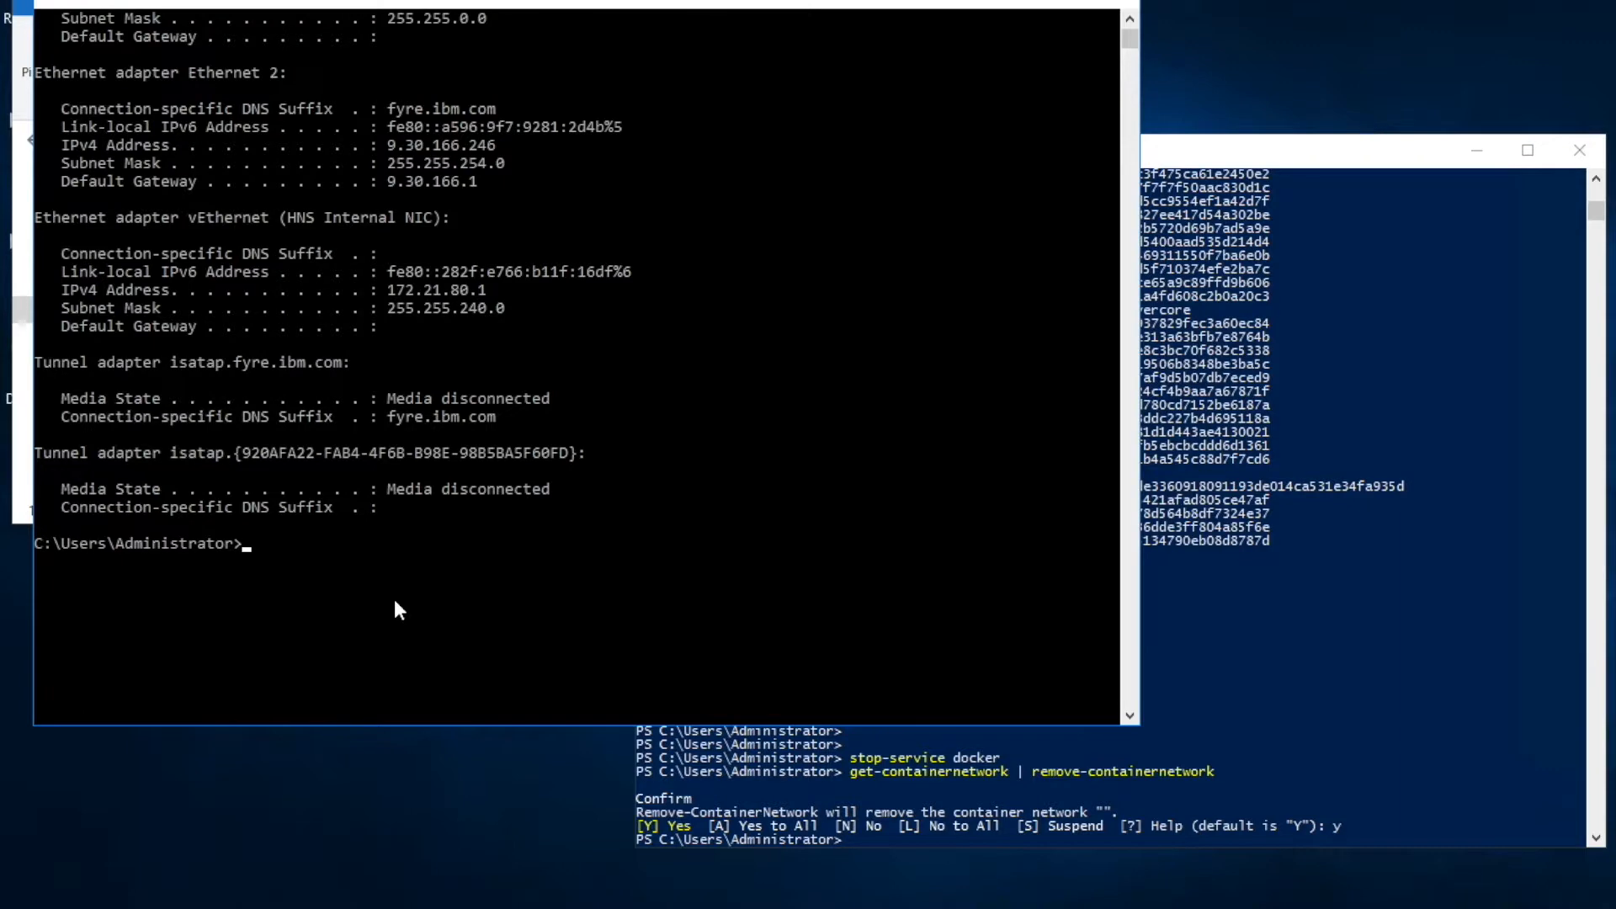
{"action": "type", "text": "ipconfi"}
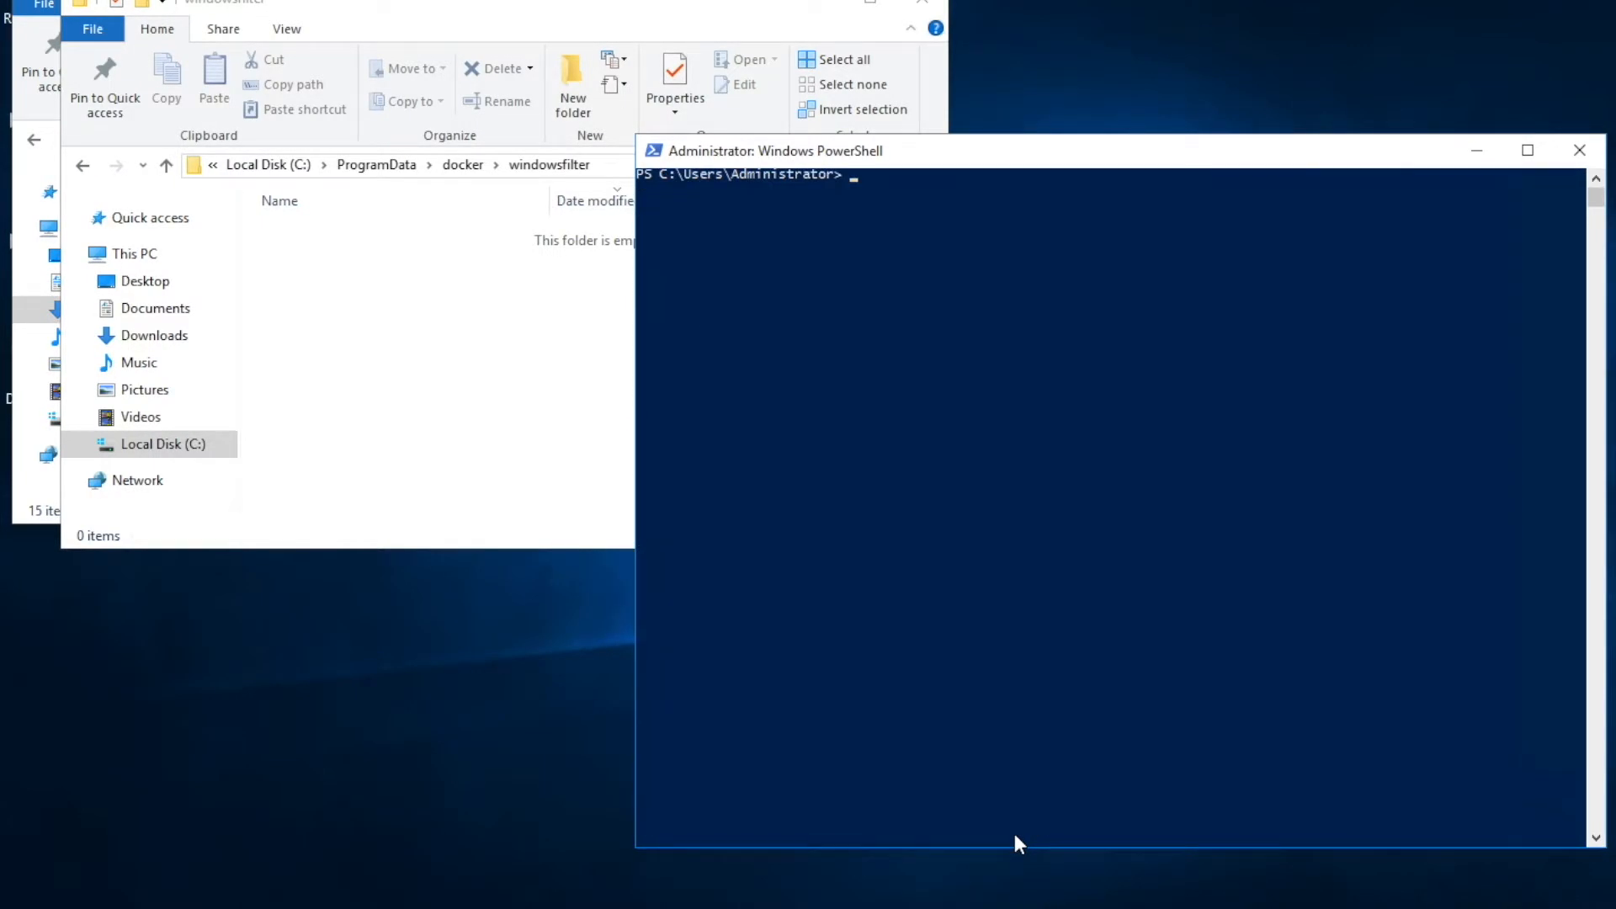
Enter stop-service hns to stop the Host Network Service.
{"action": "type", "text": "stop"}
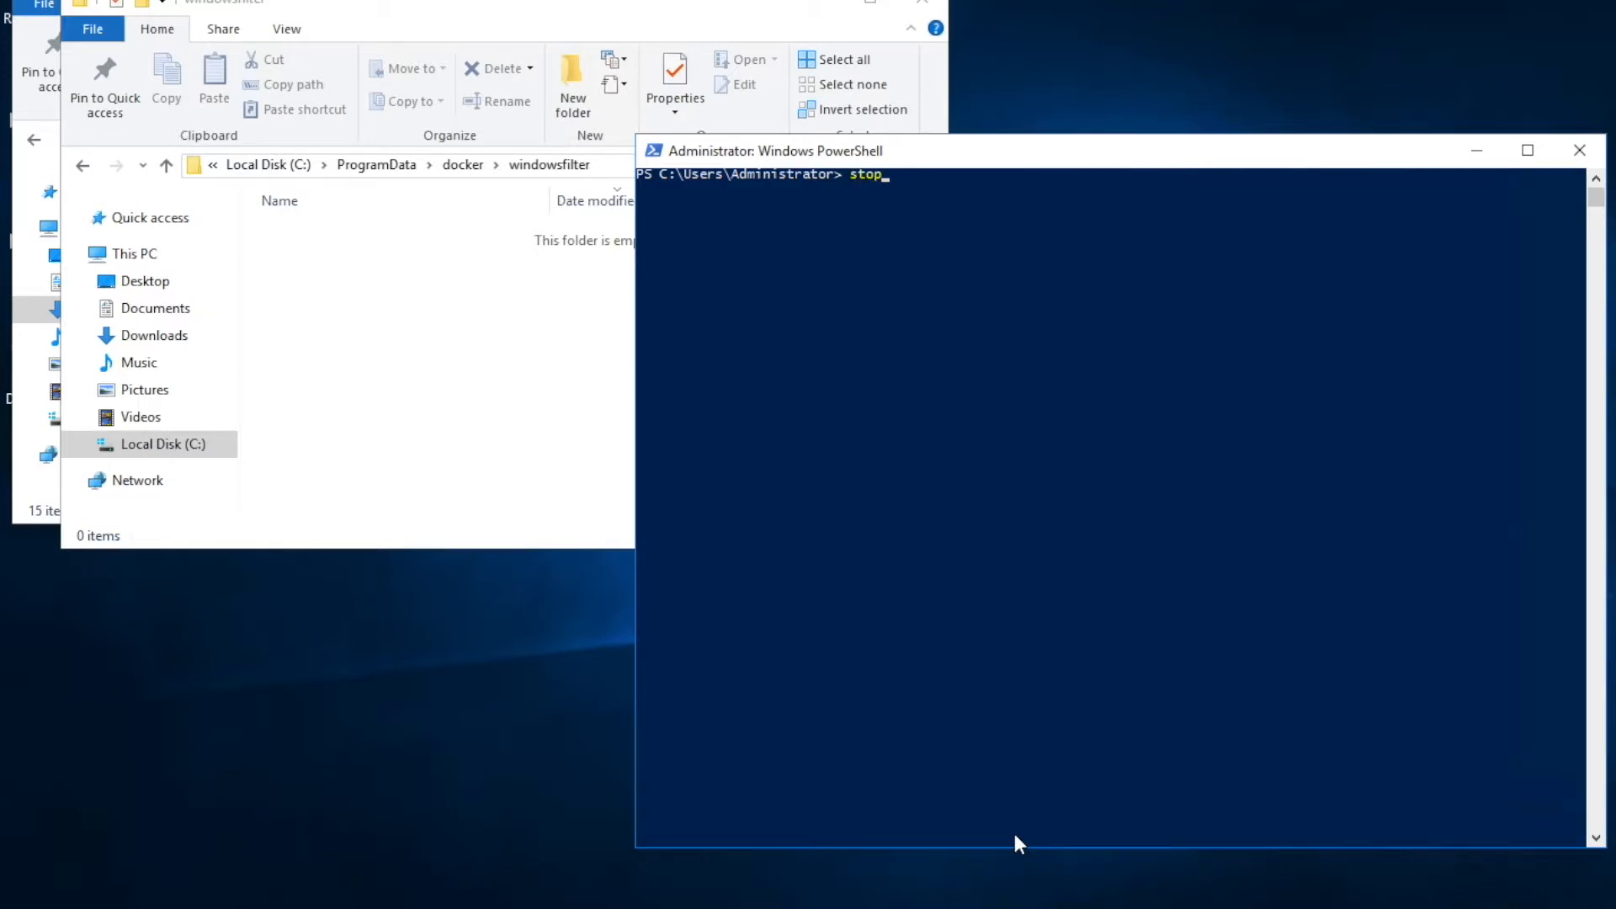
{"action": "type", "text": "-service"}
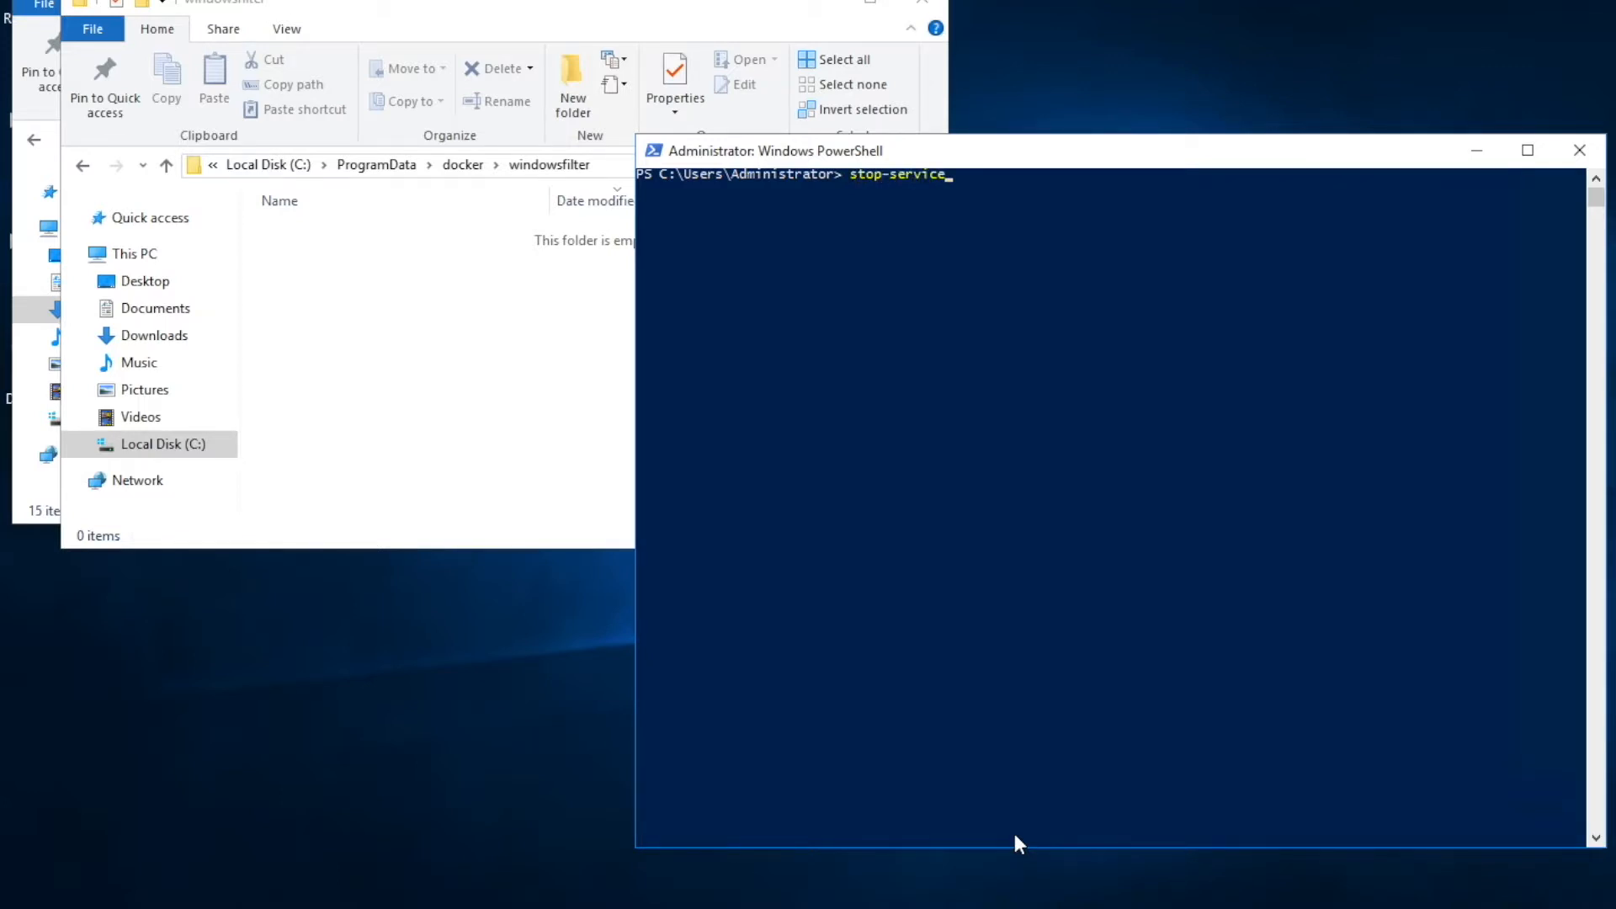
{"action": "type", "text": "hns"}
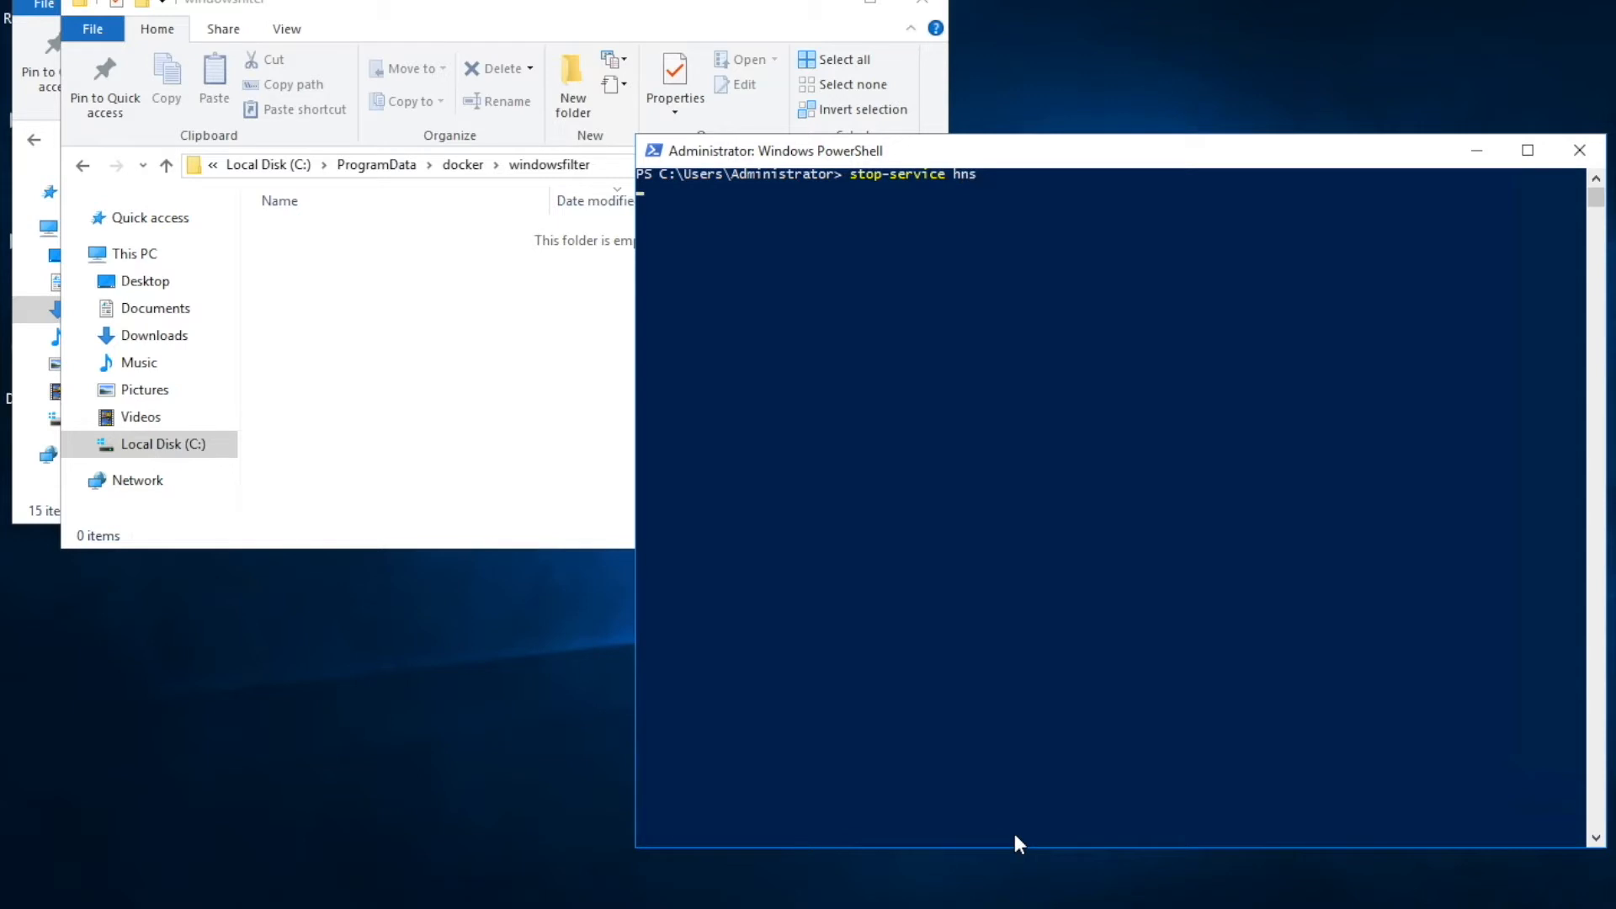